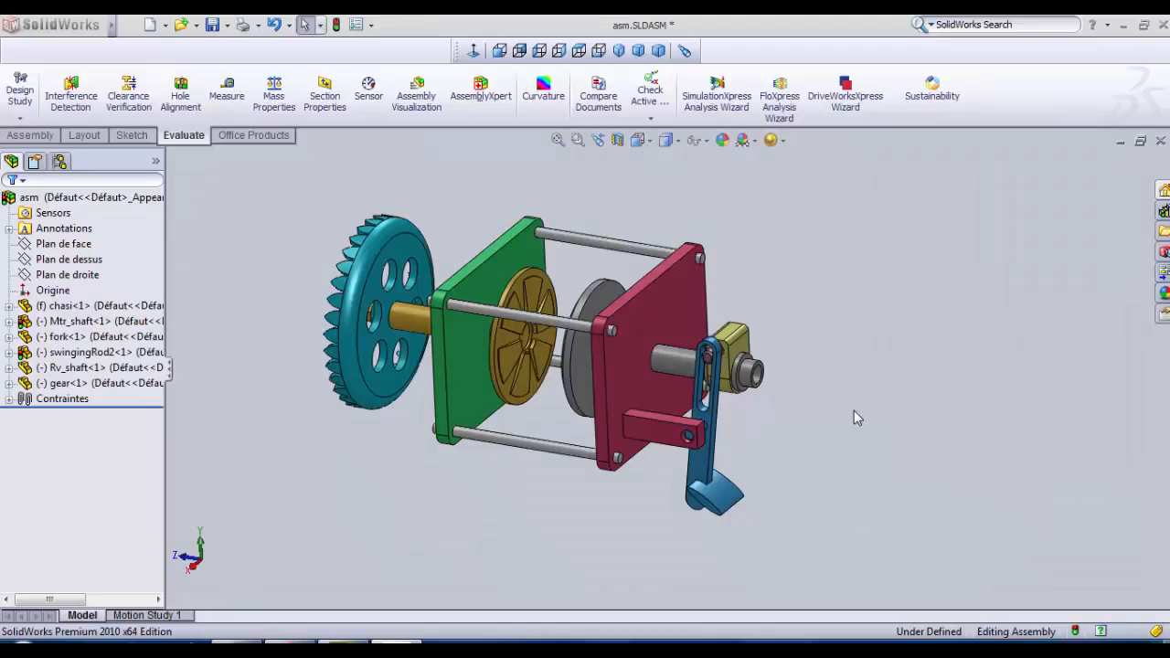
pyautogui.moveTo(862, 417)
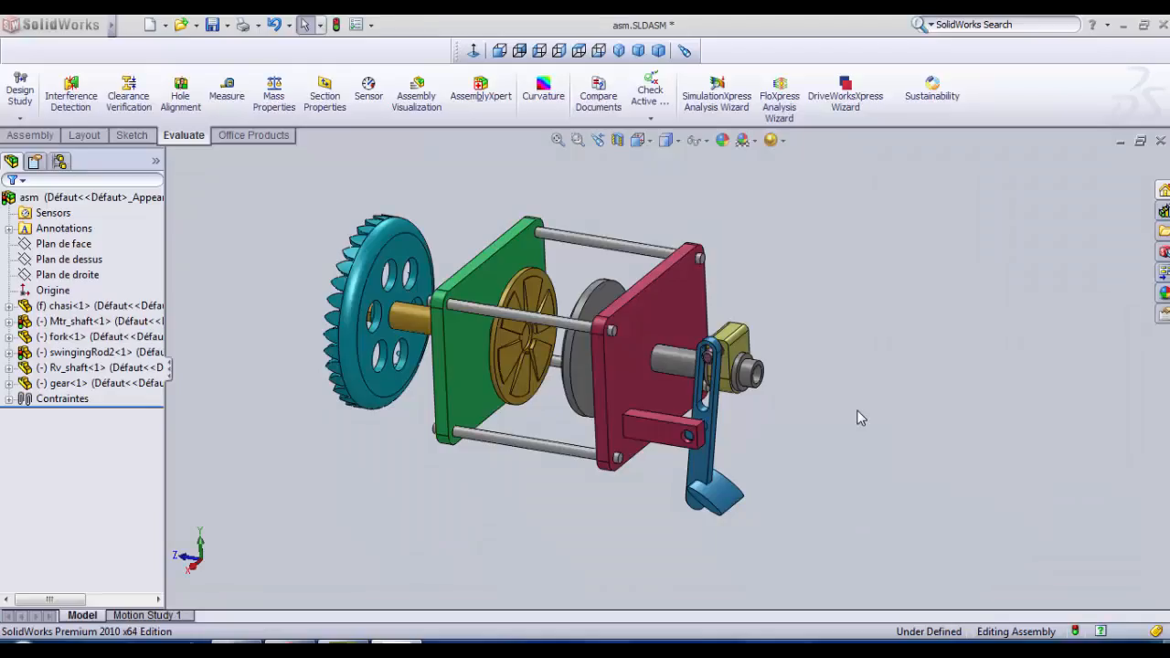
pyautogui.moveTo(783, 420)
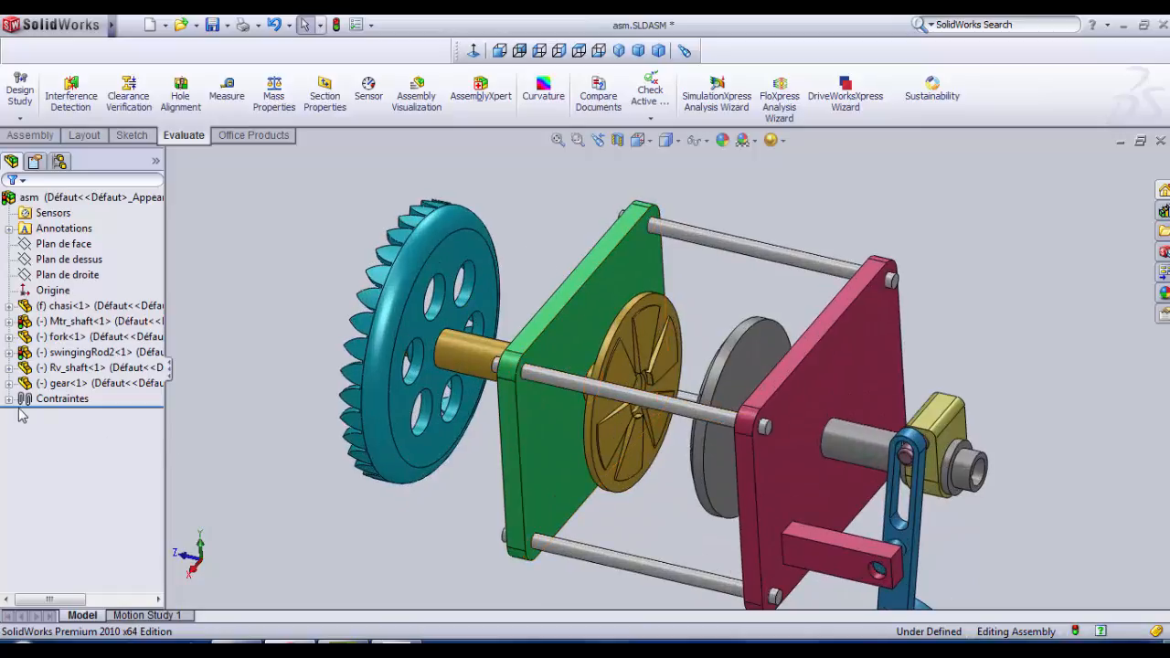
# - Expand the mates, select Rv_shaft and bring up options for its Distance2 mate
pyautogui.click(10, 399)
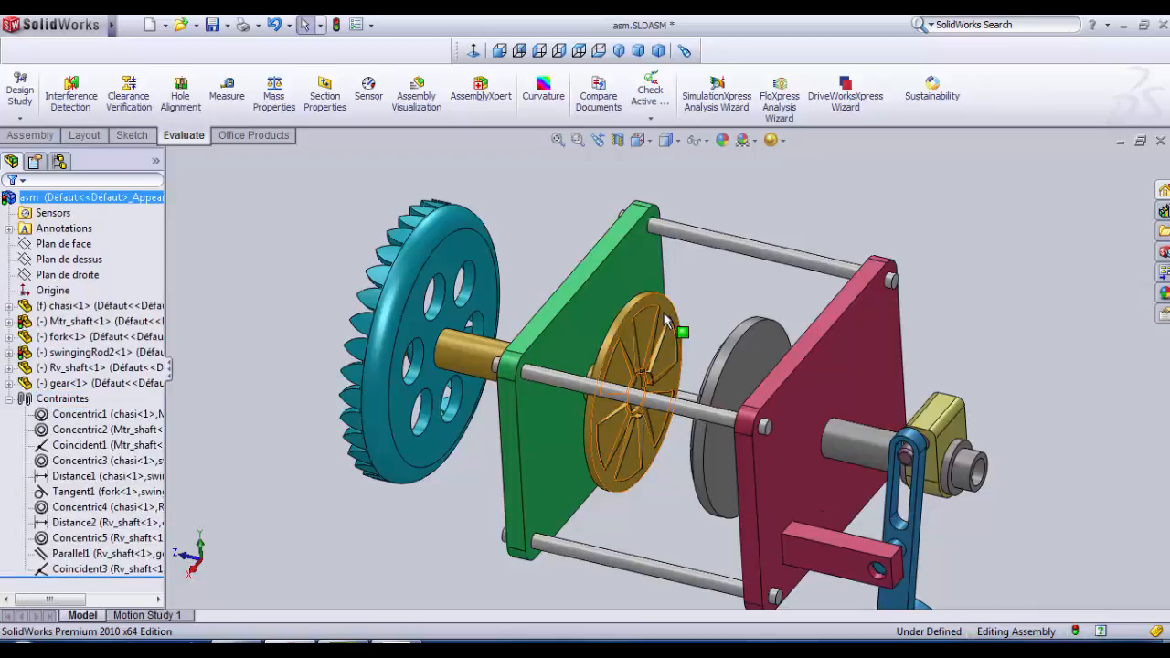
pyautogui.click(91, 368)
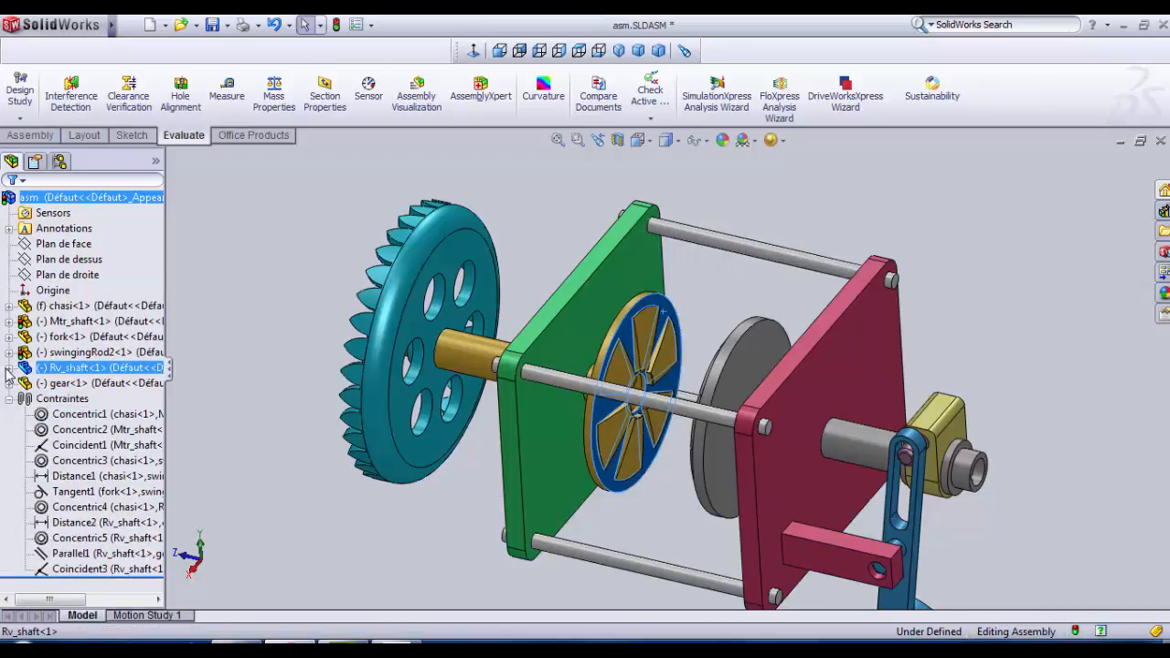
pyautogui.click(9, 367)
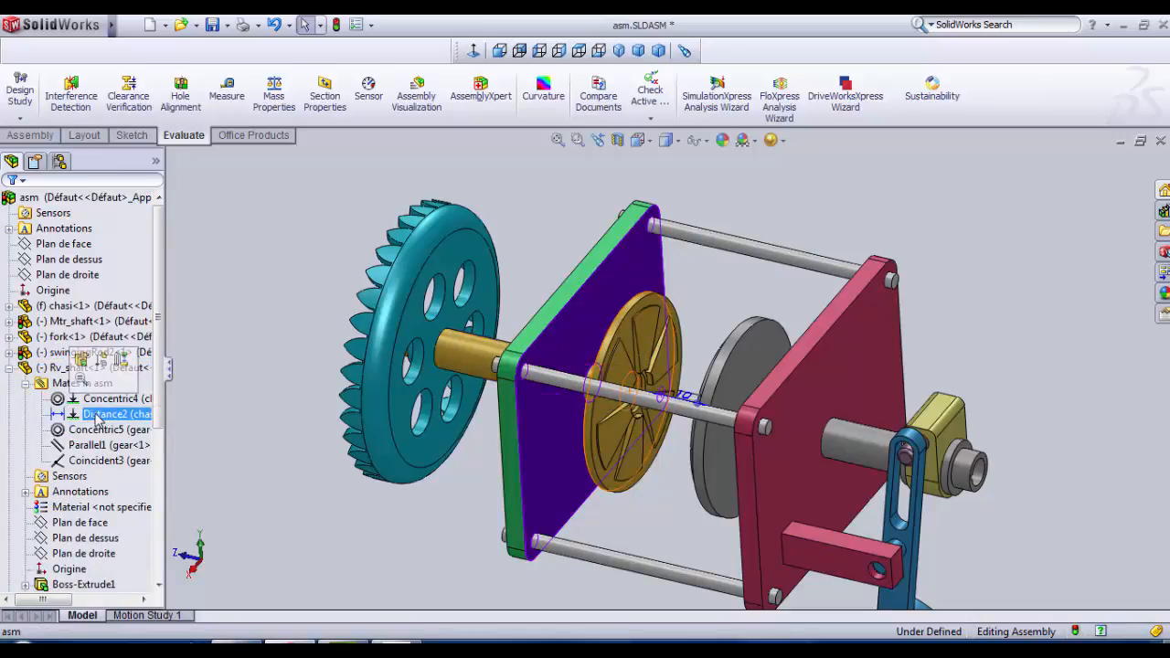
pyautogui.rightClick(110, 413)
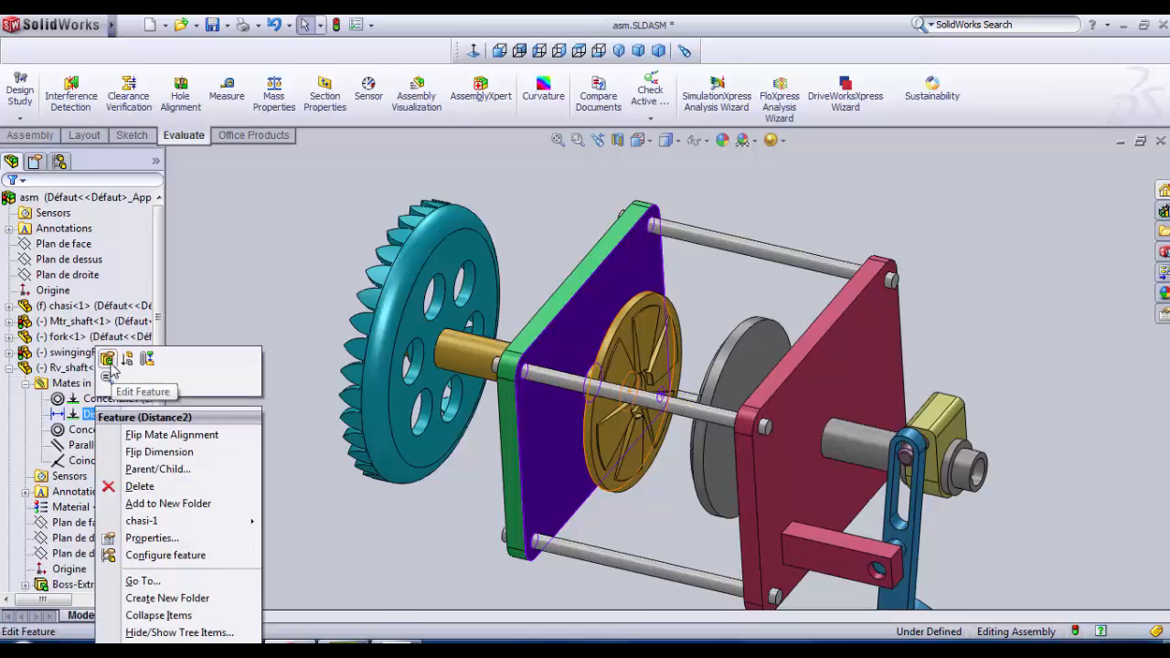
# - Edit the Distance2 mate and enter a new distance value of 200.00mm
pyautogui.click(143, 391)
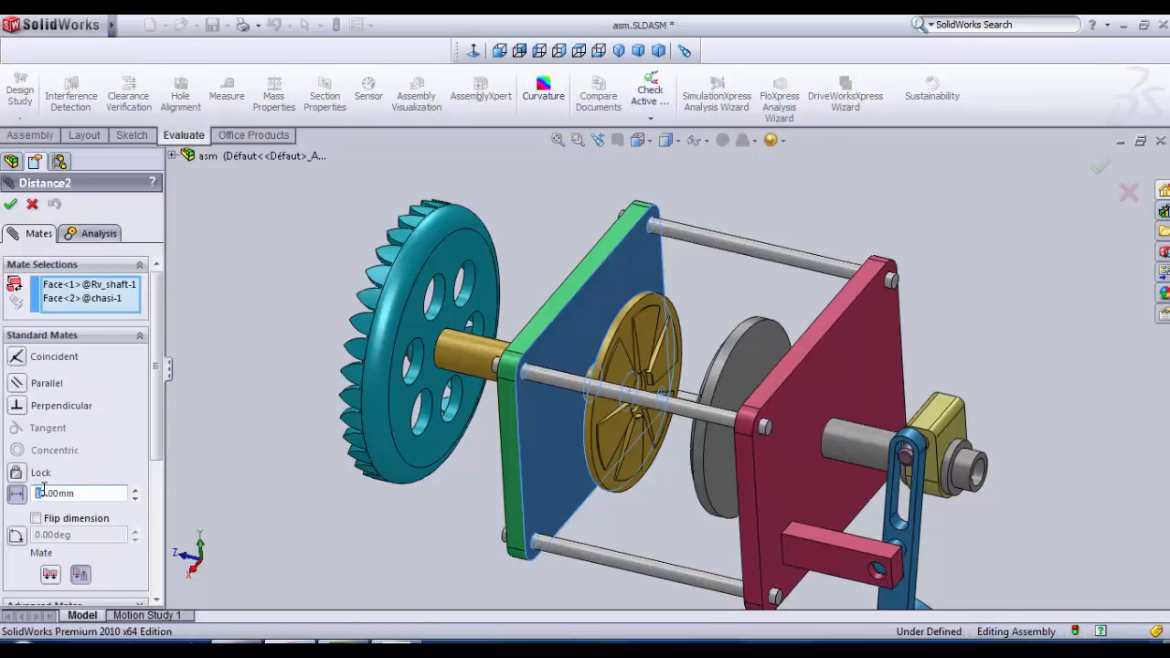
pyautogui.write('200.00mm')
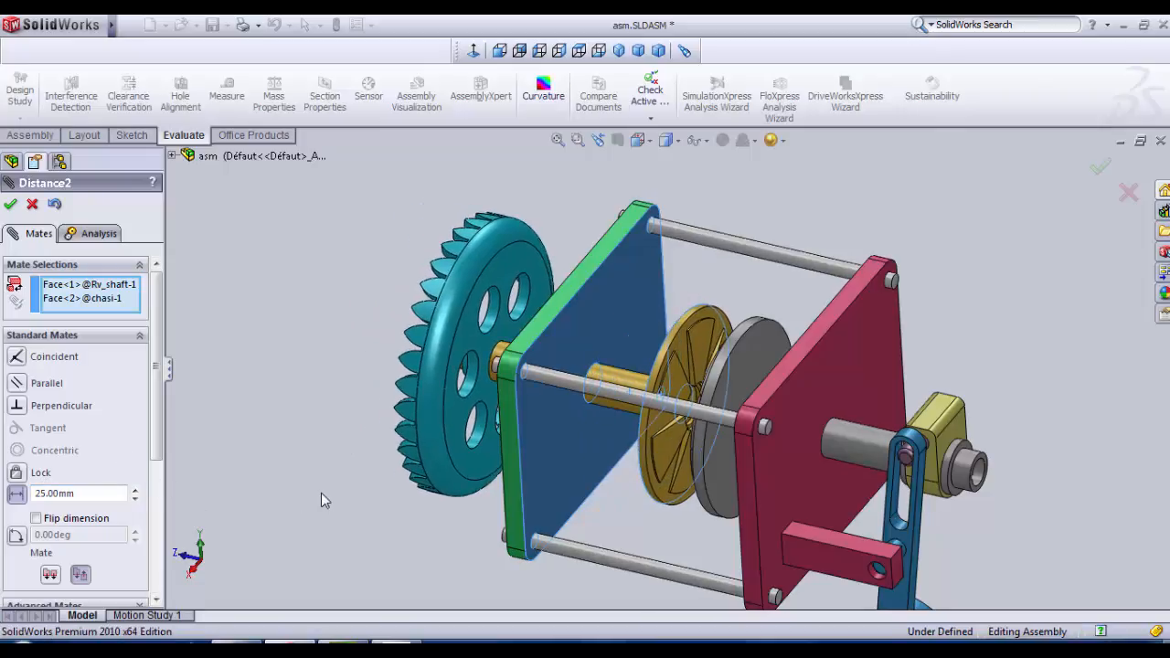
pyautogui.moveTo(315, 512)
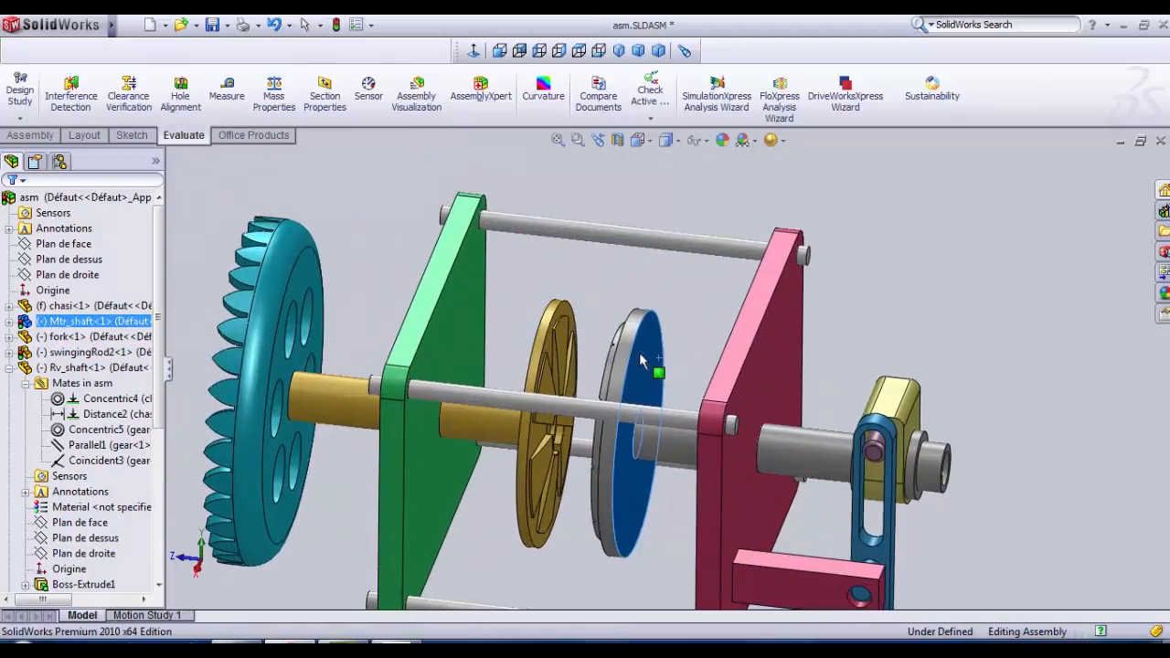
pyautogui.moveTo(654, 366); pyautogui.dragTo(585, 378)
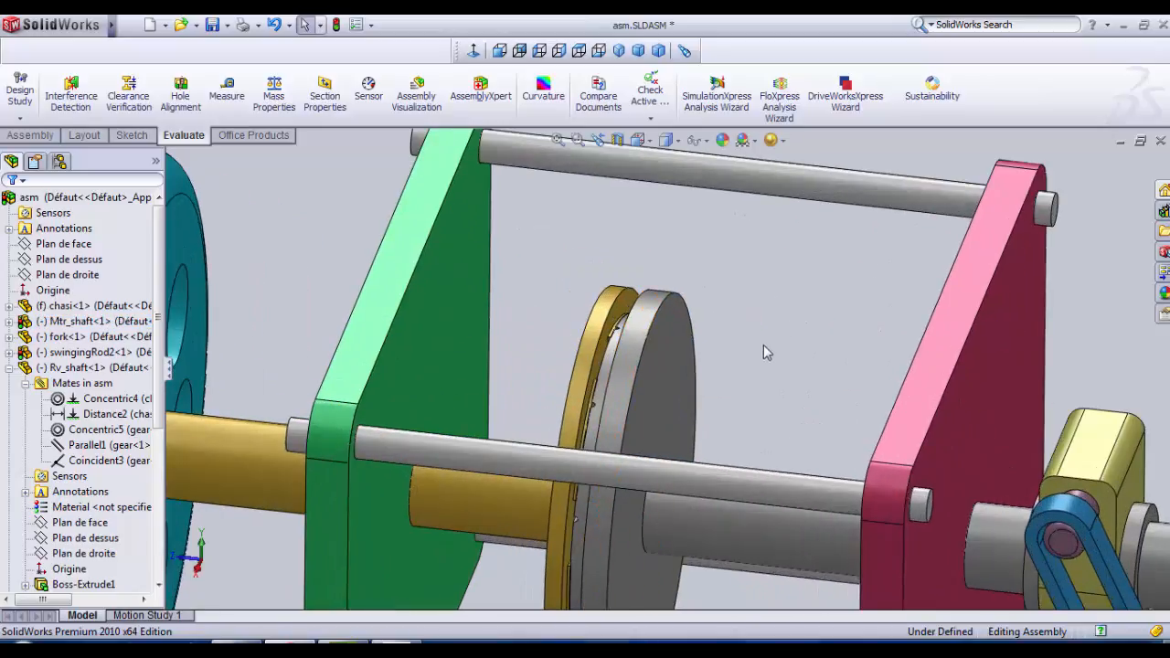
pyautogui.moveTo(768, 351); pyautogui.dragTo(766, 369)
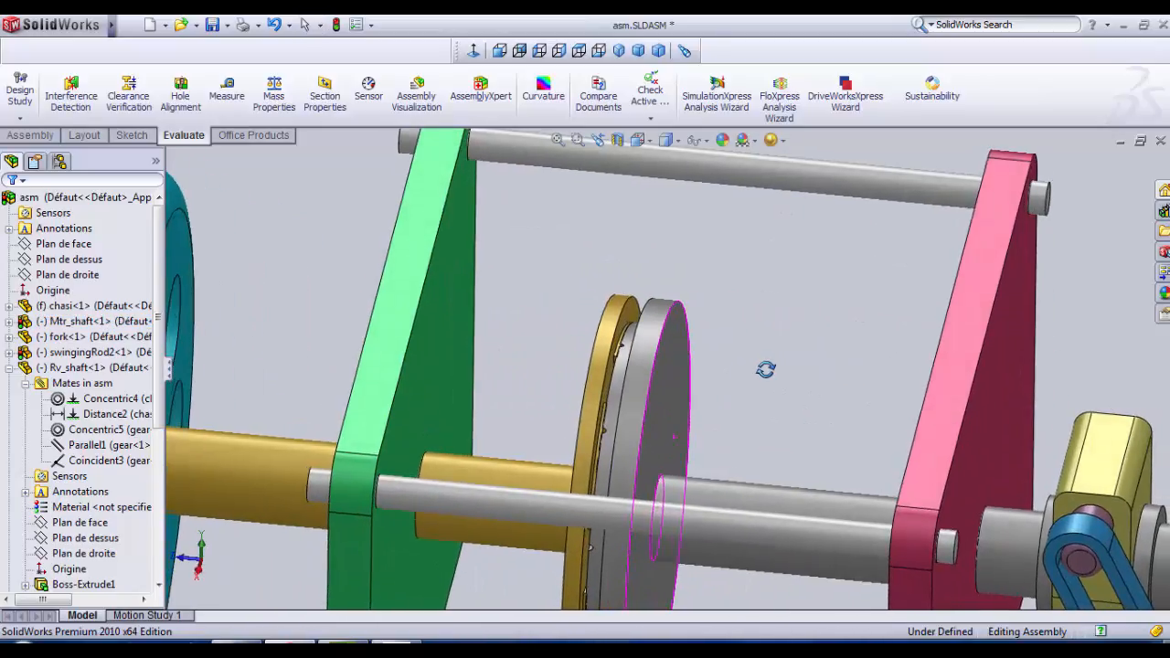
pyautogui.moveTo(766, 369); pyautogui.dragTo(771, 373)
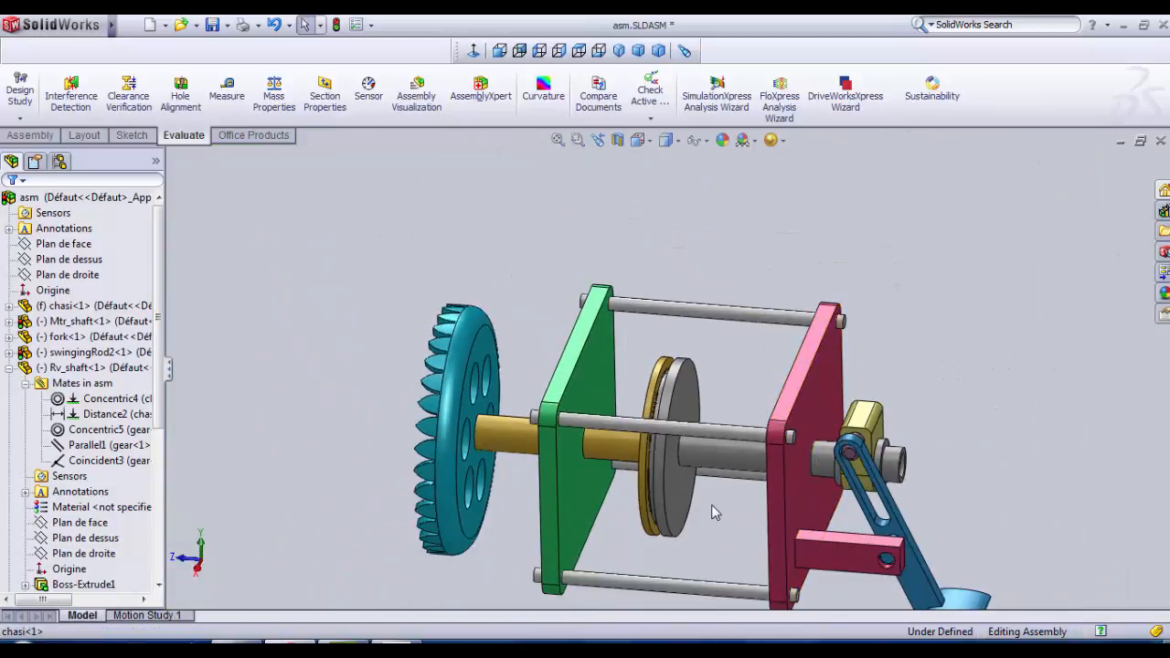
pyautogui.click(226, 87)
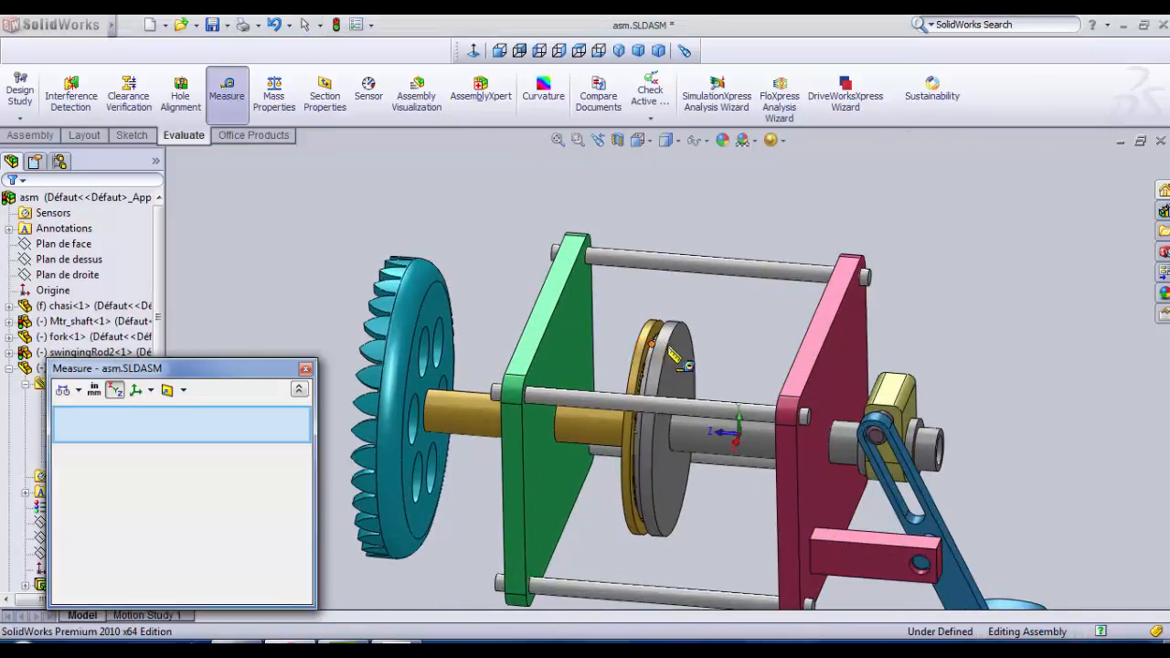
pyautogui.click(681, 357)
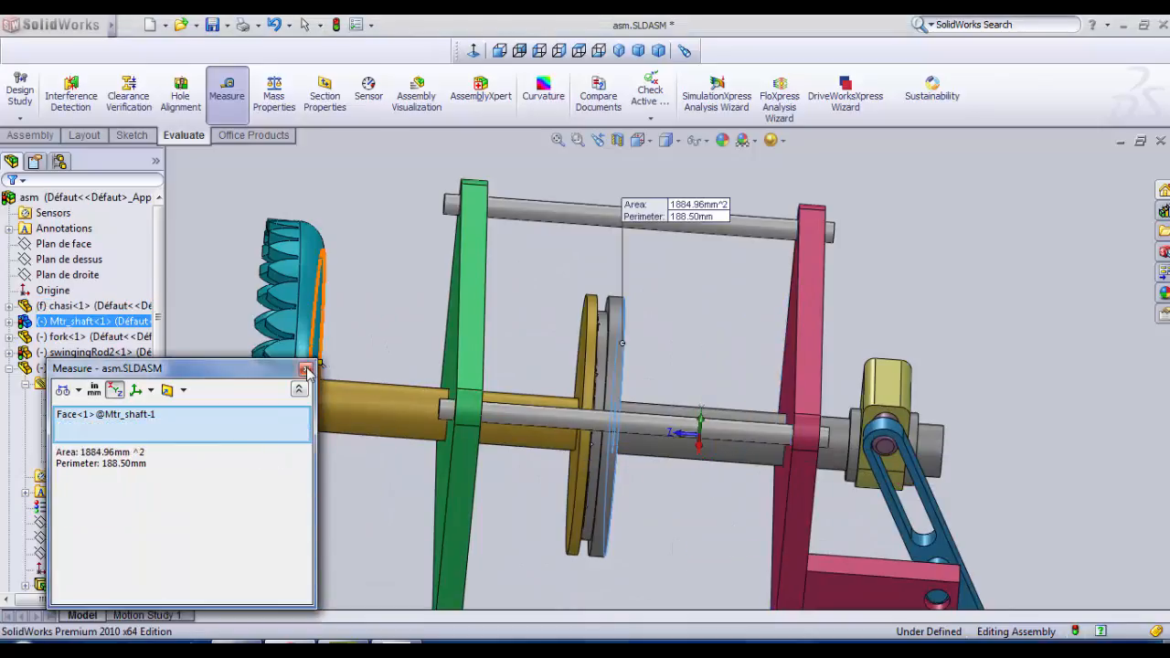
pyautogui.click(307, 370)
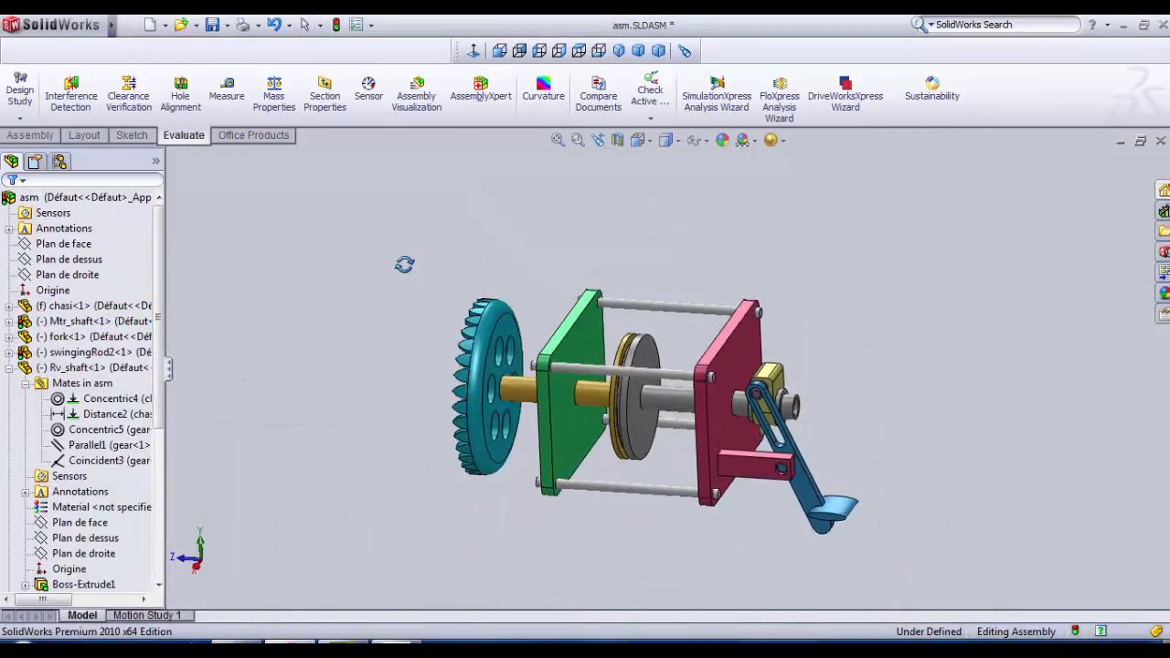
# - Start a new Distance advanced mate for Mtr_shaft with 34.7 mm distance and 10 mm minimum
pyautogui.click(30, 135)
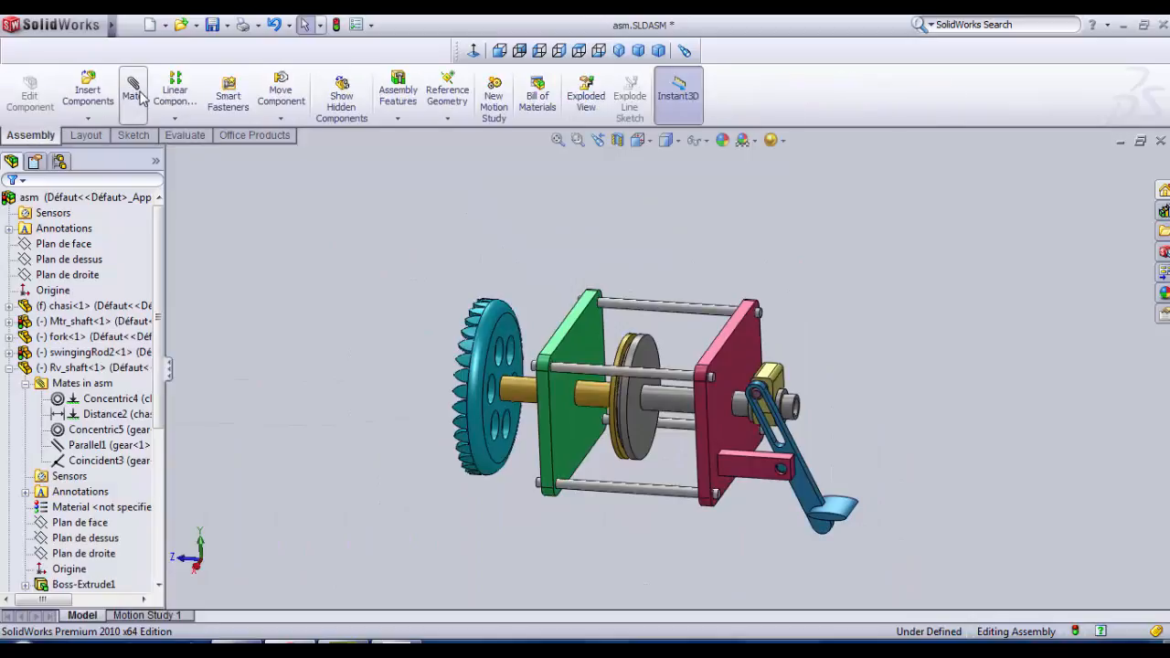
pyautogui.click(131, 88)
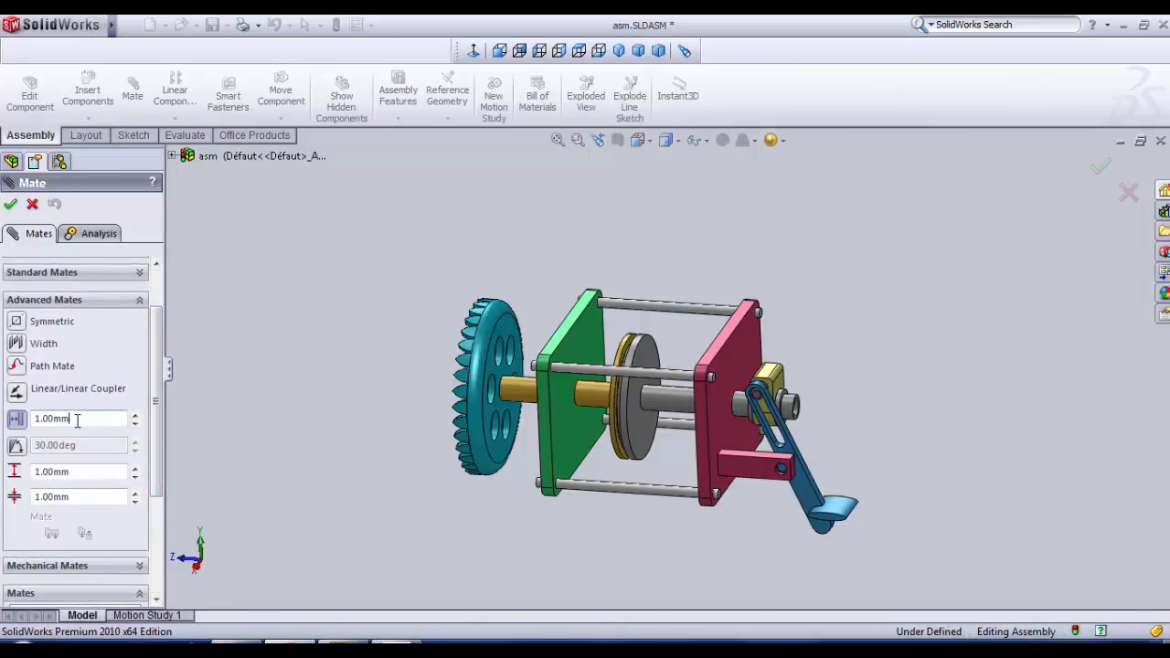
pyautogui.tripleClick(74, 419)
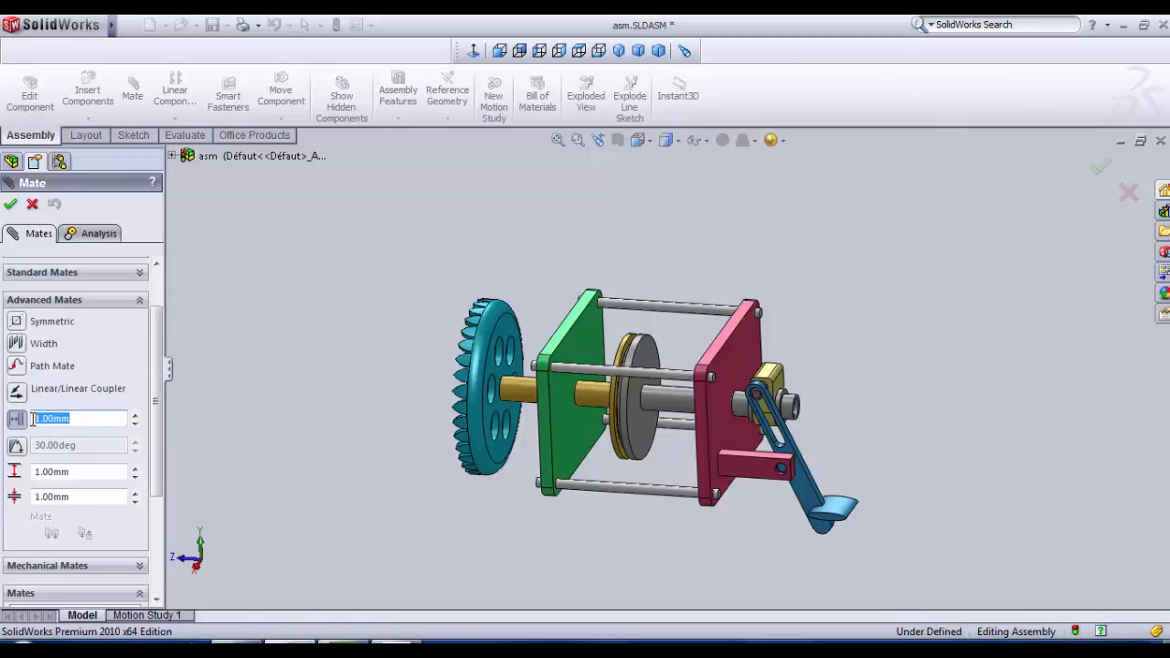
pyautogui.write('10')
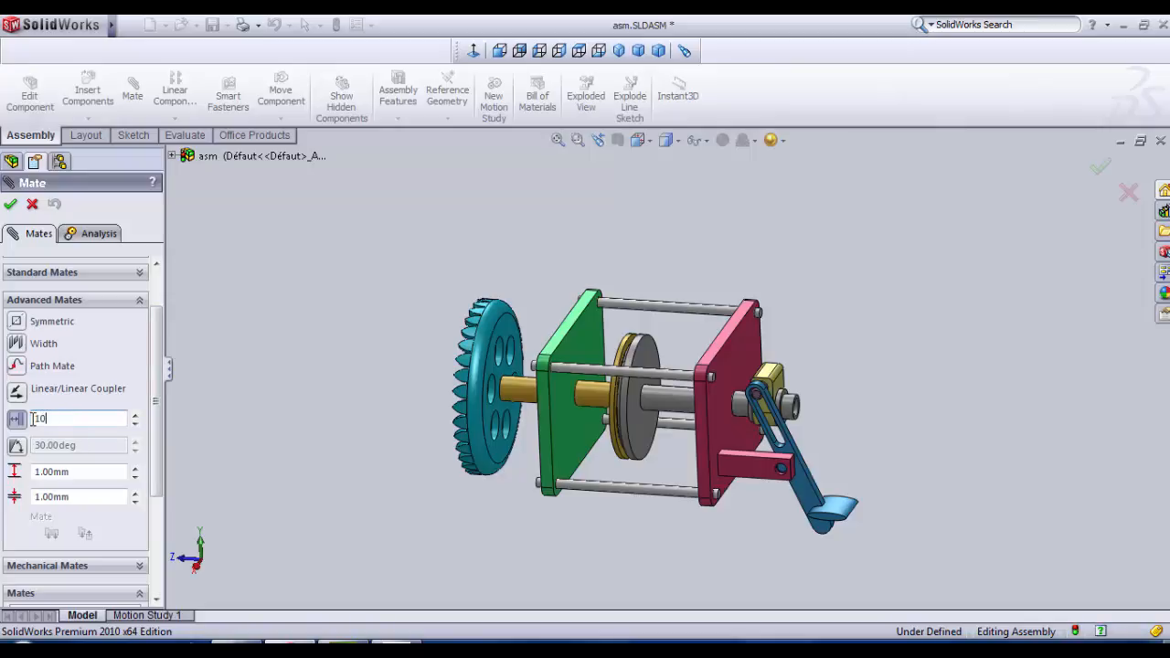
pyautogui.press('Backspace')
pyautogui.write('3')
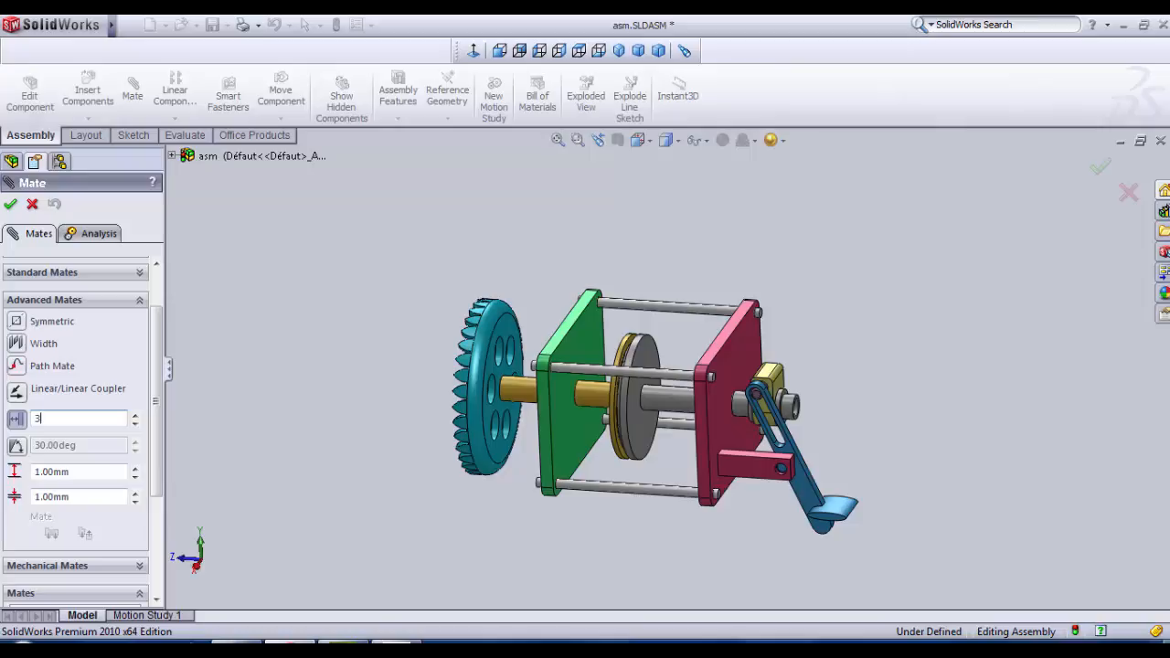
pyautogui.write('5.00mm')
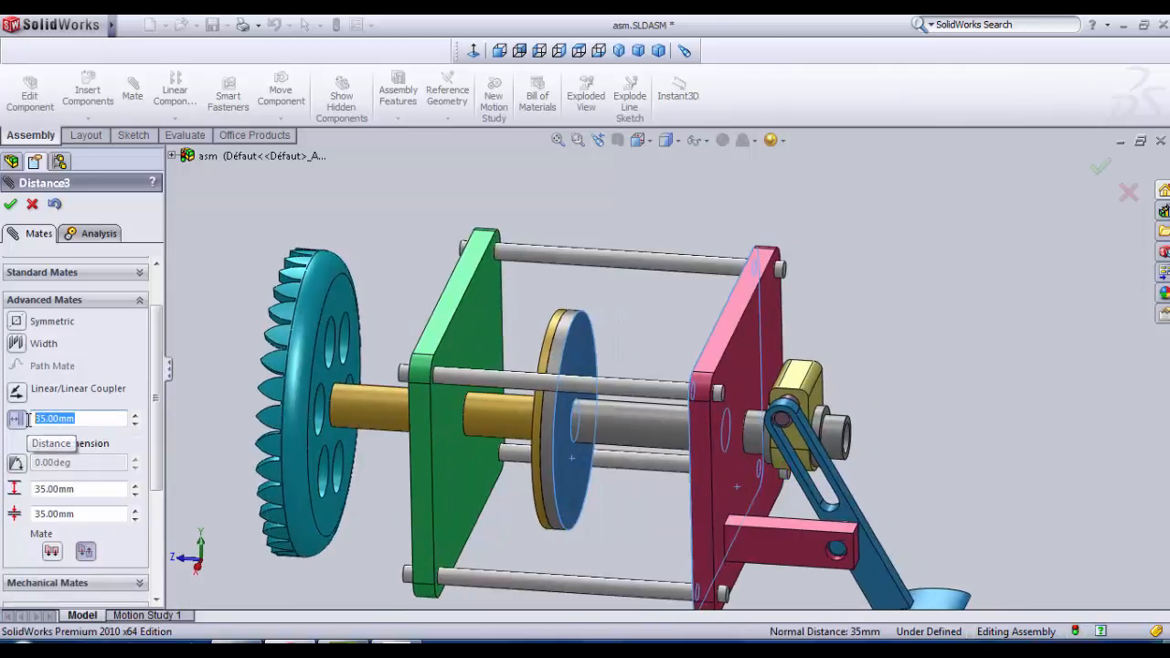
pyautogui.write('34.7')
pyautogui.click(78, 514)
pyautogui.write('10')
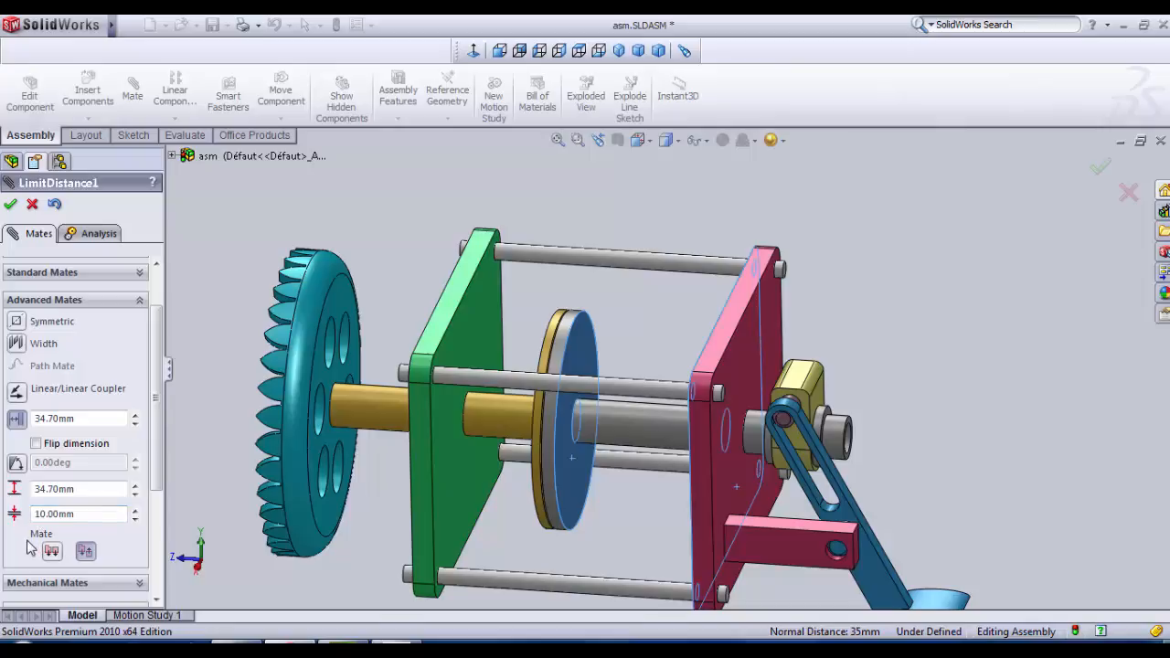
# - Accept the limit distance mate, drag the linkage to test it, and start saving the assembly
pyautogui.click(11, 205)
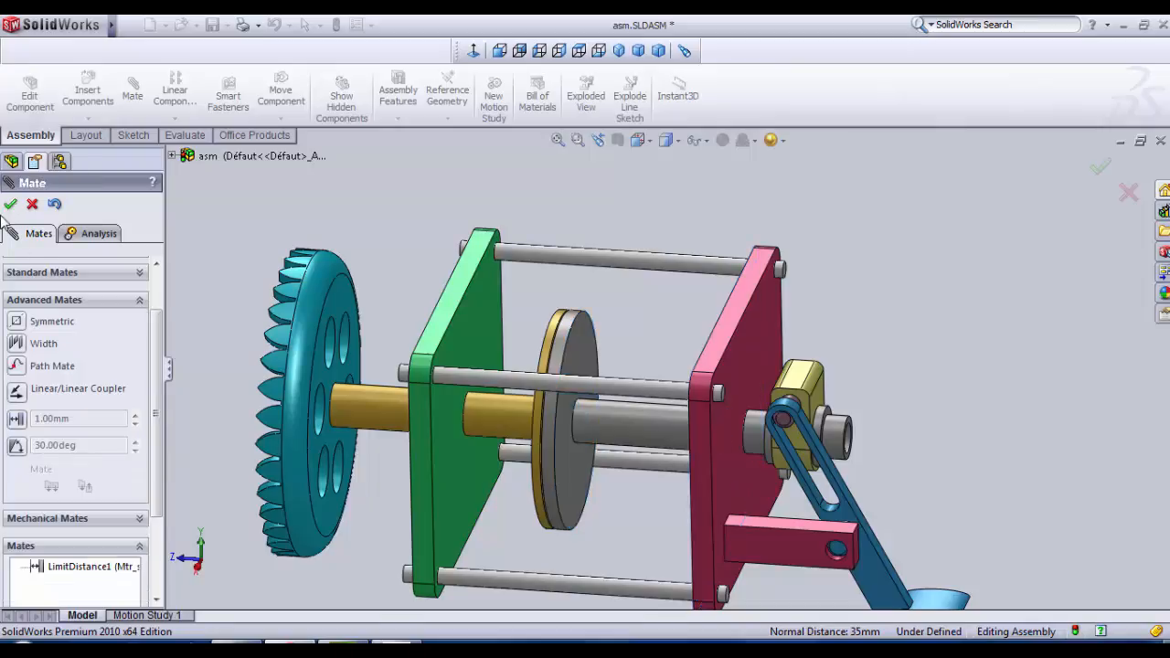
pyautogui.click(11, 205)
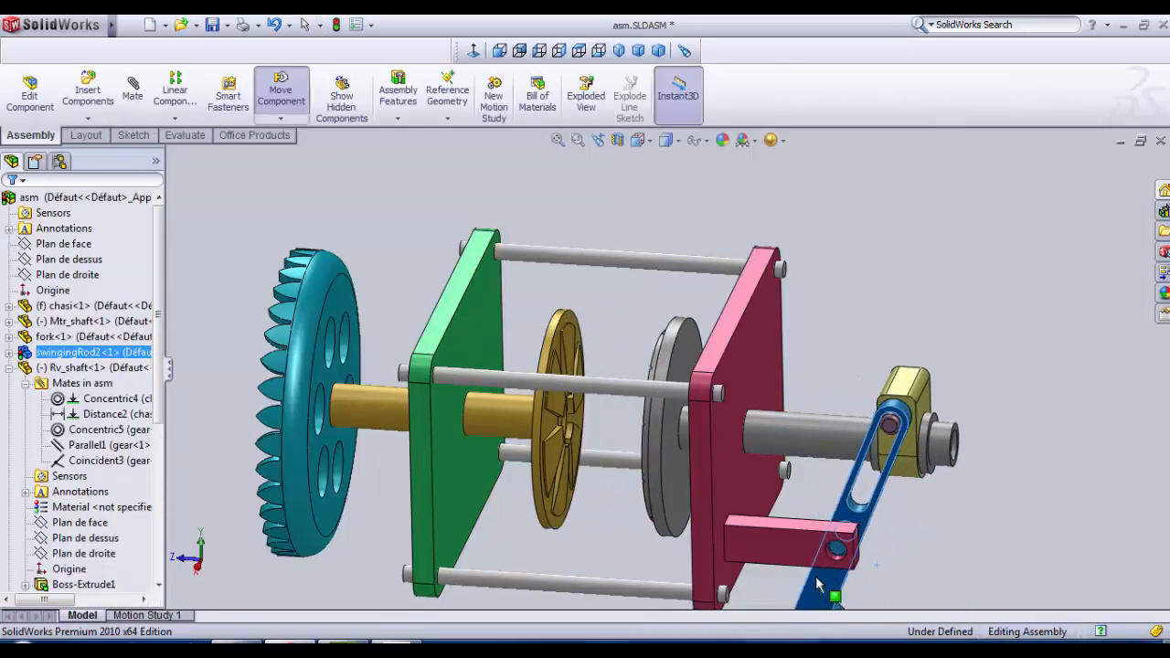
pyautogui.moveTo(819, 585); pyautogui.dragTo(878, 594)
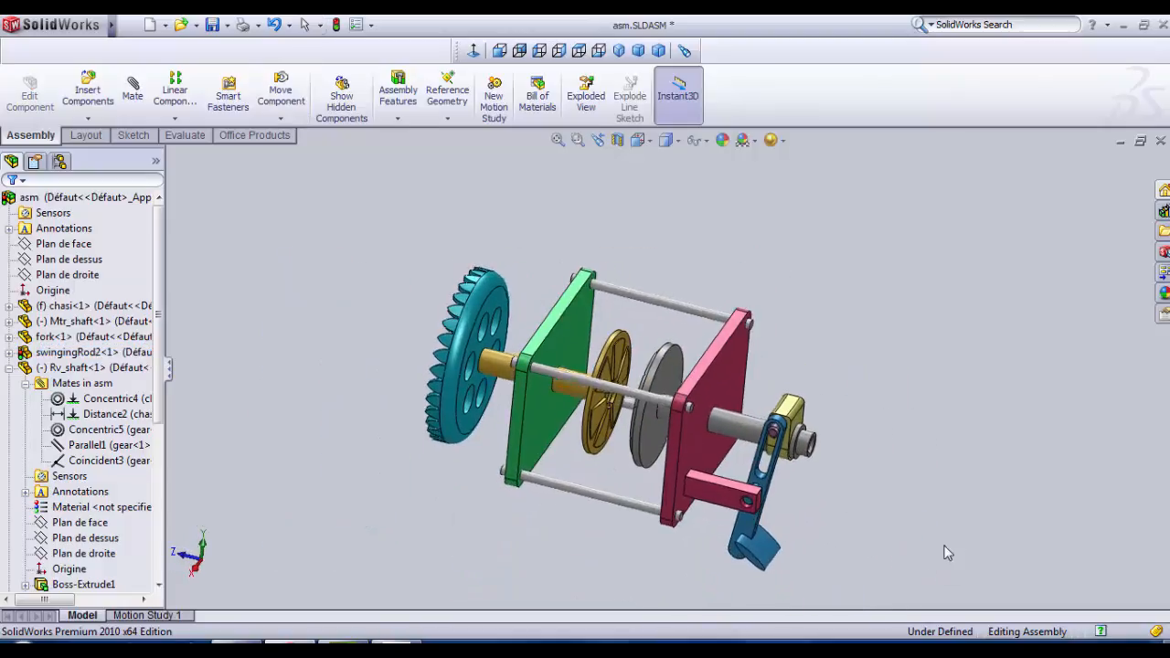
pyautogui.click(210, 26)
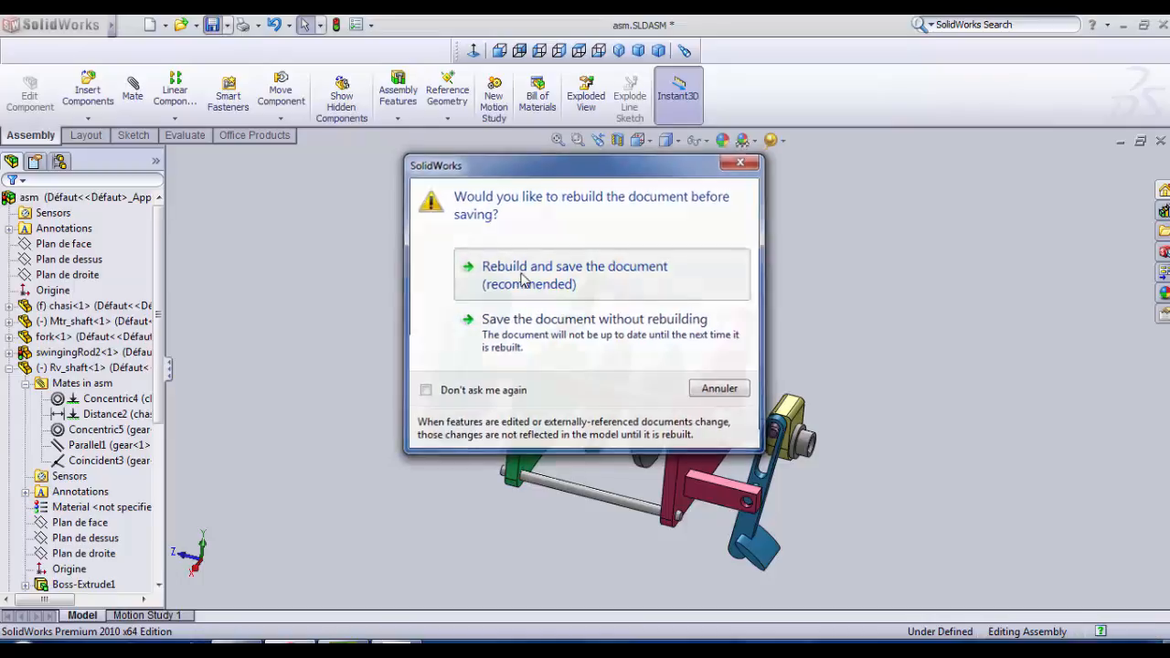
# - Rebuild and save the document, then switch to Motion Study 1
pyautogui.click(574, 274)
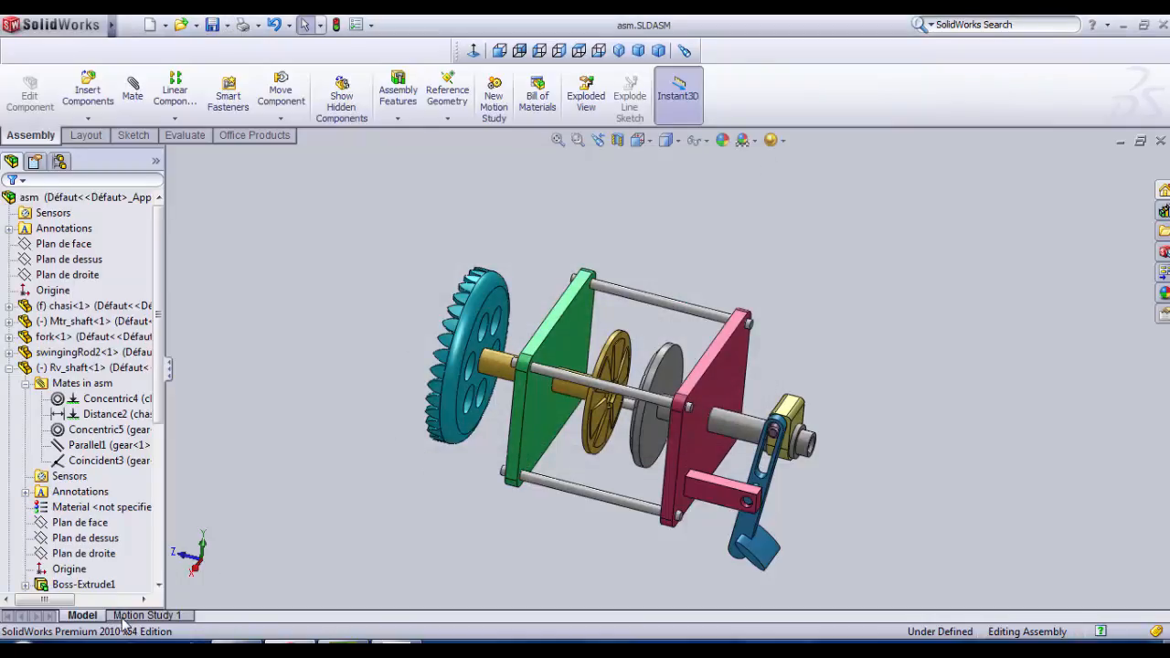
pyautogui.click(146, 614)
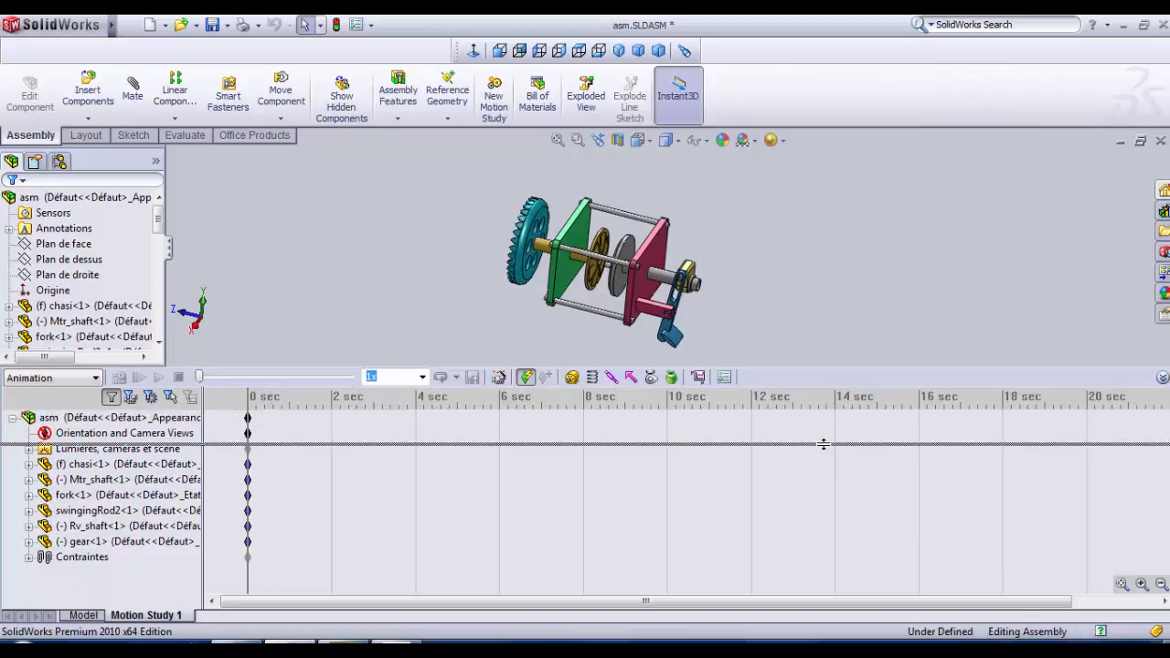
# - Select the assembly, check the study type is Motion Analysis, and bring up Tools > Add-Ins
pyautogui.click(92, 461)
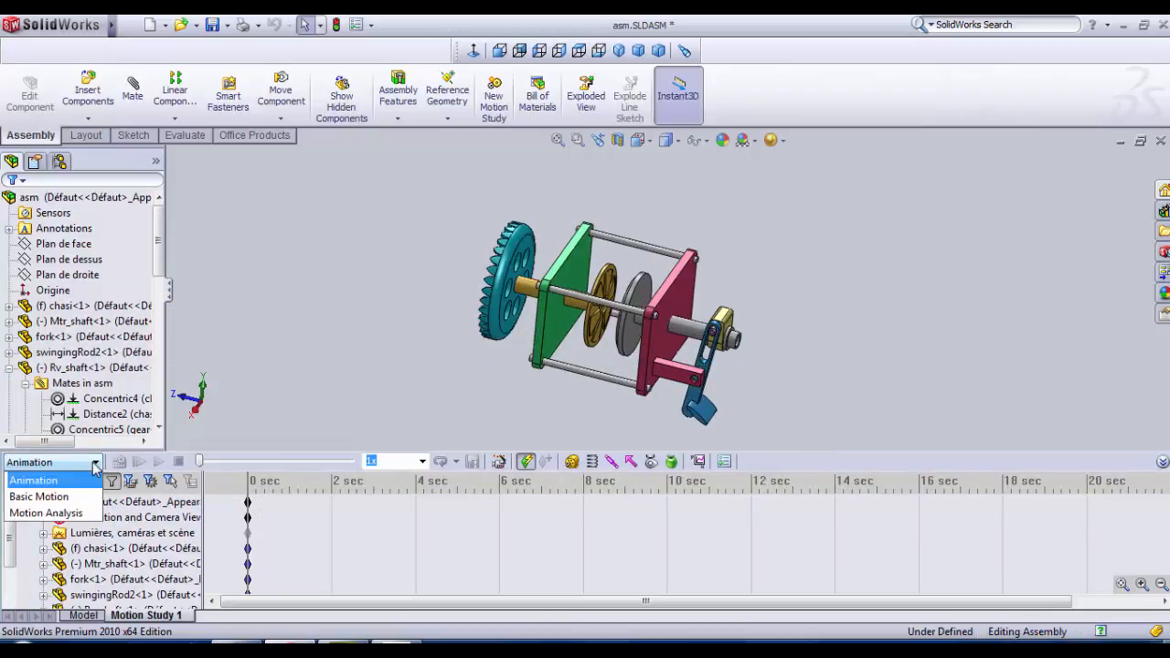
pyautogui.click(48, 512)
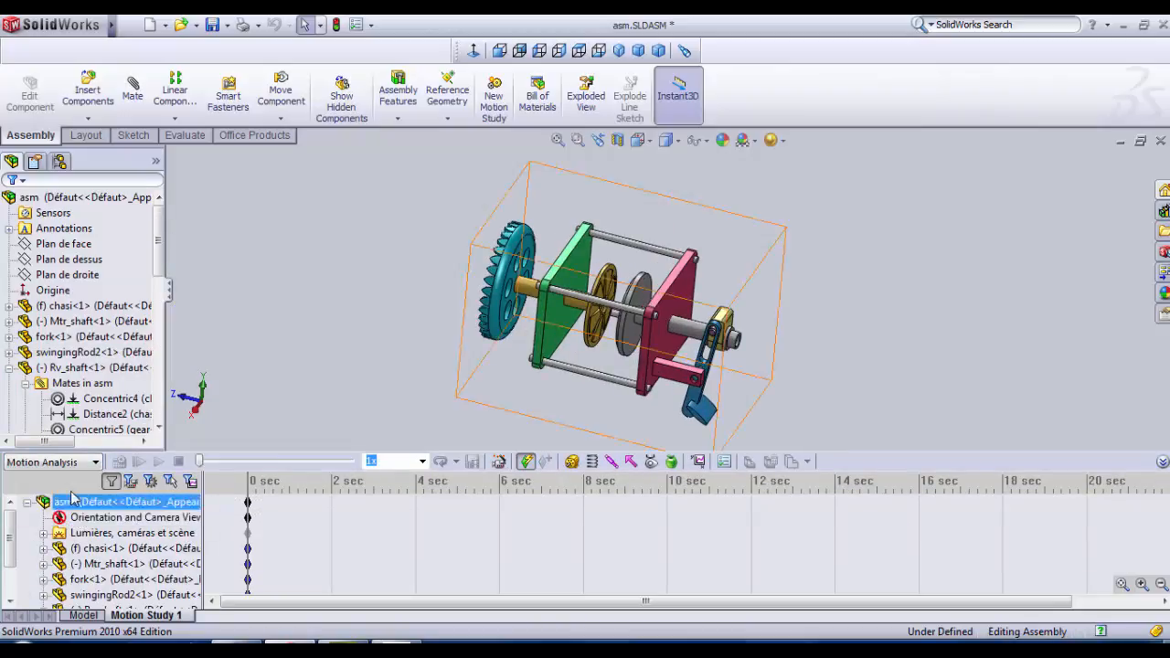
pyautogui.moveTo(88, 468)
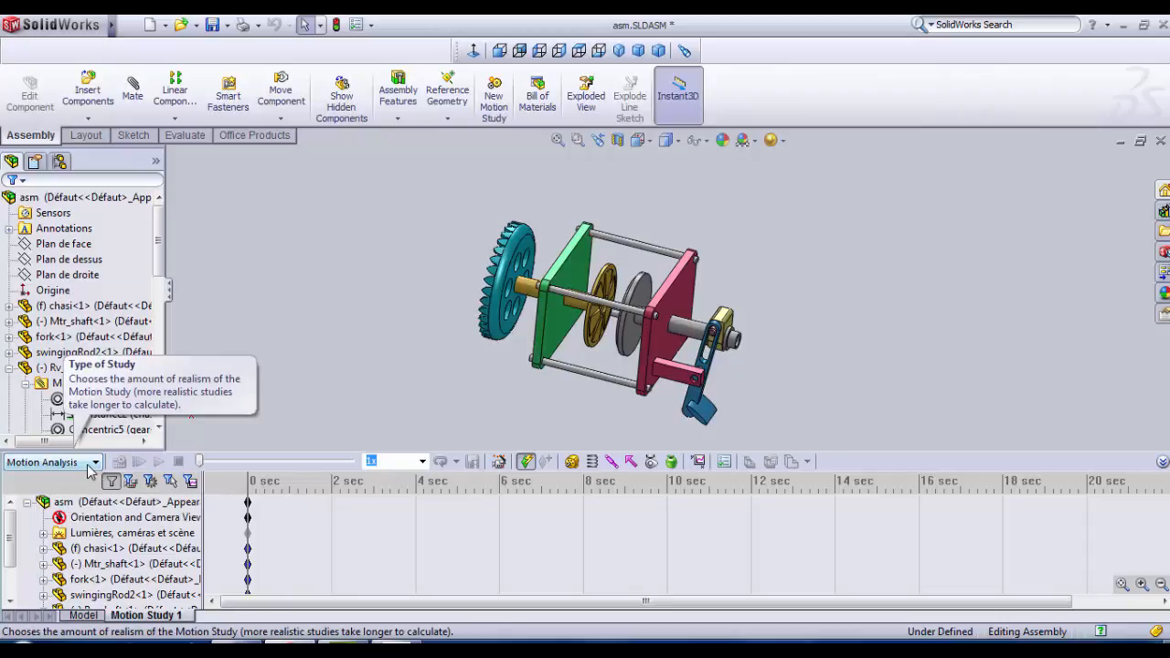
pyautogui.click(362, 25)
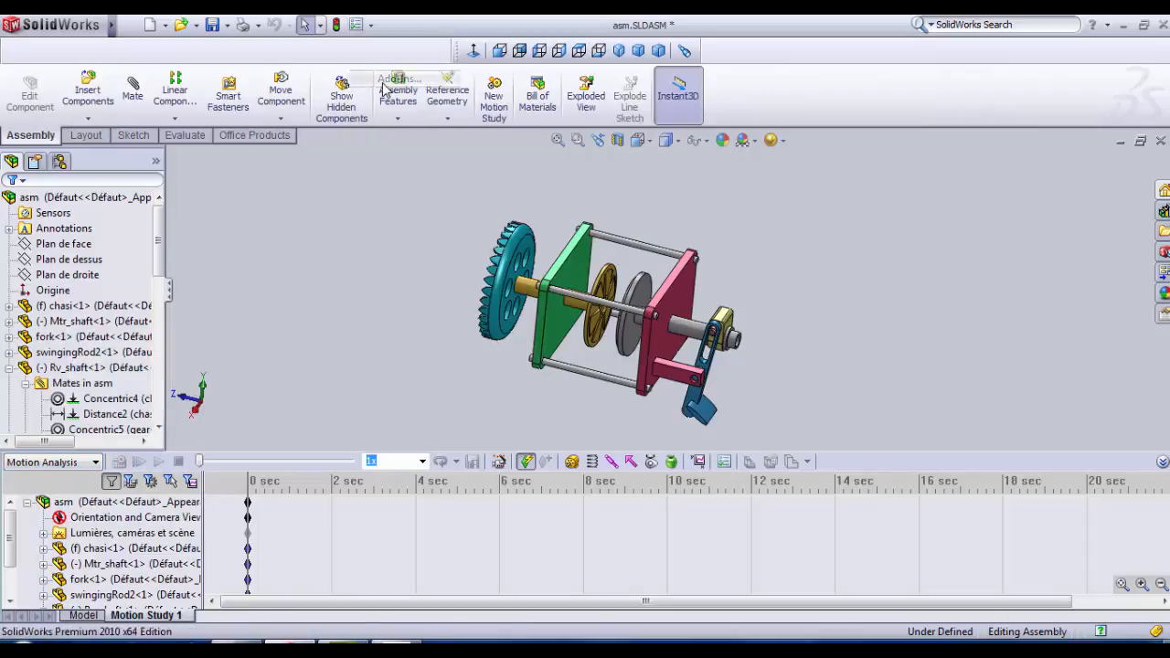
pyautogui.click(391, 82)
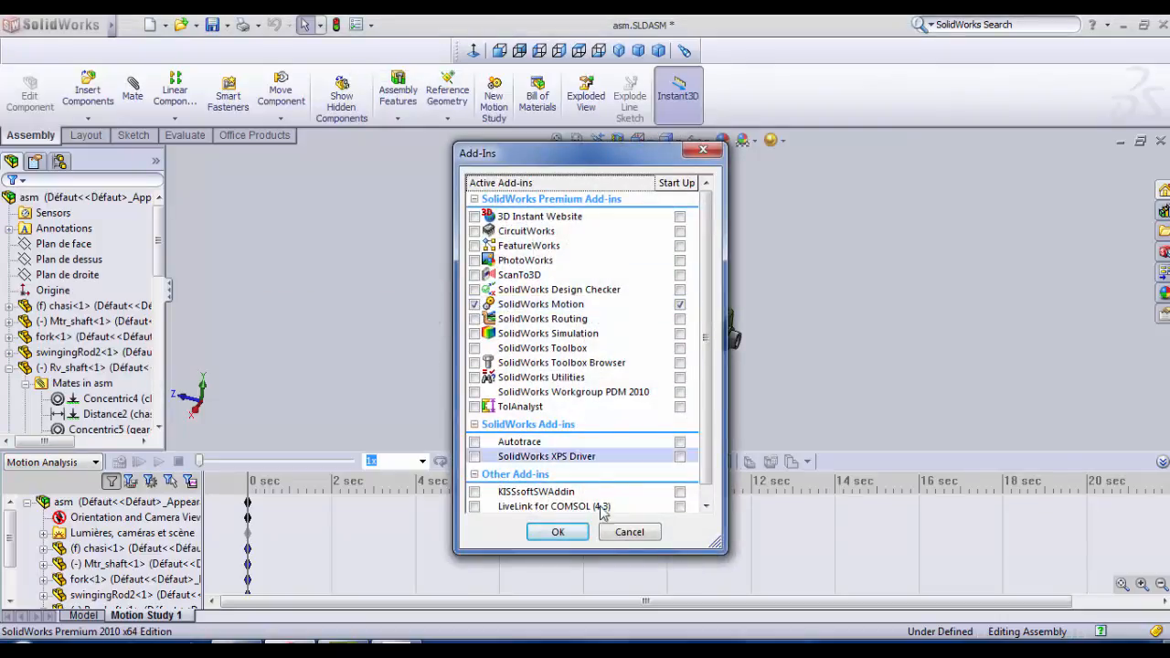
pyautogui.moveTo(543, 318)
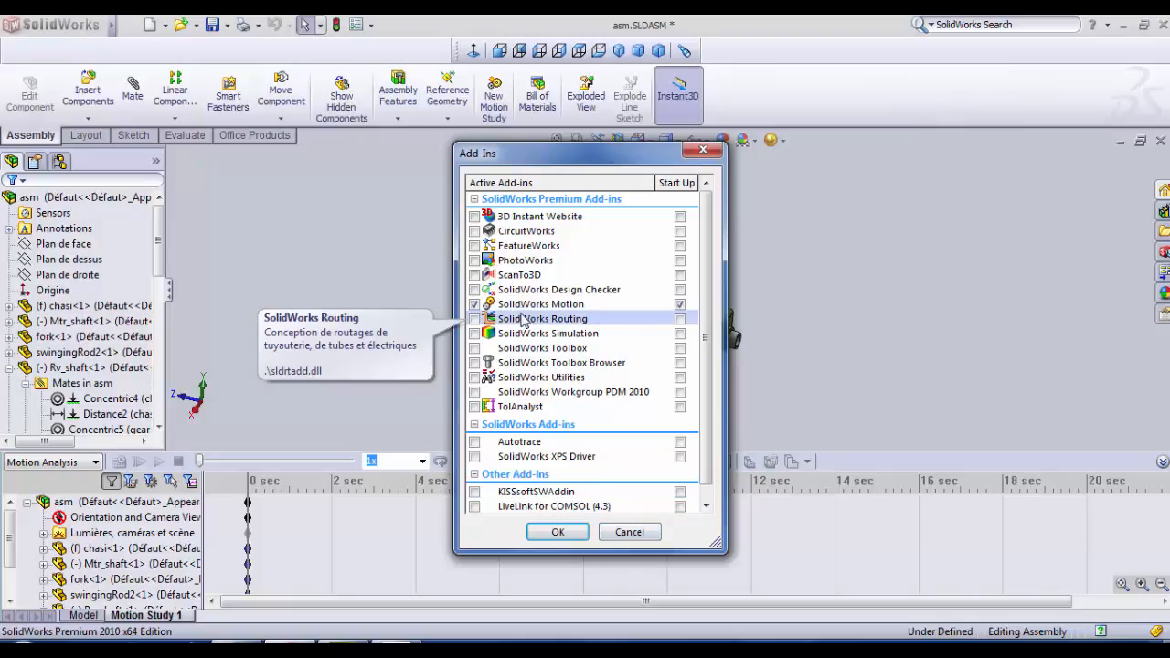
pyautogui.moveTo(534, 333)
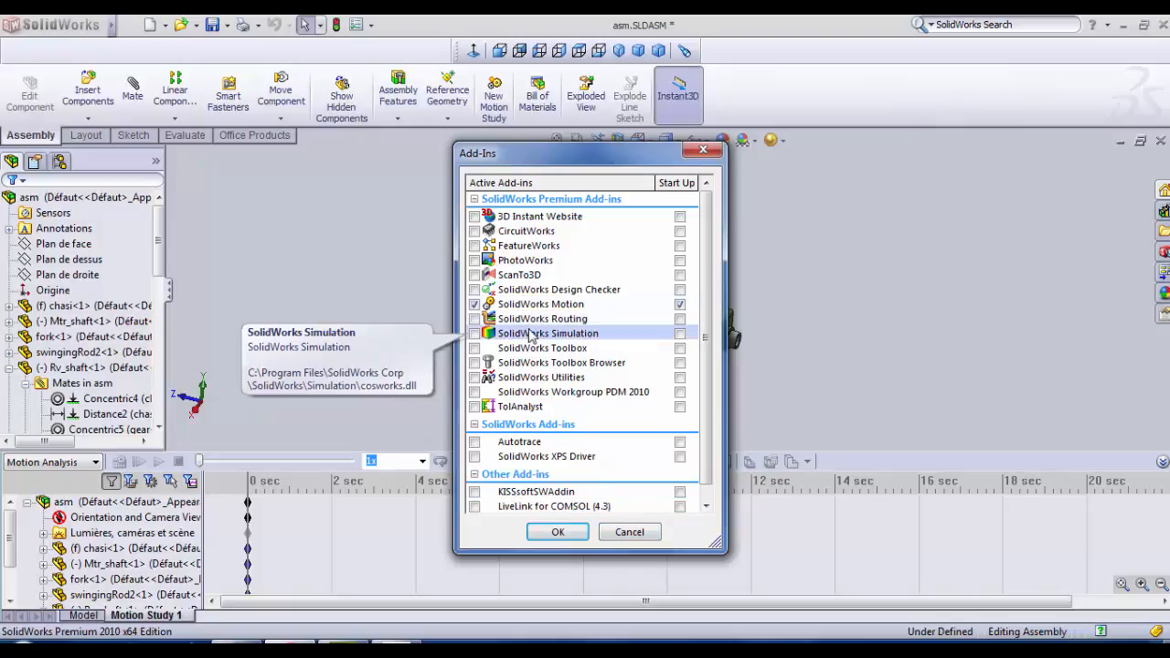
pyautogui.moveTo(709, 318)
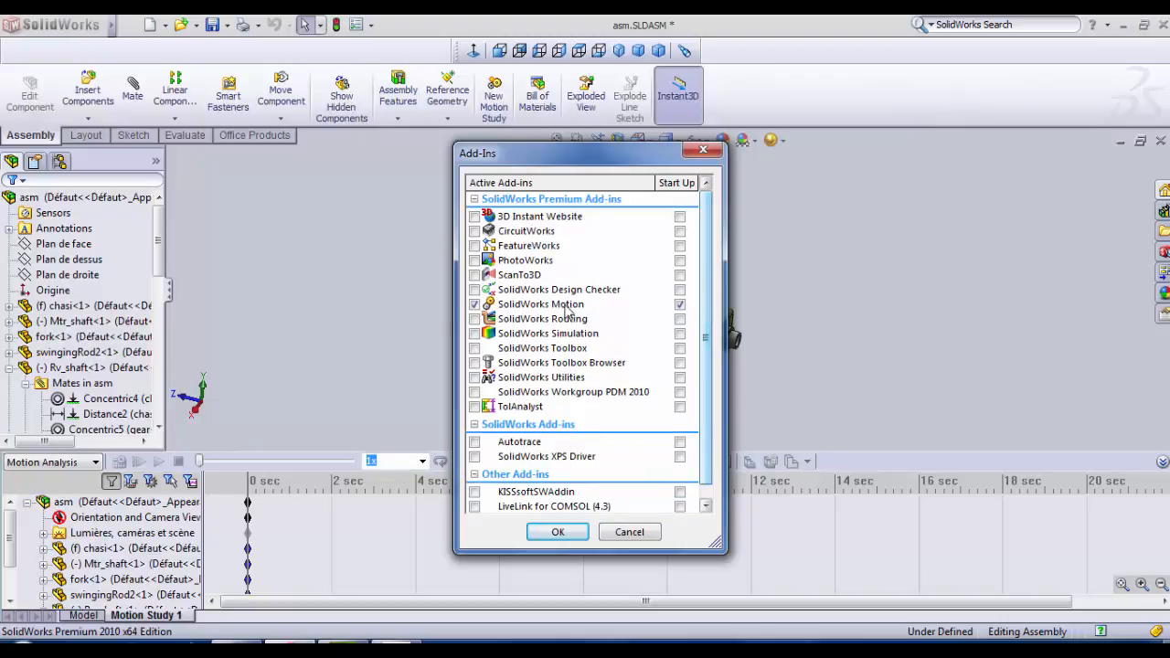
pyautogui.moveTo(512, 309)
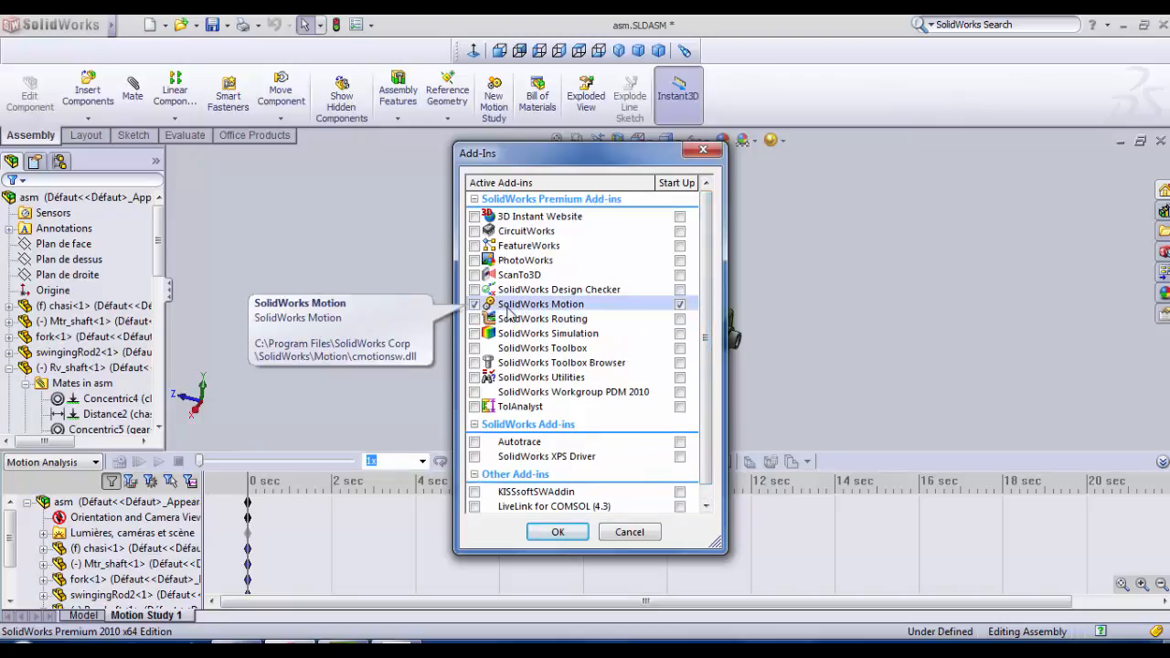
# - Confirm SolidWorks Motion is enabled and accept the Add-Ins dialog
pyautogui.click(556, 530)
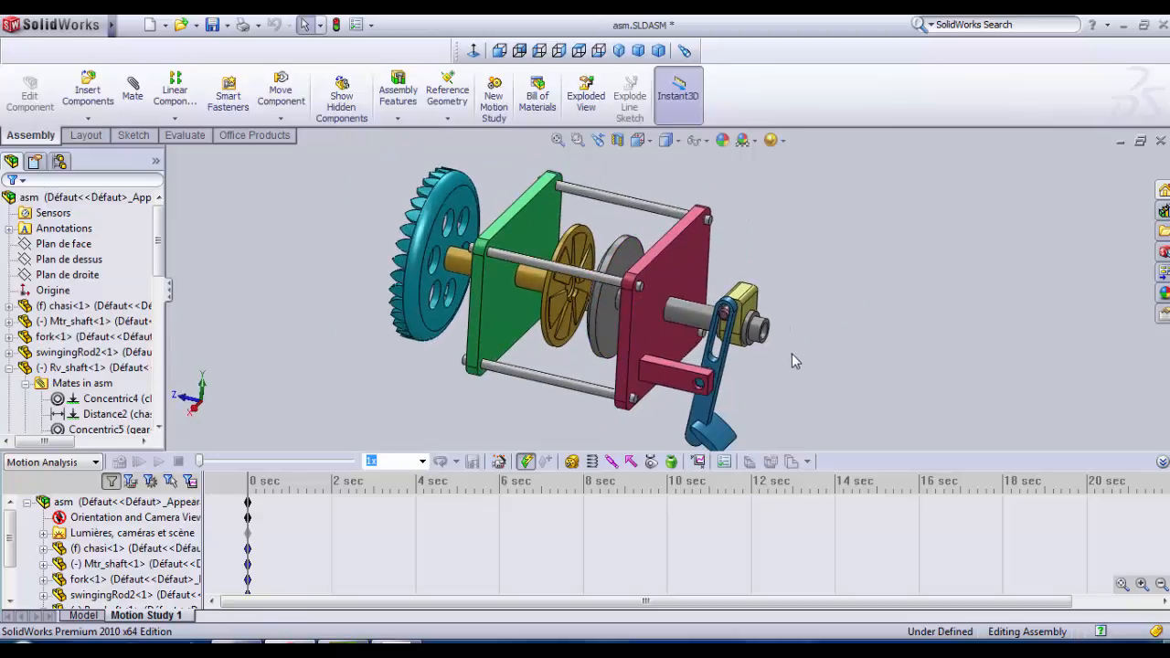
pyautogui.moveTo(691, 326)
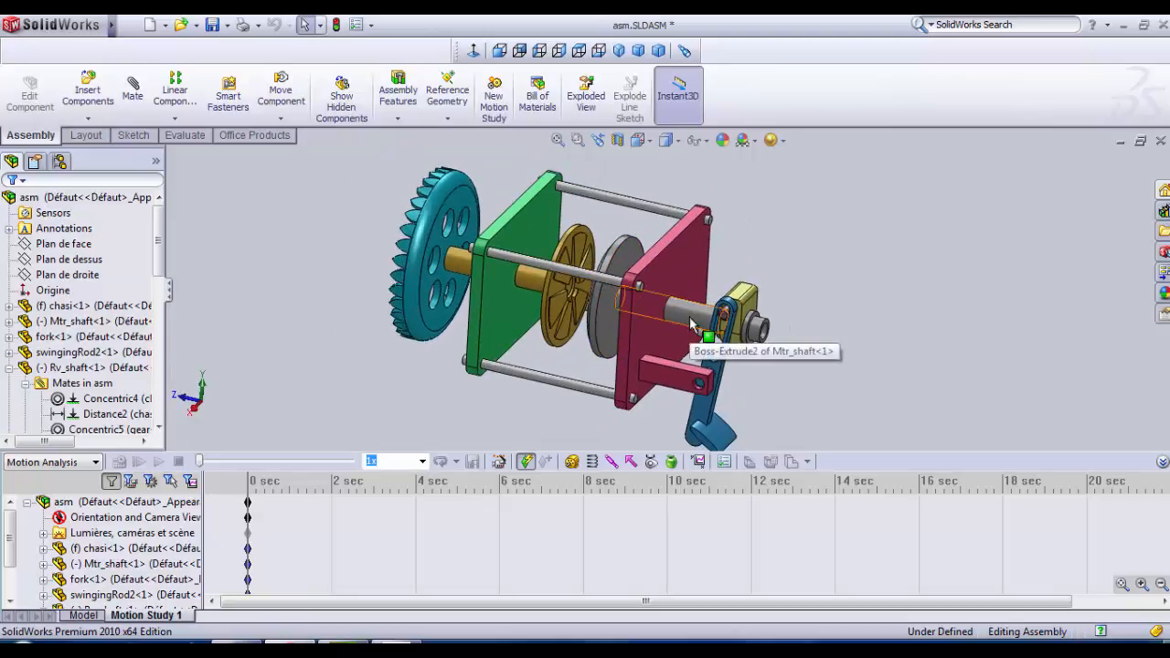
pyautogui.moveTo(699, 344)
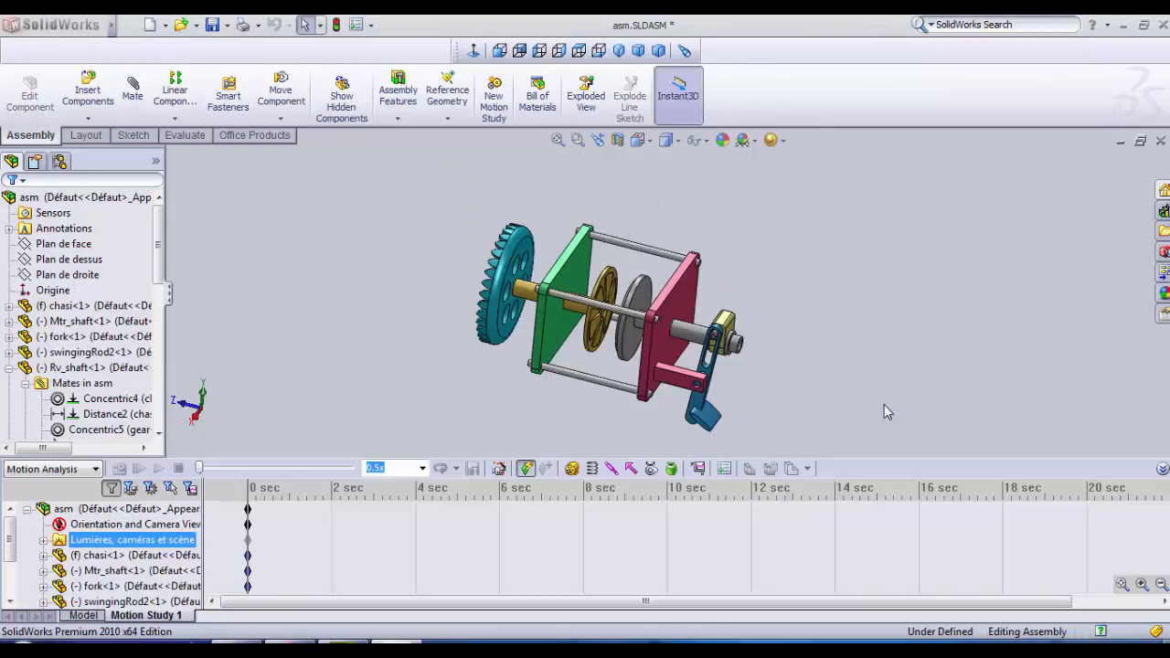
pyautogui.moveTo(808, 413)
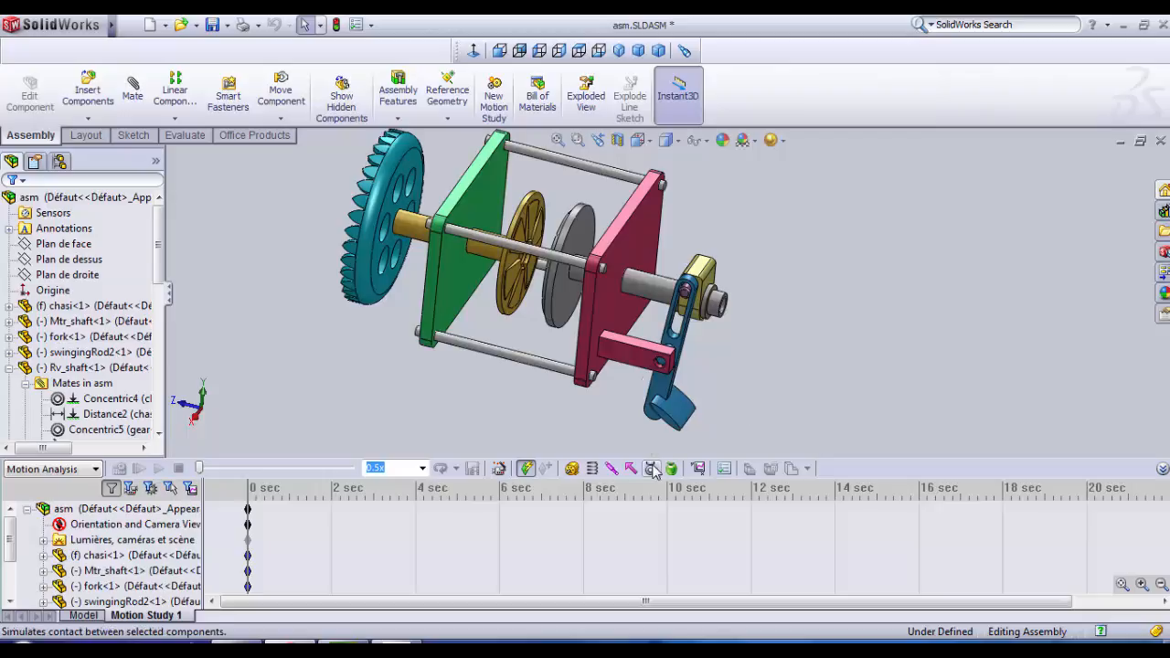
pyautogui.moveTo(651, 468)
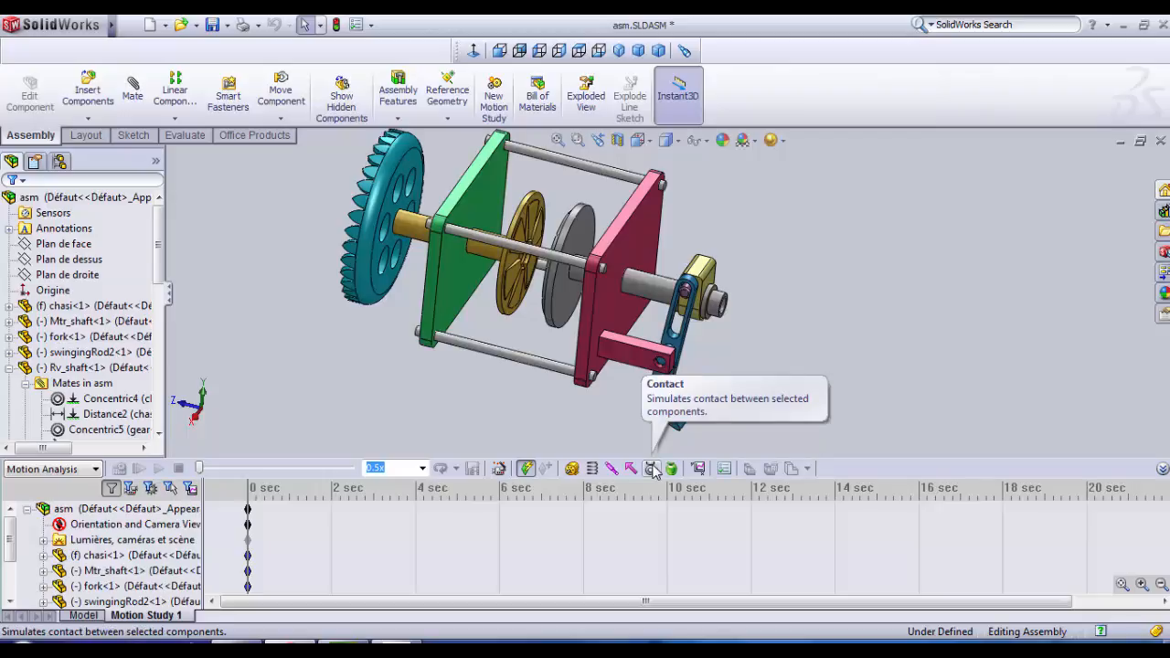
# - Define a contact-group contact between chasi and Mtr_shaft with Acrylic and Steel (Dry) materials
pyautogui.click(651, 468)
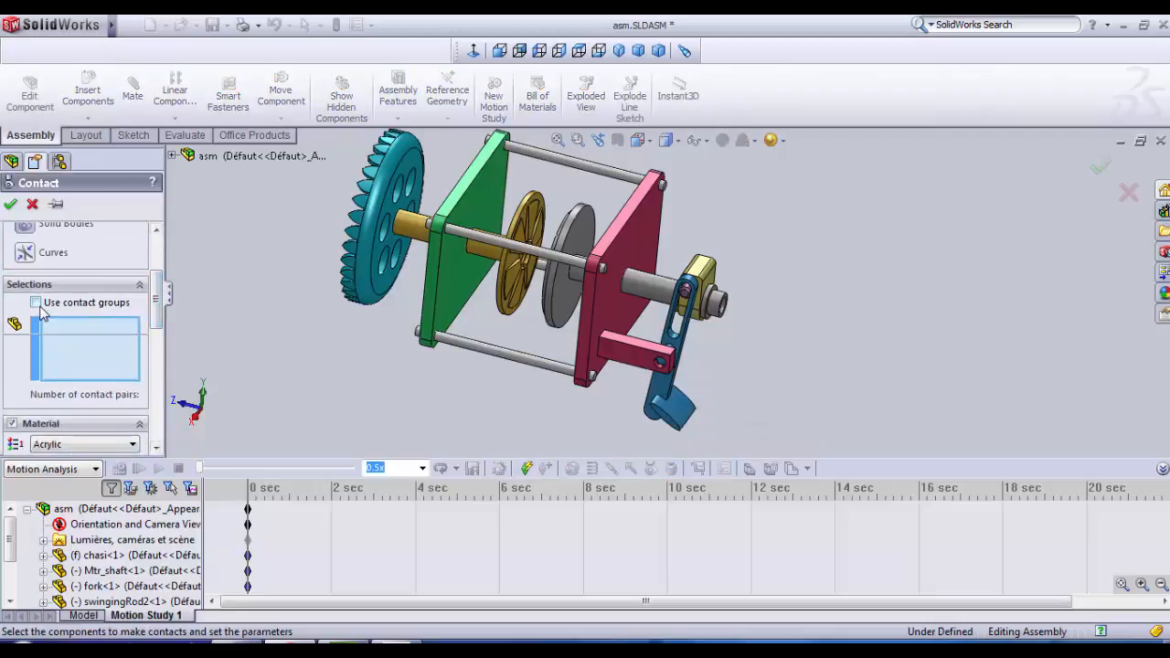
pyautogui.click(35, 302)
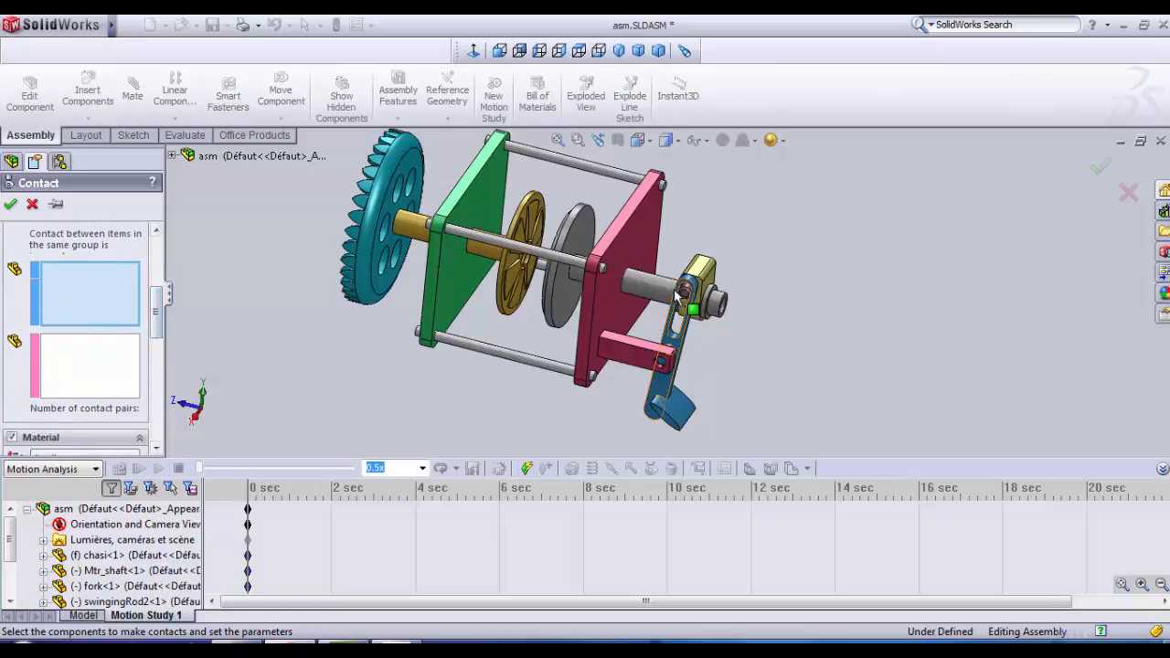
pyautogui.click(658, 294)
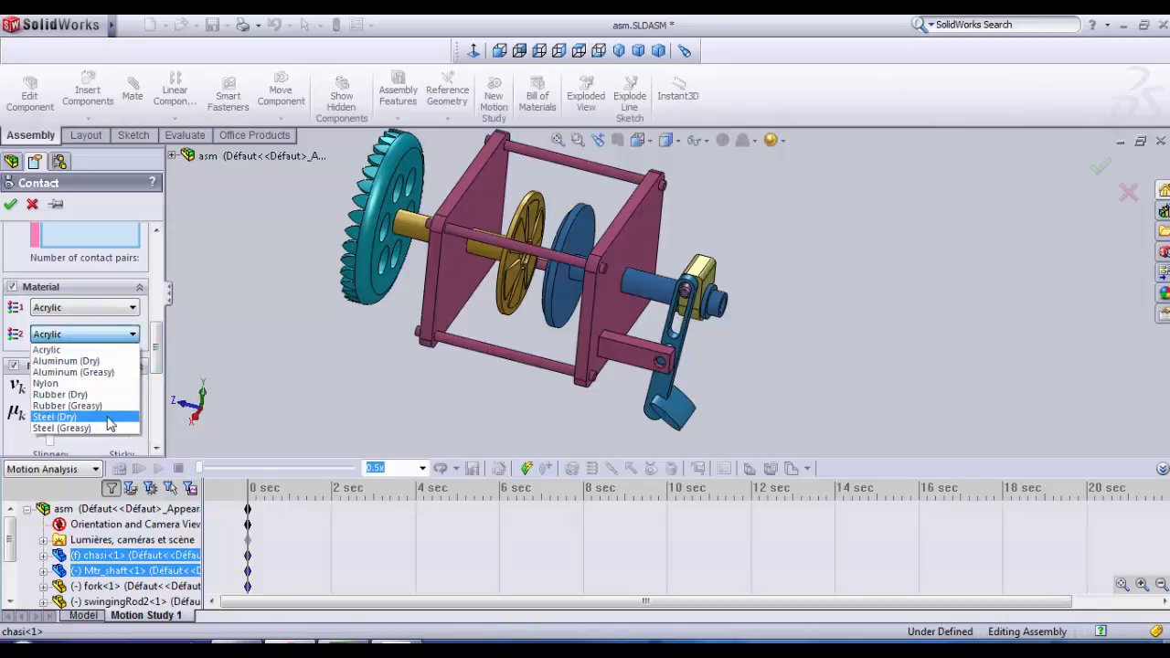
pyautogui.click(55, 417)
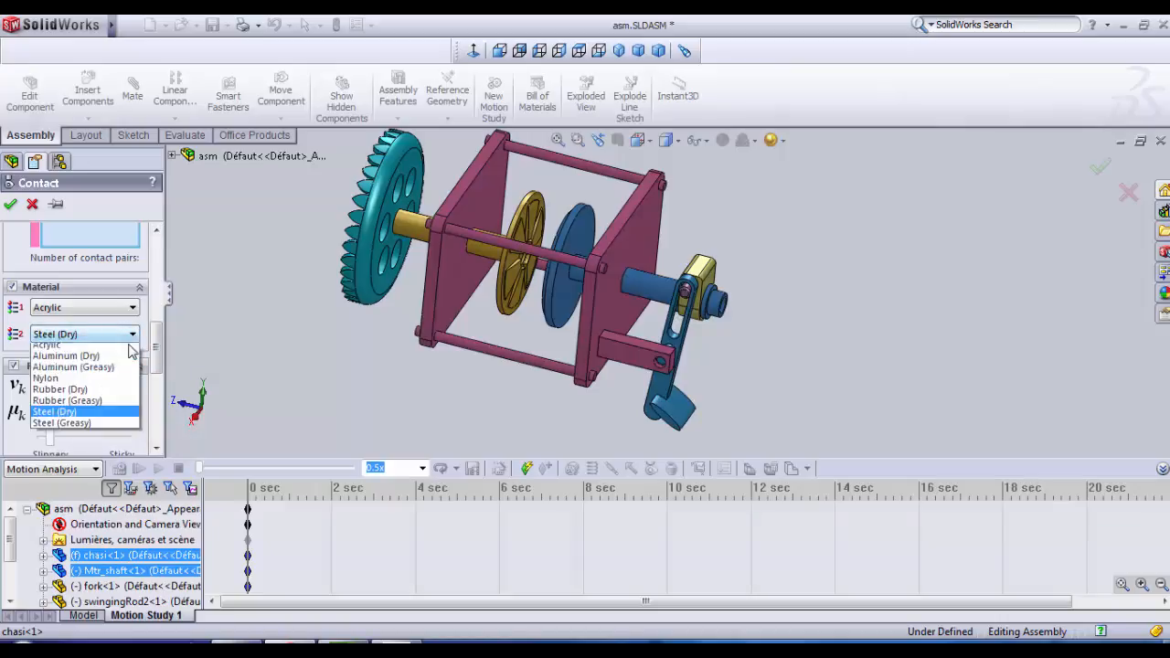
pyautogui.click(61, 428)
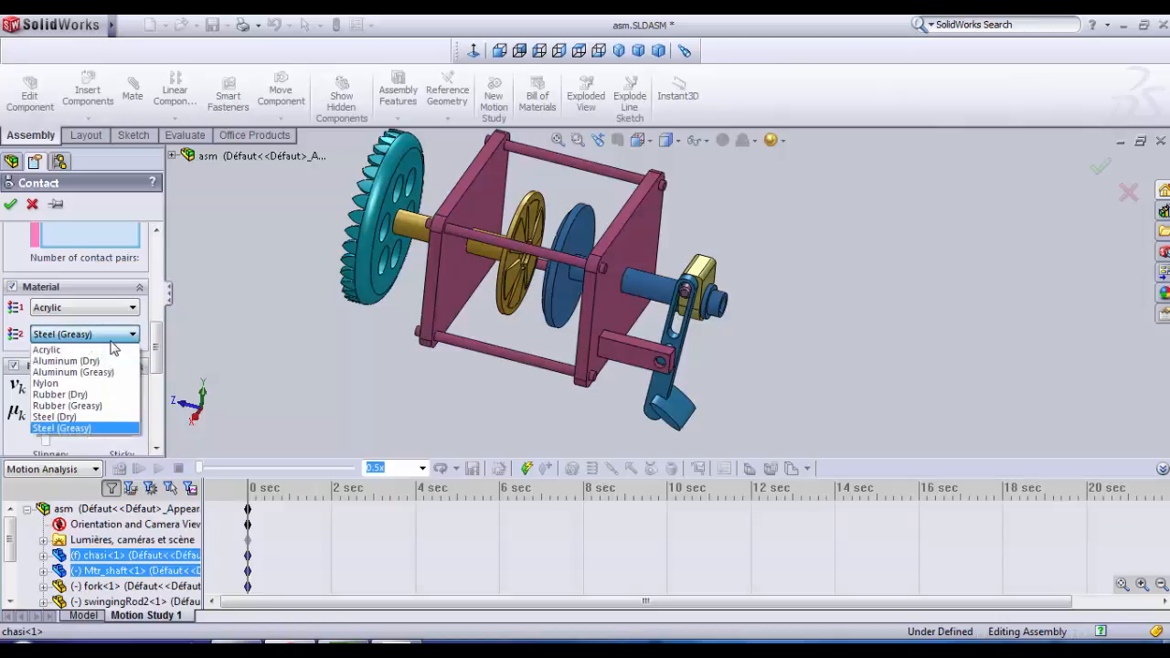
pyautogui.click(66, 395)
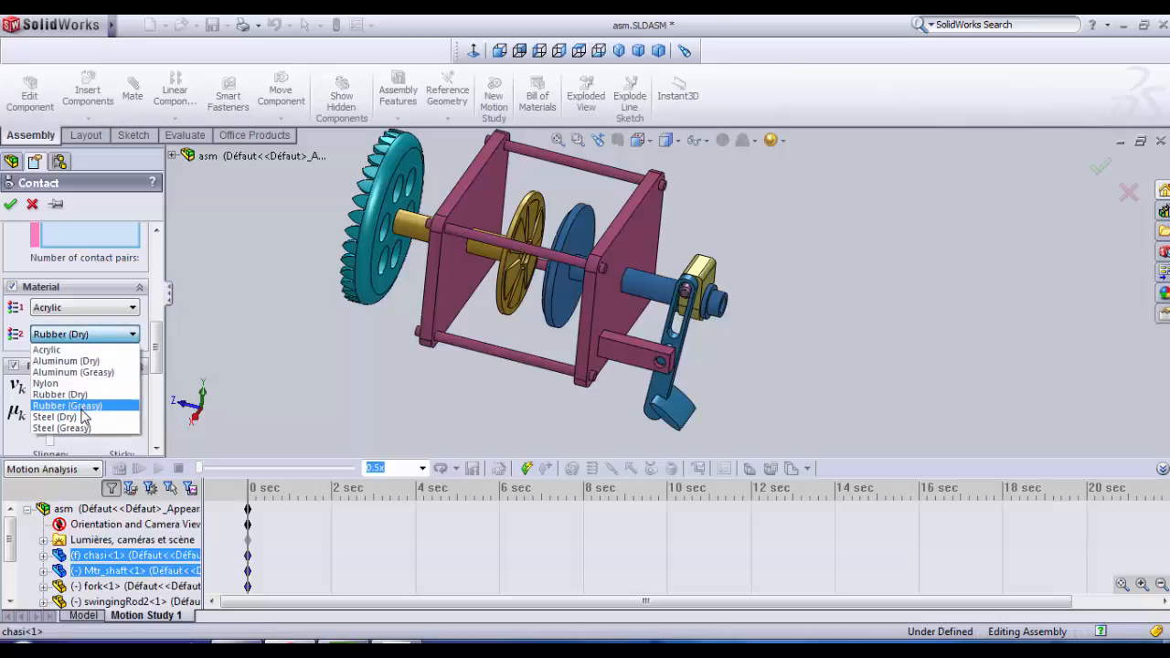
pyautogui.click(55, 417)
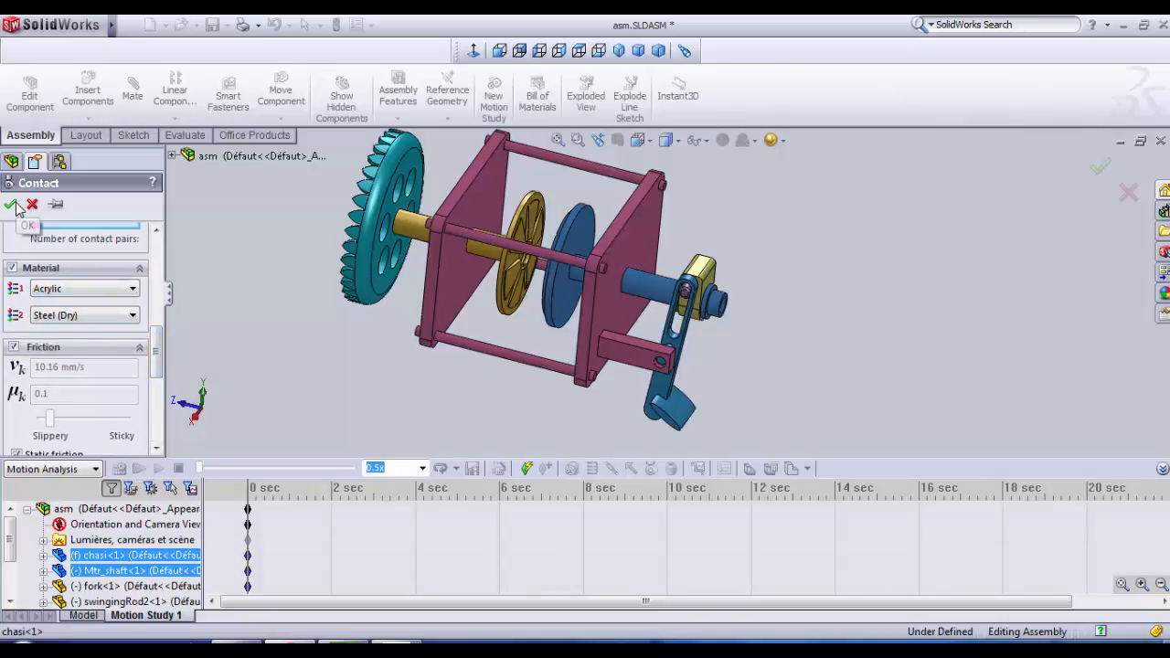
pyautogui.click(15, 205)
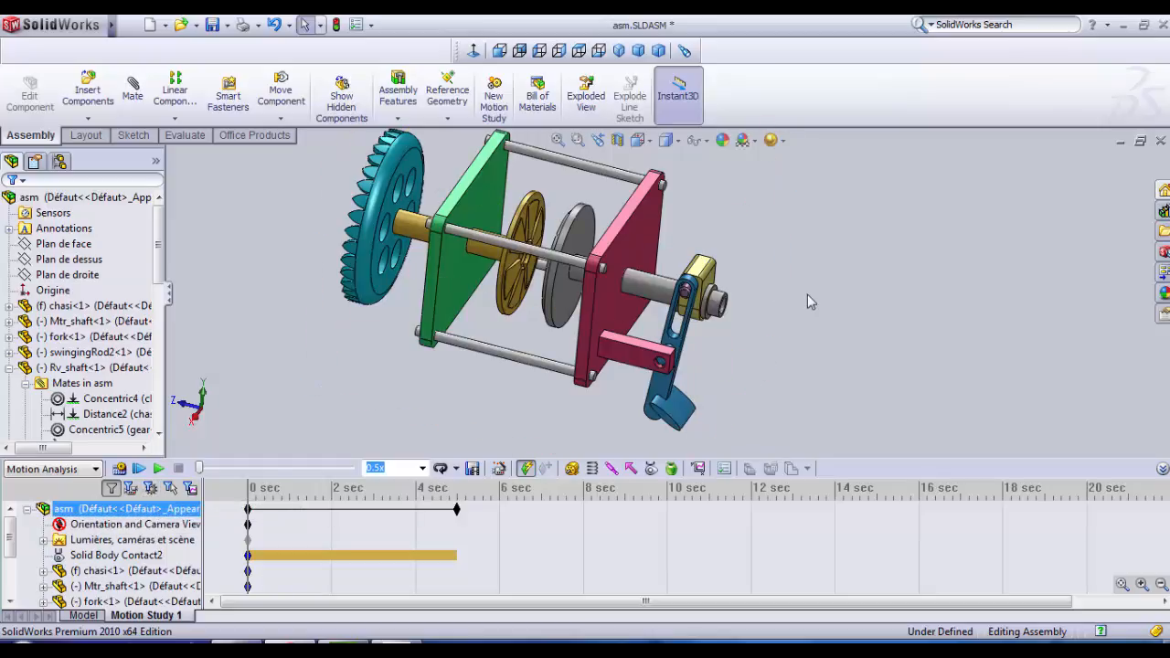
pyautogui.moveTo(720, 461)
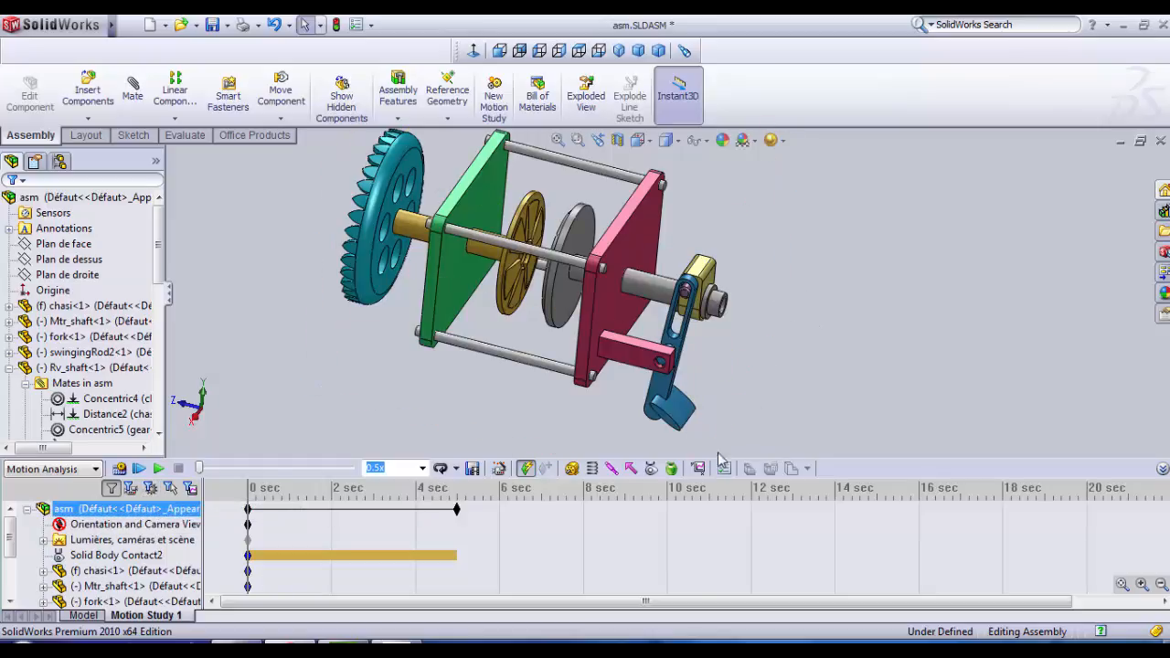
pyautogui.moveTo(633, 468)
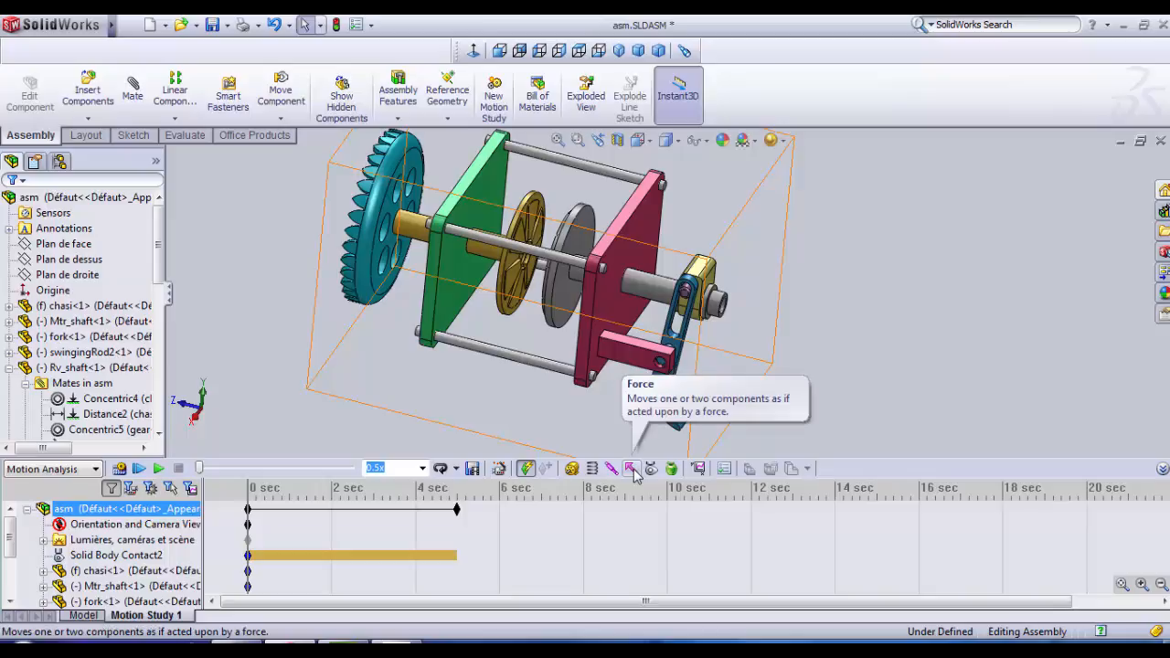
# - Start a force on a Mtr_shaft face with its direction taken from a chassis face
pyautogui.click(629, 468)
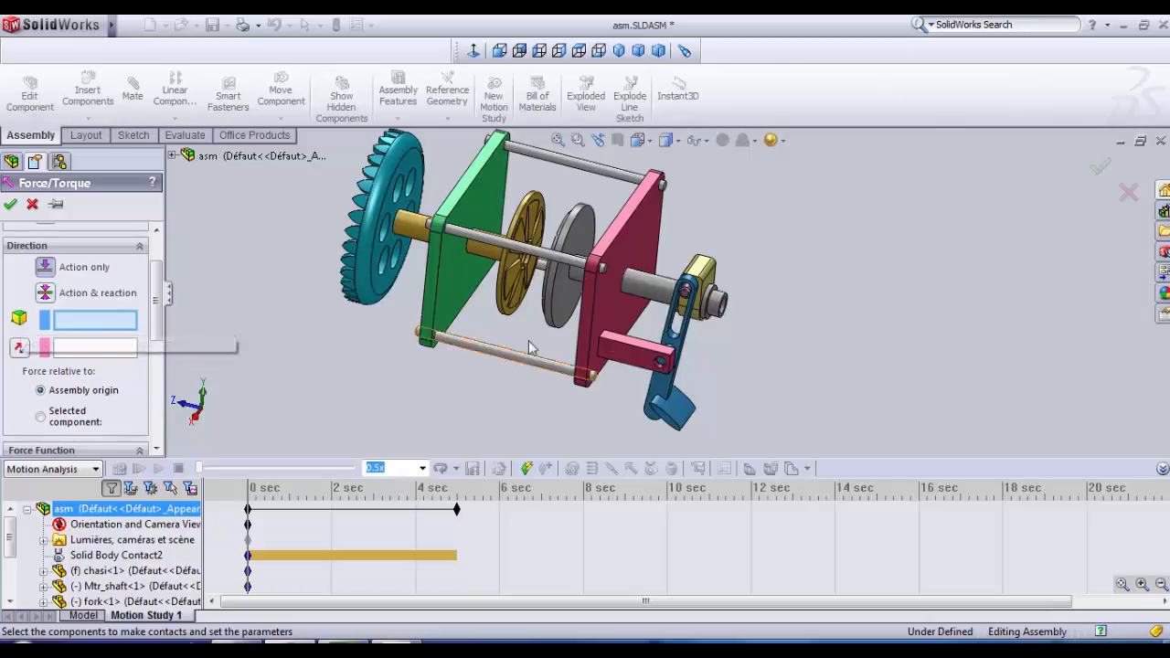
pyautogui.moveTo(659, 293)
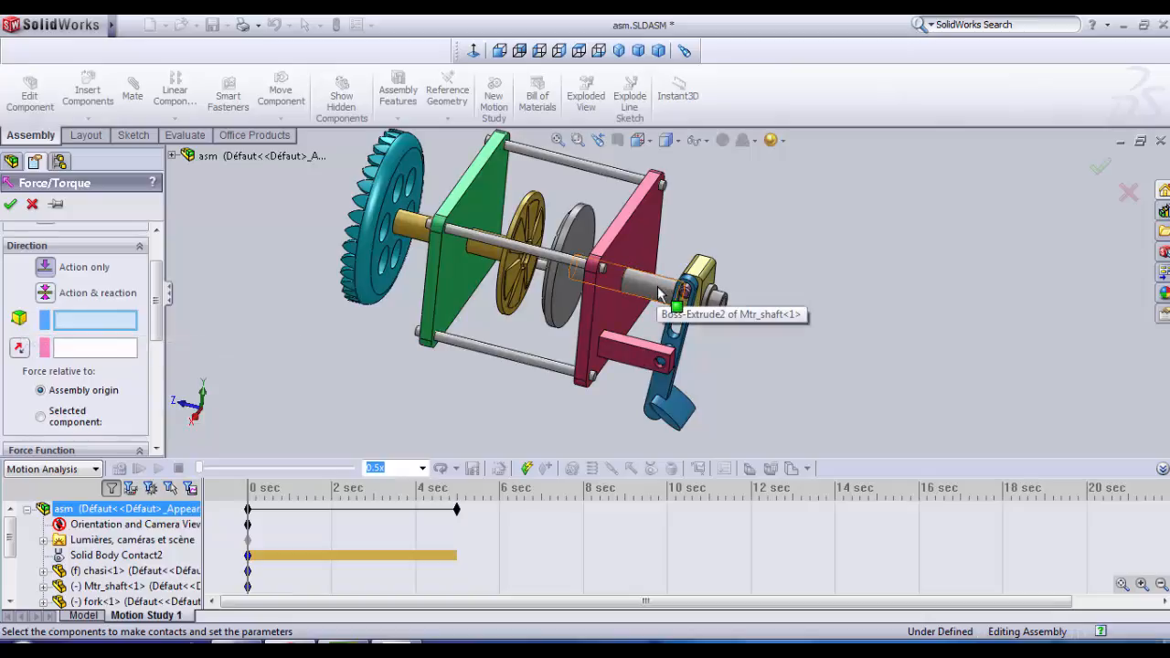
pyautogui.click(640, 289)
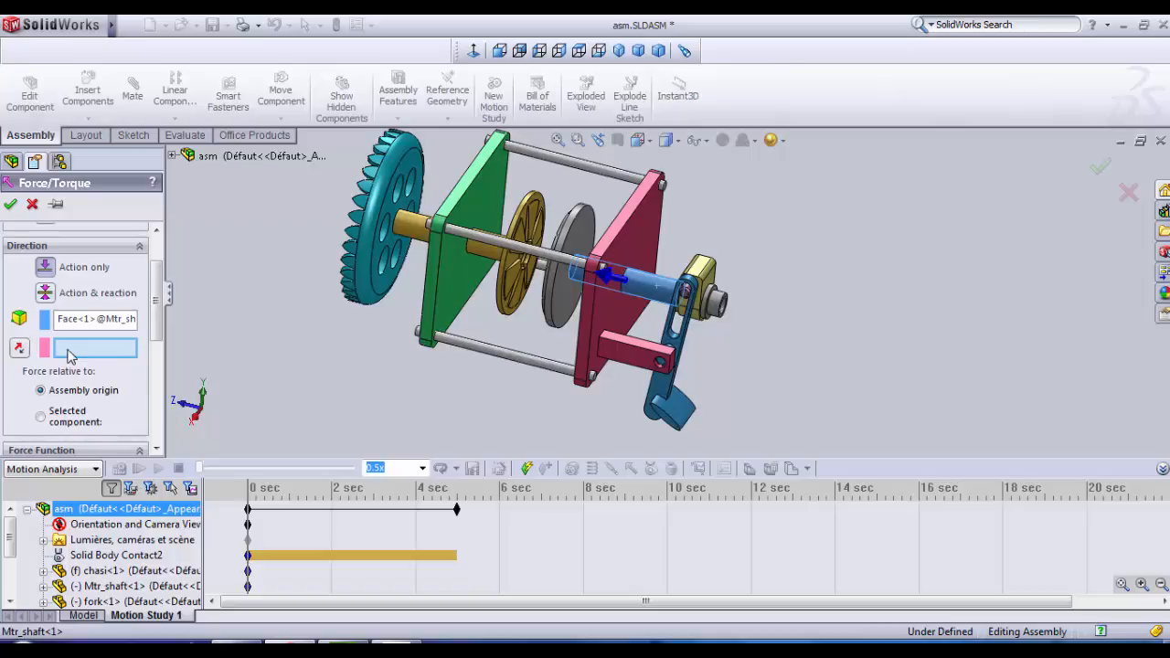
pyautogui.moveTo(636, 351)
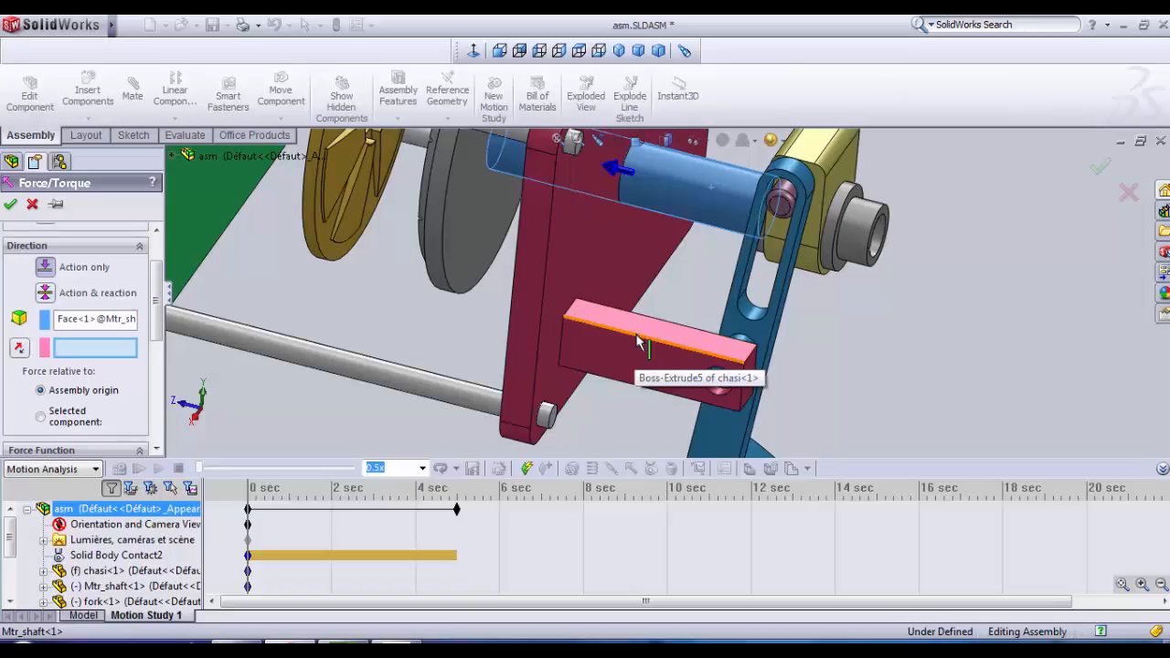
pyautogui.click(644, 346)
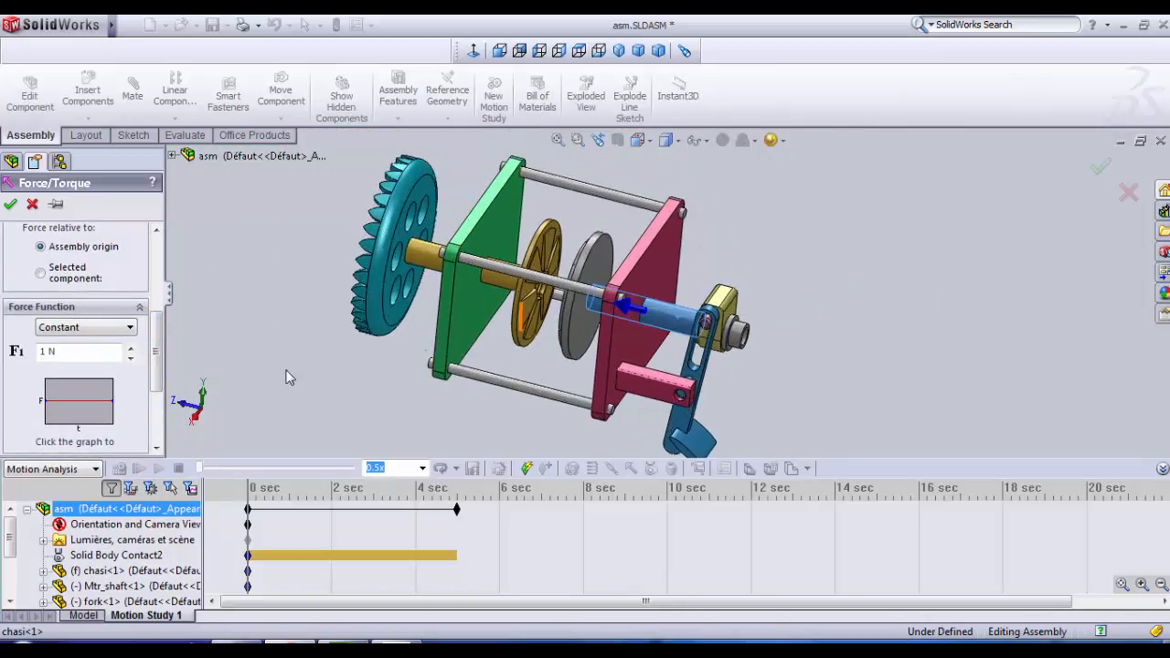
# - Make the force a Step function rising from 0 N to 0.2 N over 4 s and confirm it
pyautogui.click(128, 327)
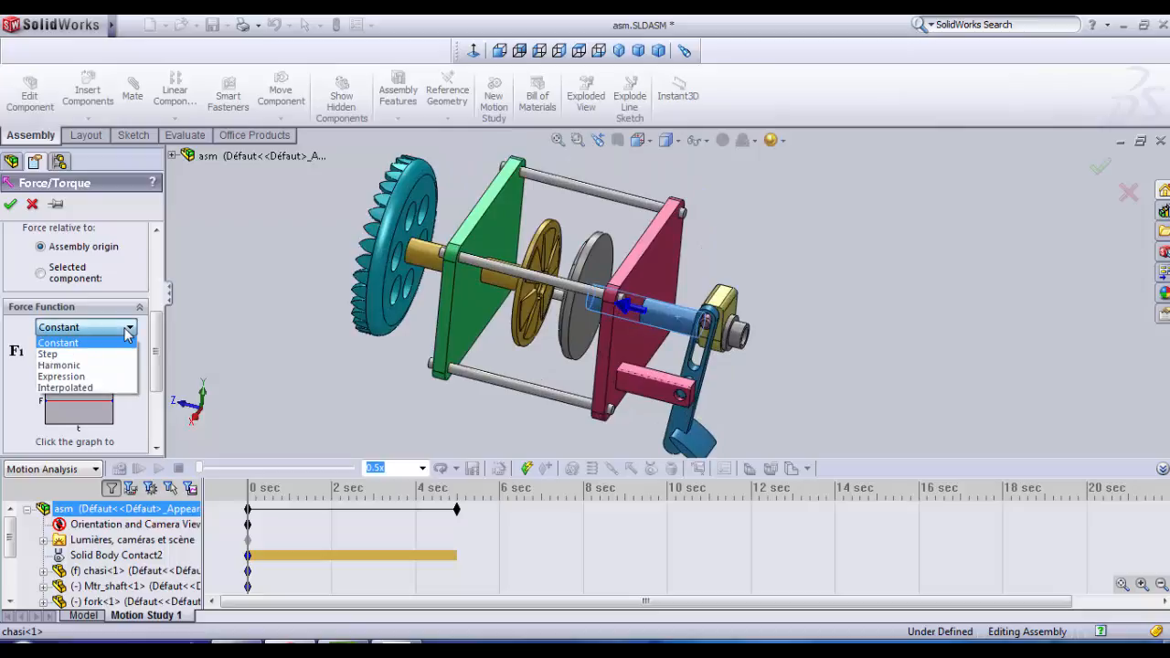
pyautogui.click(48, 353)
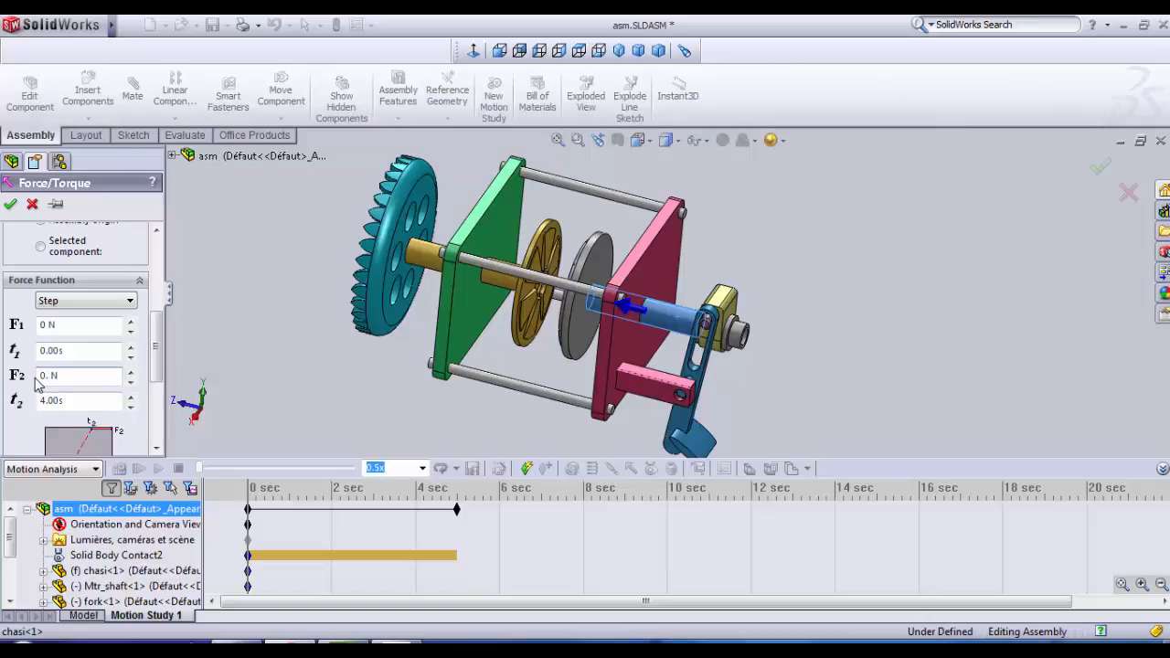
pyautogui.write('0.2')
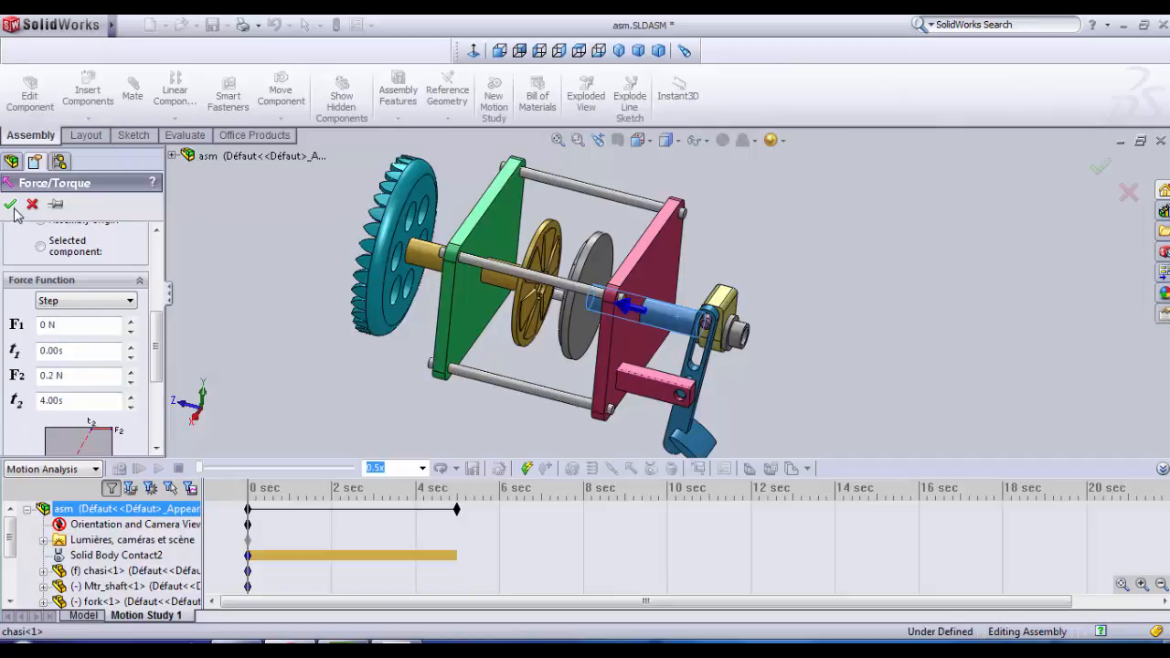
pyautogui.click(11, 205)
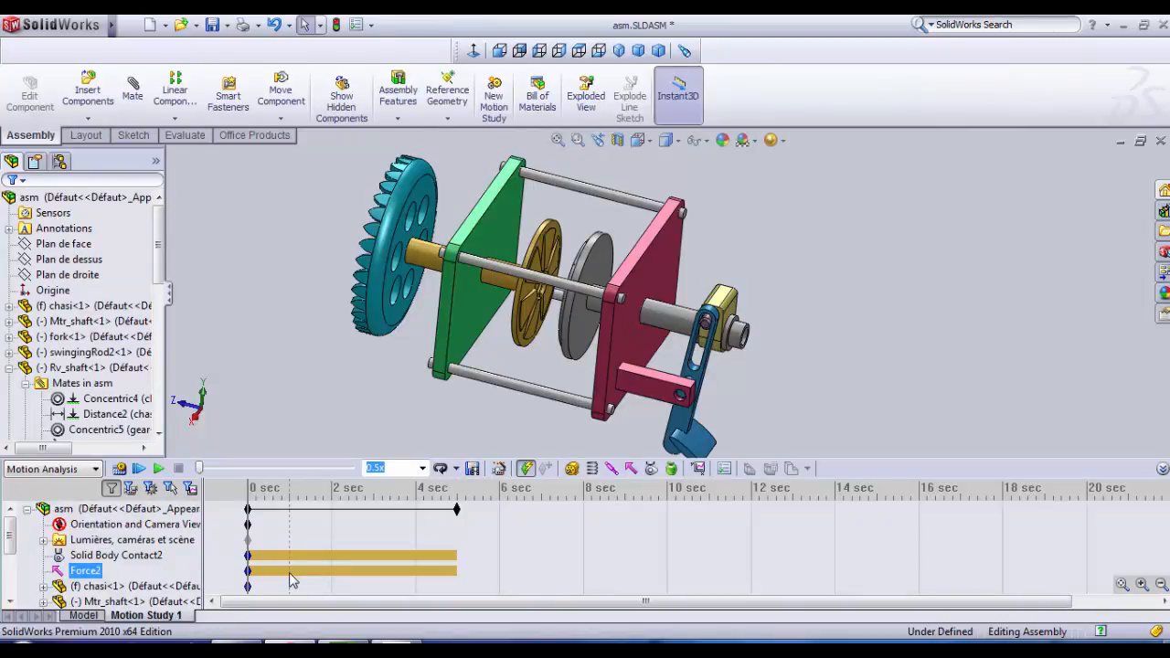
# - Turn Force2 off from its MotionManager context menu so the step force is ignored
pyautogui.rightClick(292, 578)
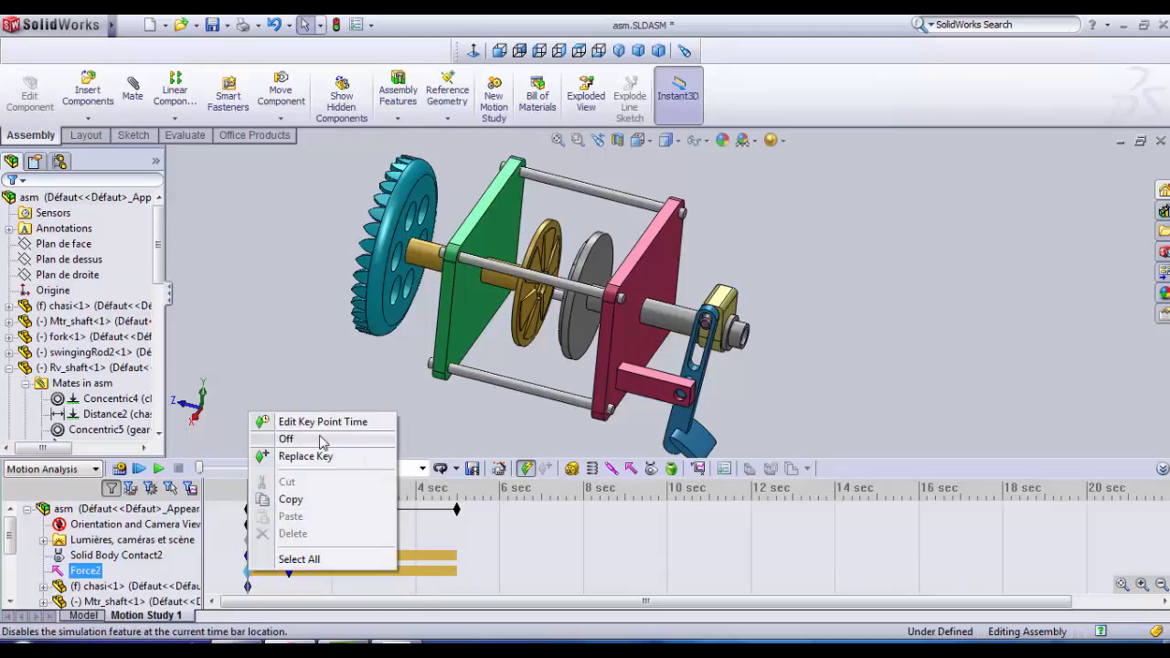
pyautogui.click(285, 439)
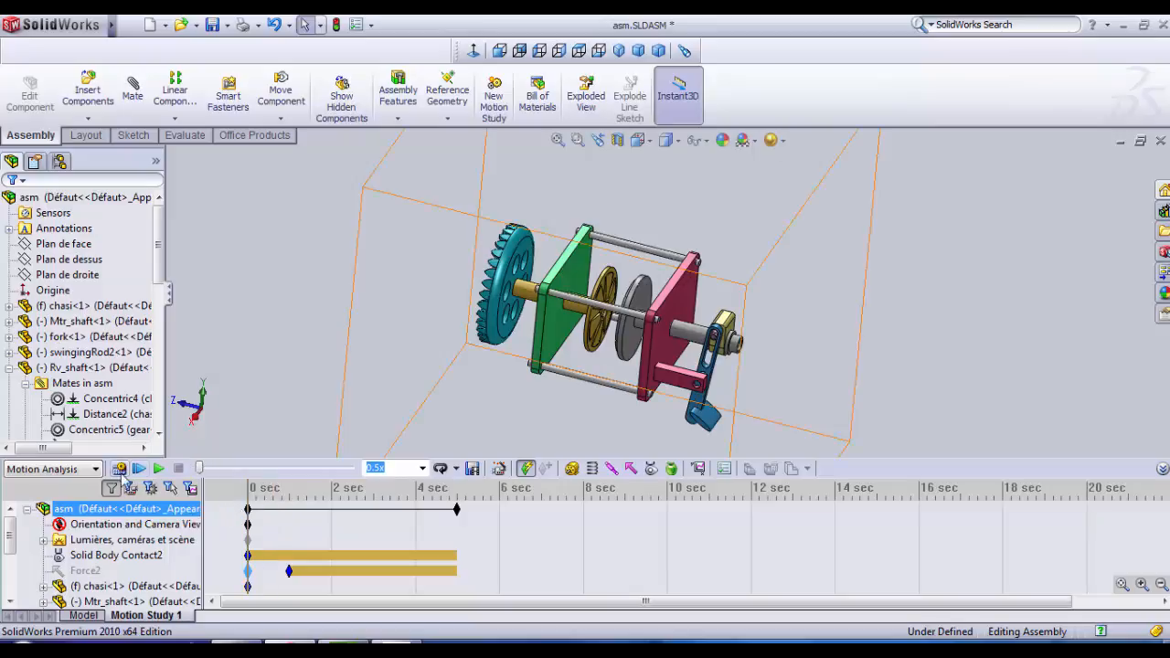
pyautogui.moveTo(119, 469)
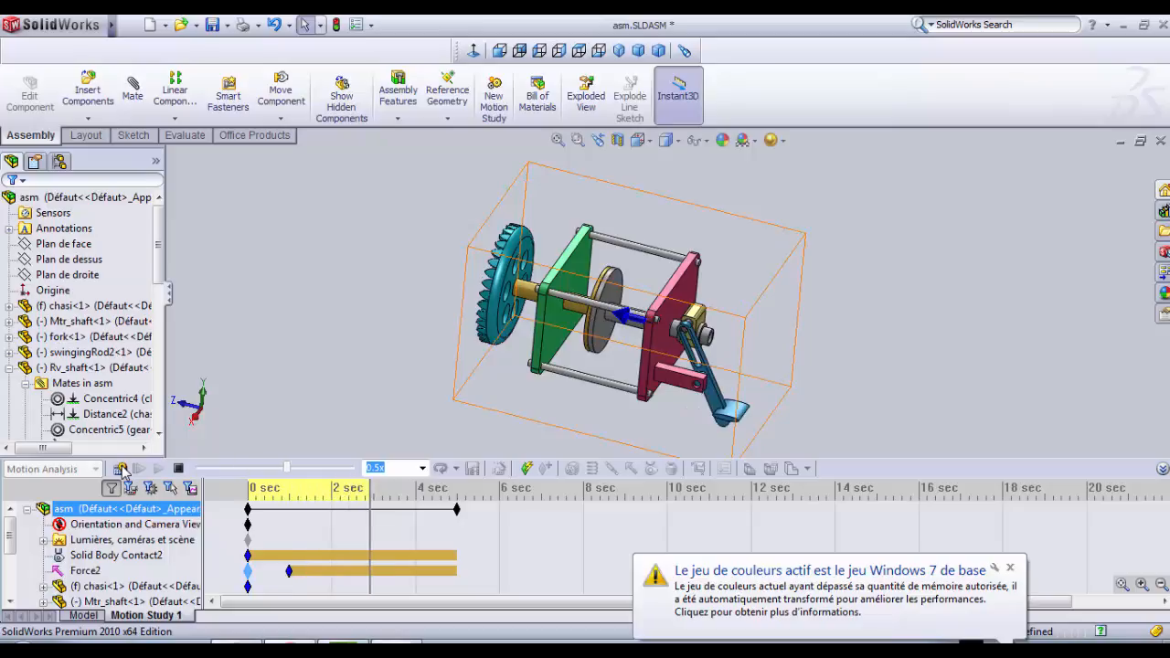
# - Recalculate the 4-second motion study with Force2 re-enabled
pyautogui.click(139, 468)
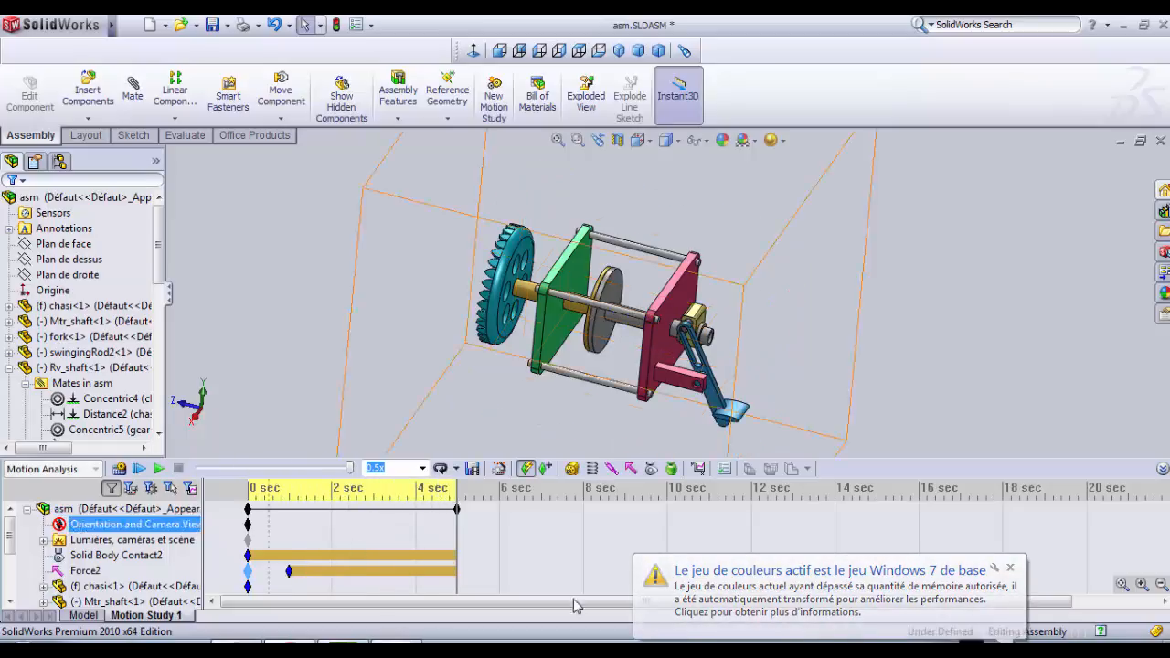
pyautogui.click(1035, 567)
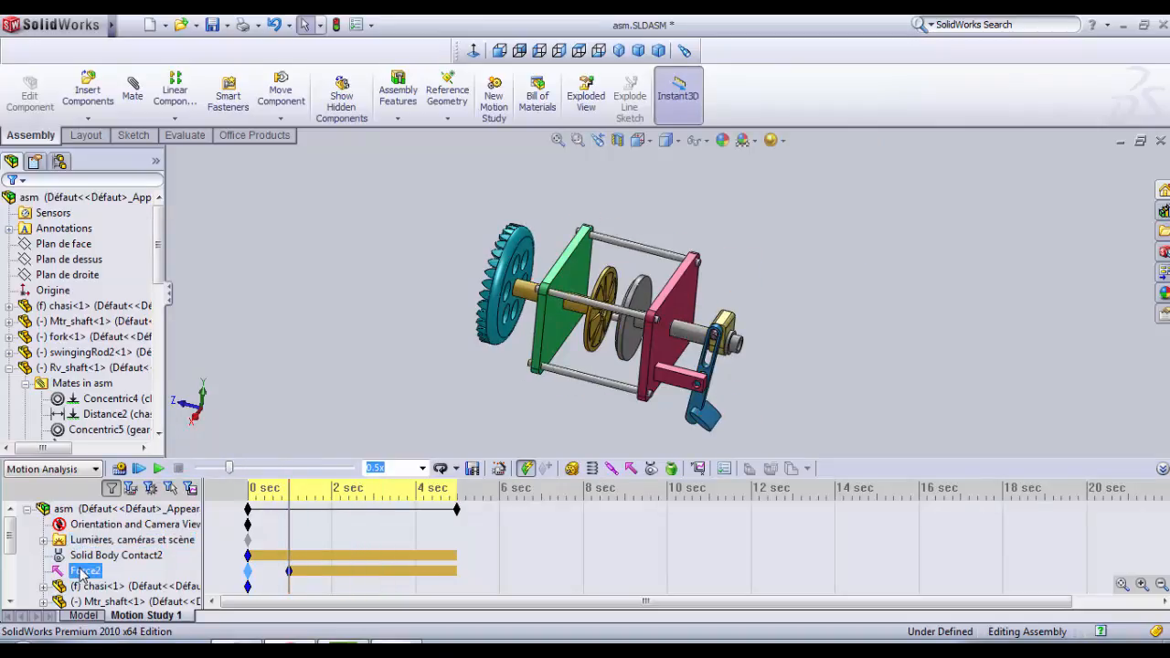
# - Edit Force2 and set its final step value F2 to 0.1 N, then accept
pyautogui.rightClick(81, 571)
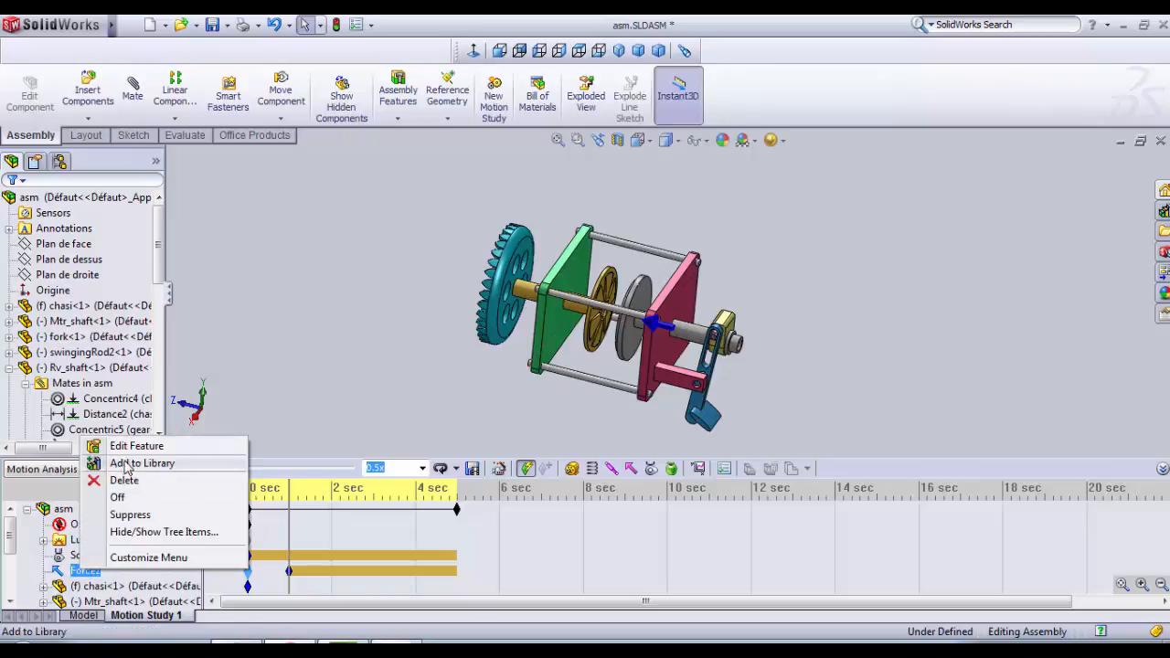
pyautogui.moveTo(133, 446)
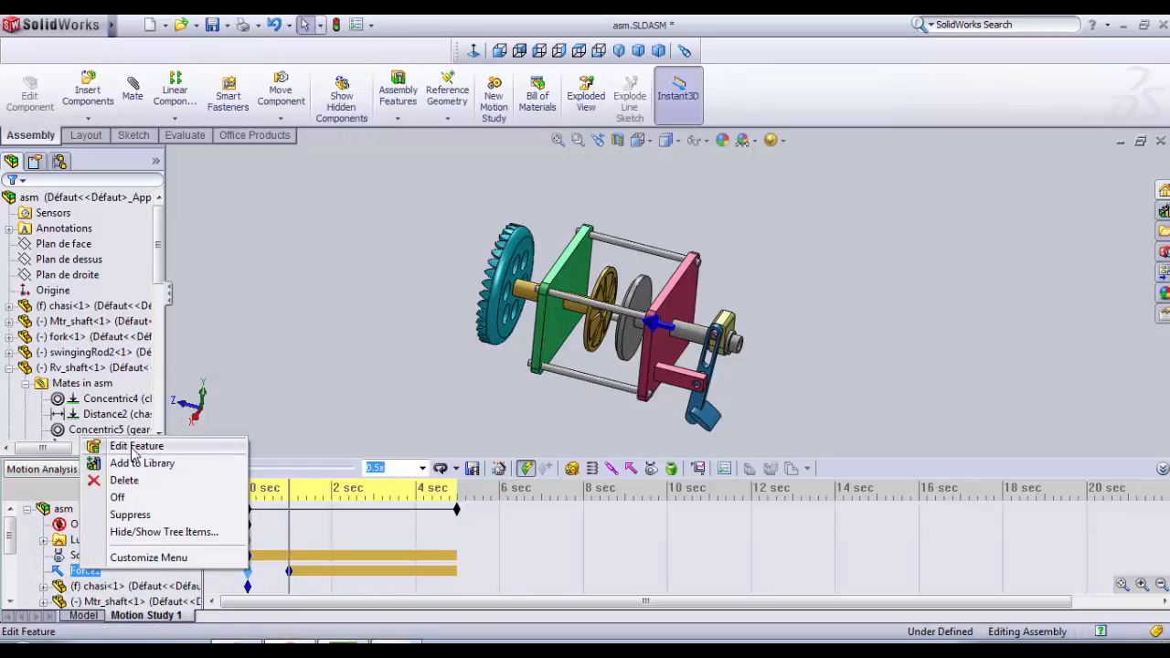
pyautogui.click(135, 446)
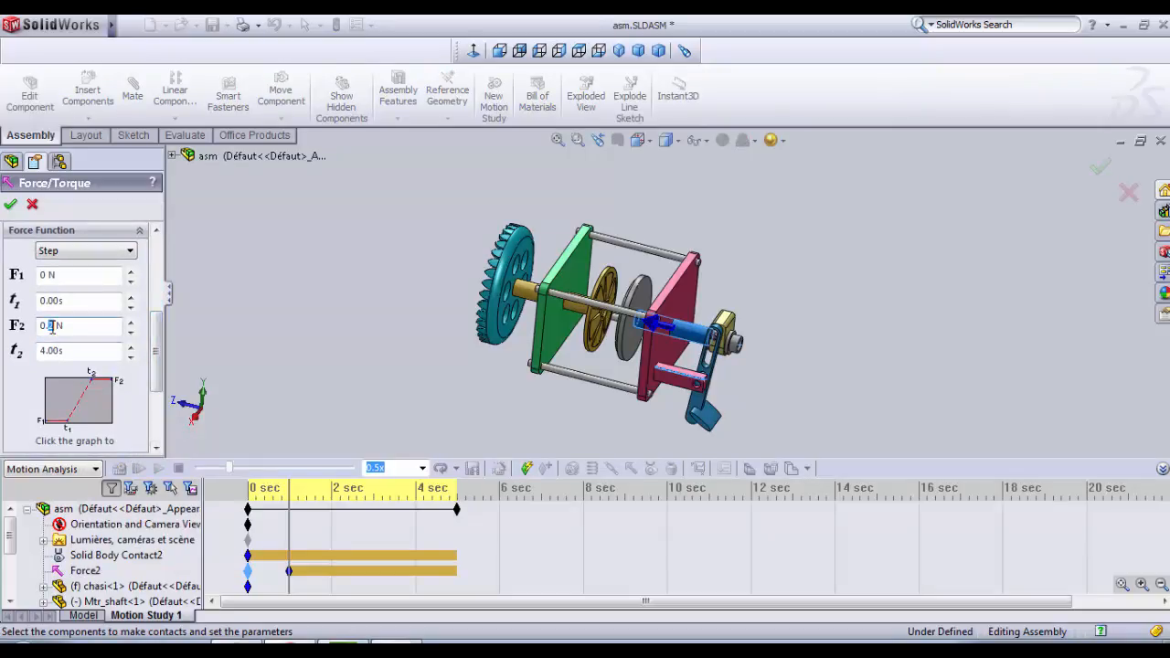
pyautogui.write('0.1 N')
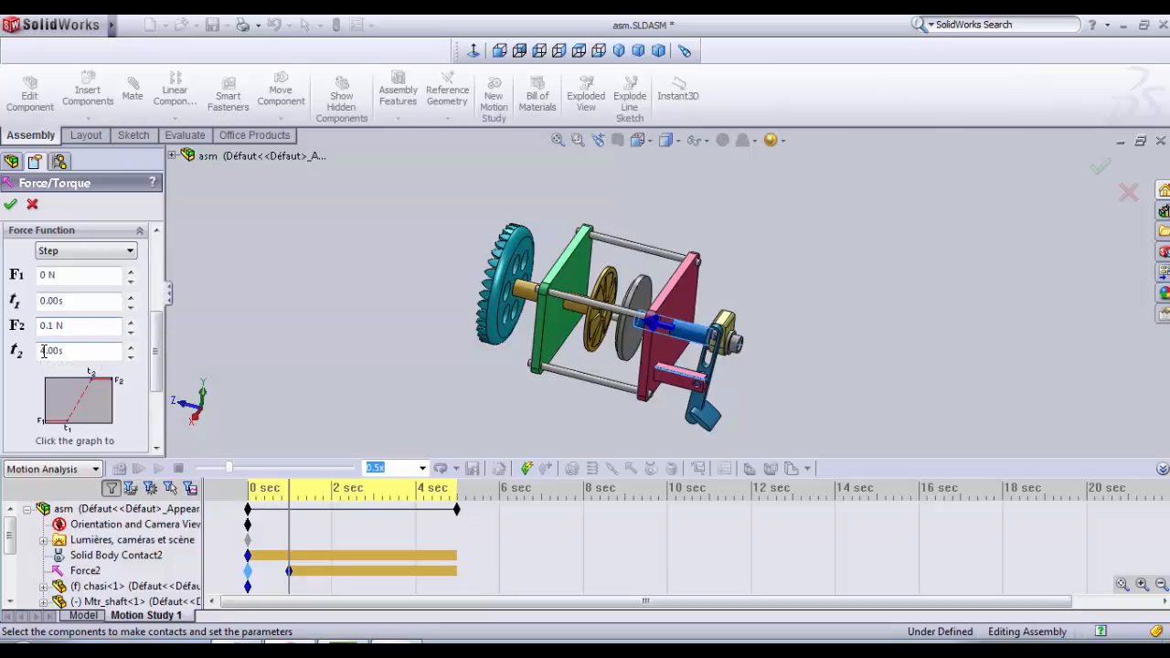
pyautogui.click(9, 205)
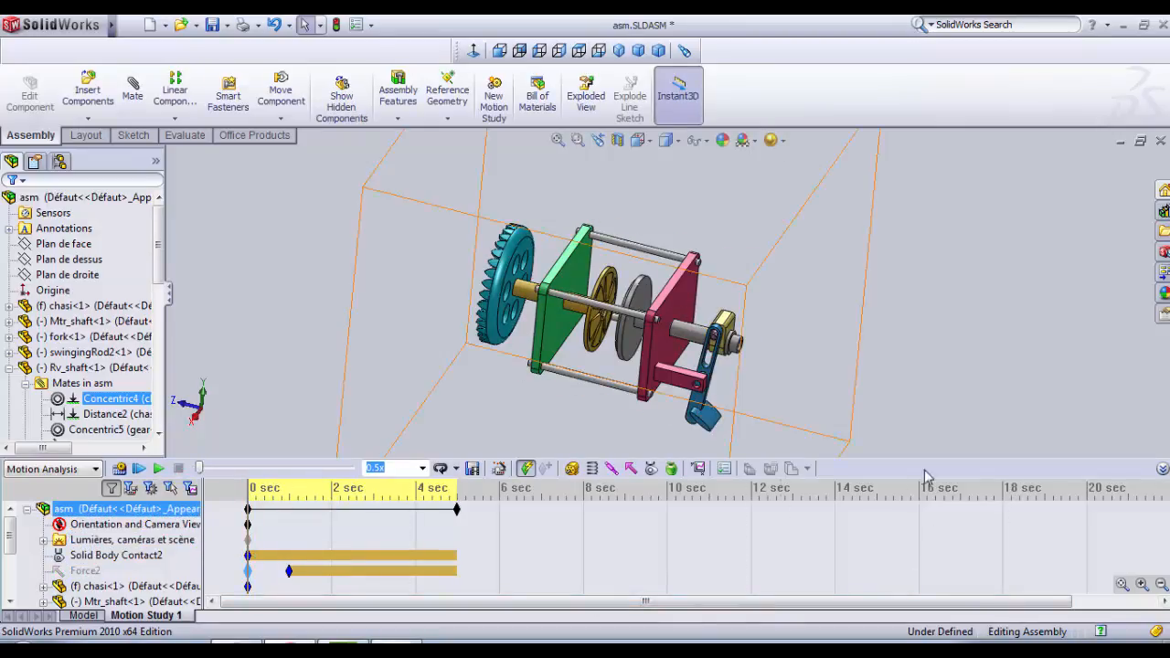
pyautogui.click(126, 540)
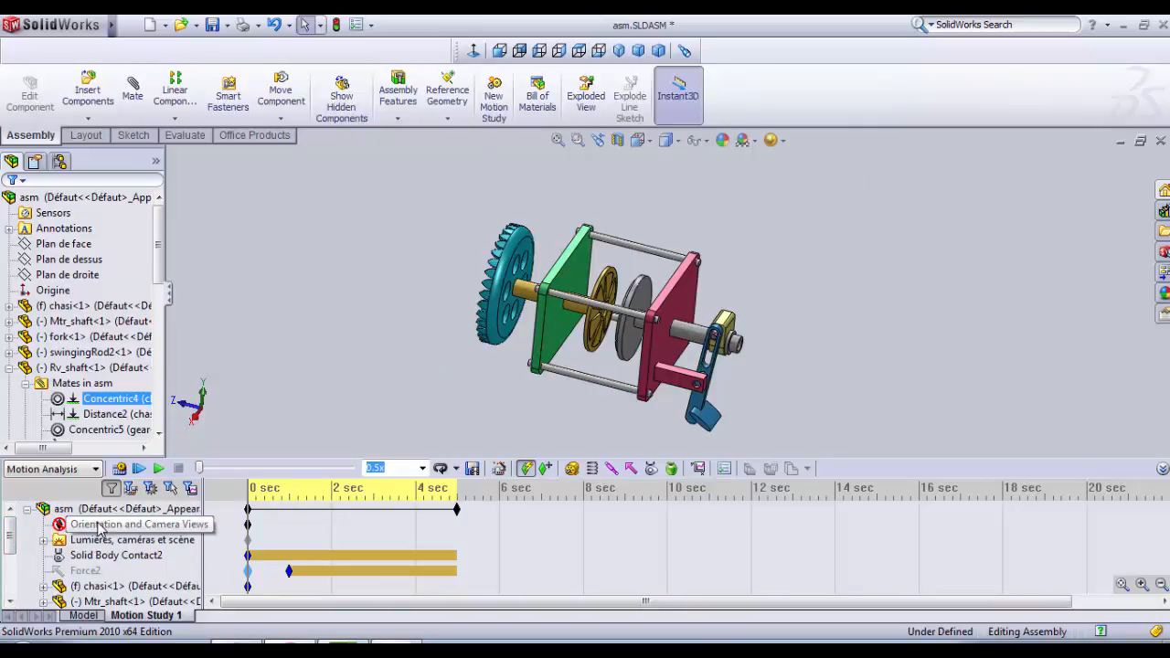
pyautogui.click(132, 522)
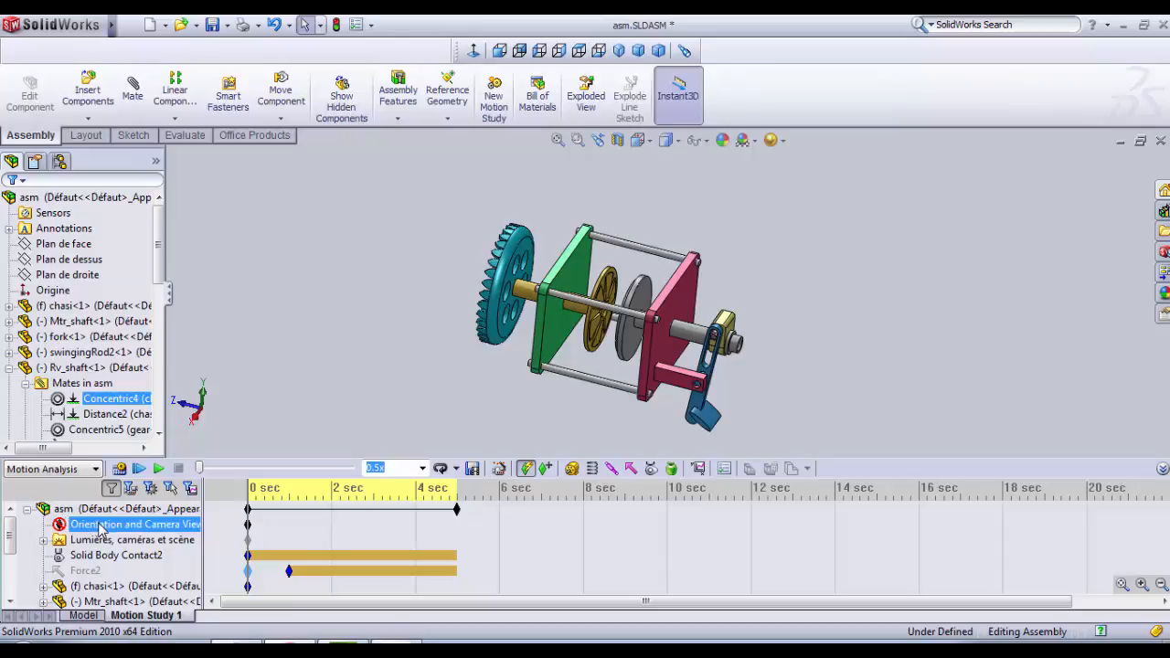
pyautogui.click(124, 539)
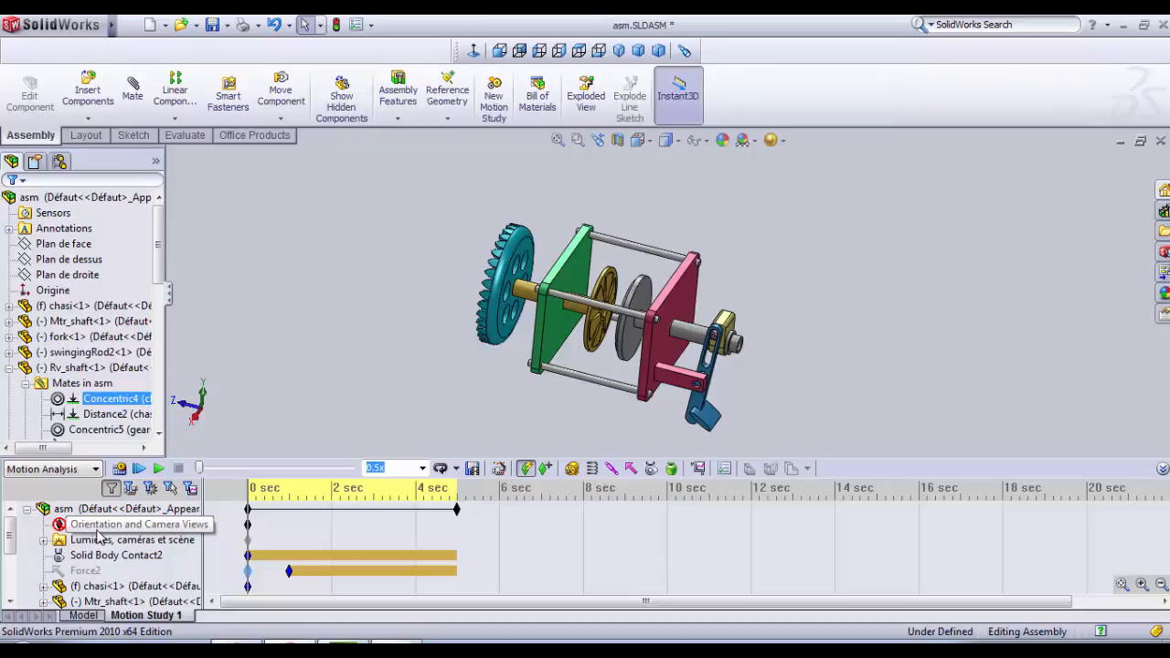
# - Disable view key creation for Orientation and Camera Views, pan the model, then toggle the setting again
pyautogui.rightClick(137, 523)
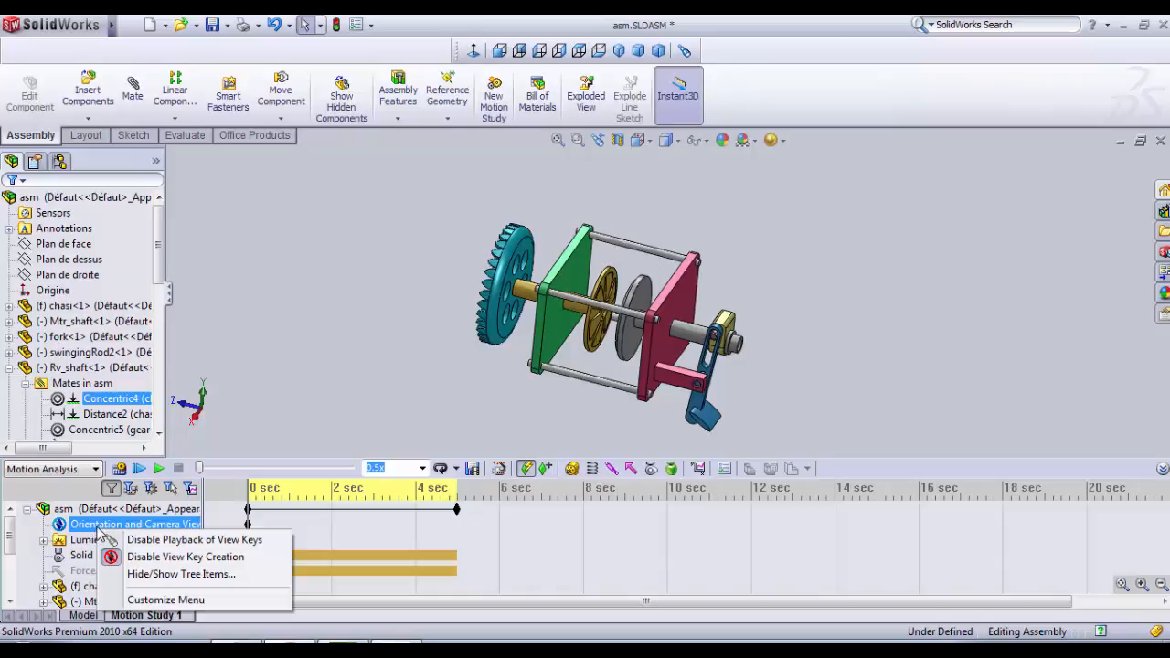
pyautogui.moveTo(194, 539)
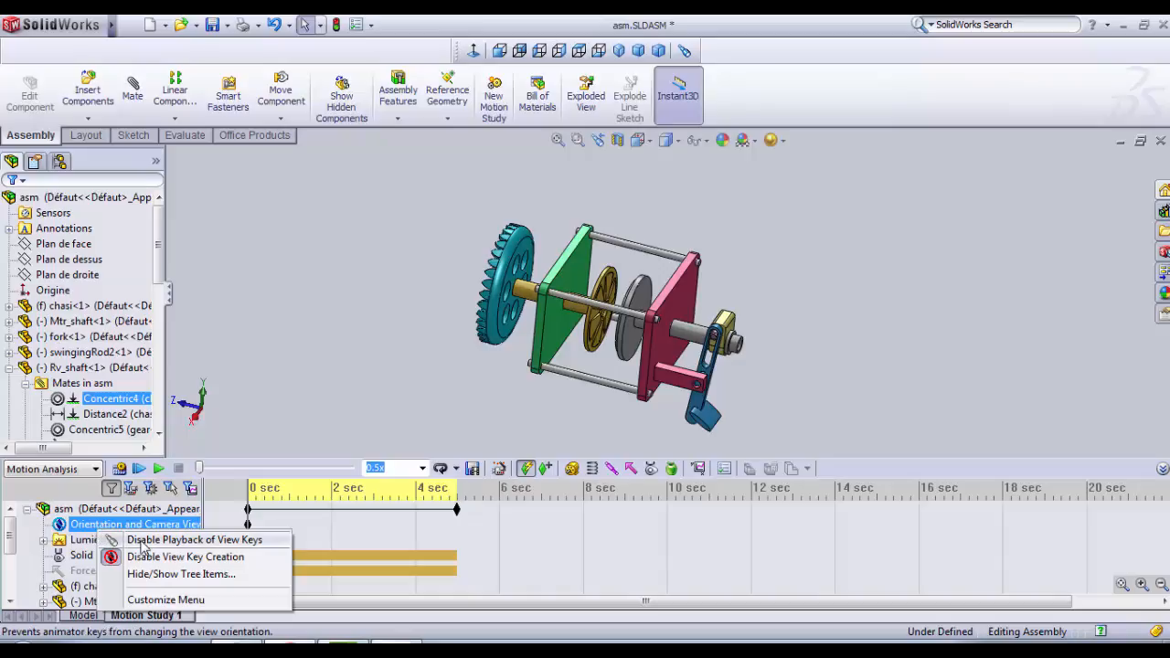
pyautogui.moveTo(187, 555)
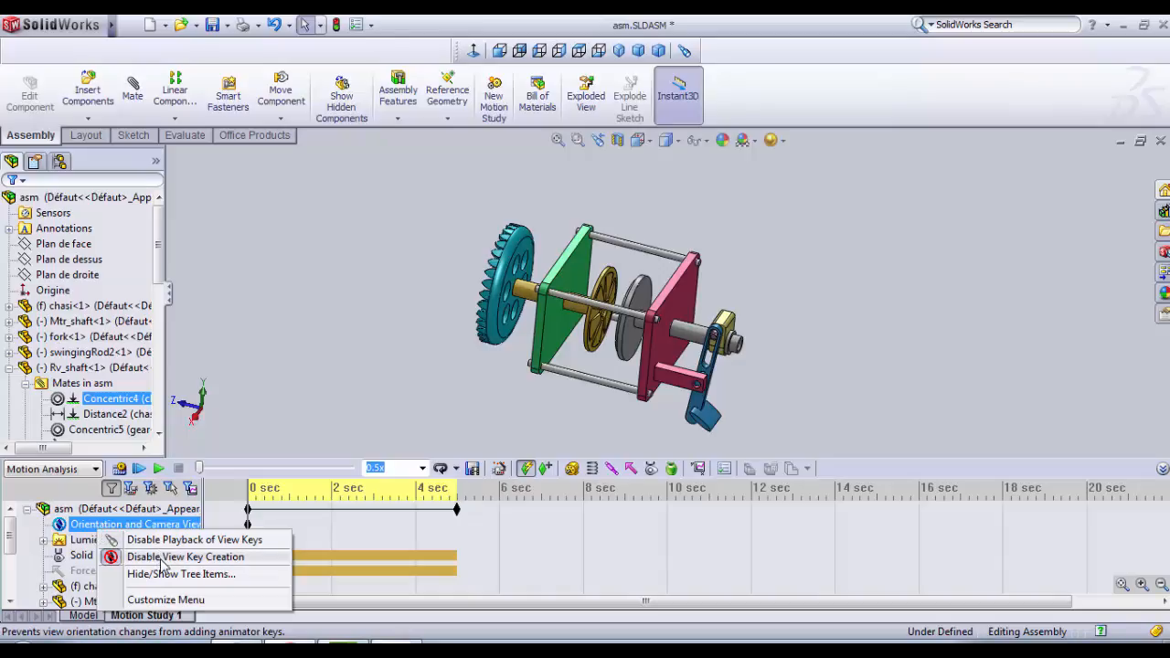
pyautogui.click(203, 555)
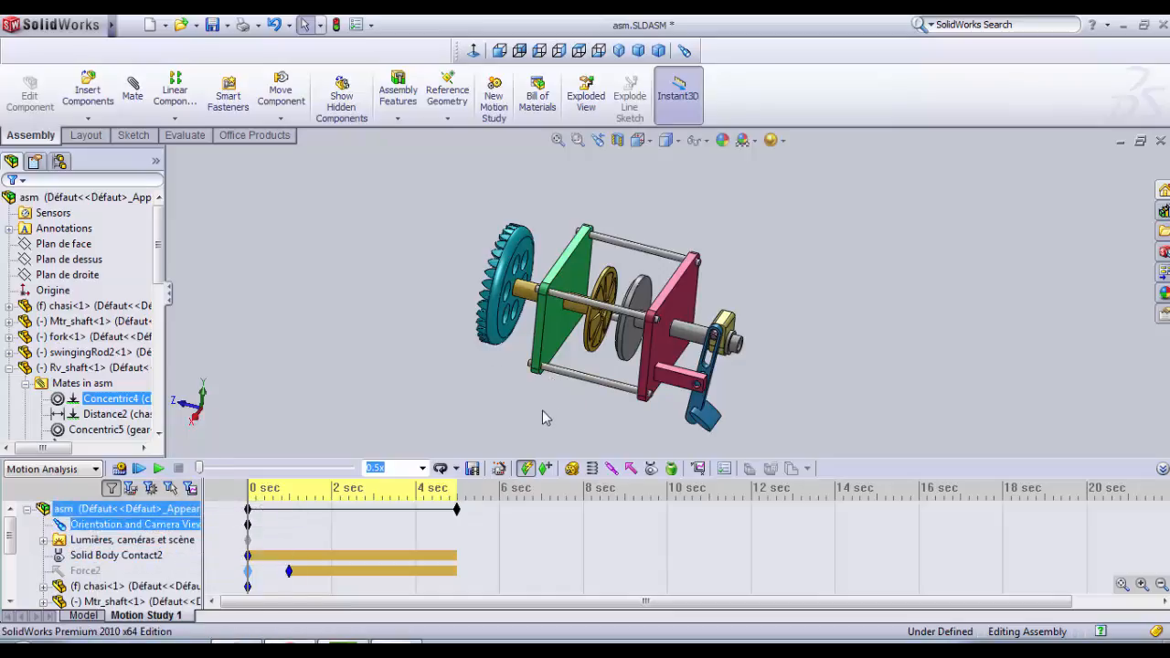
pyautogui.moveTo(597, 437)
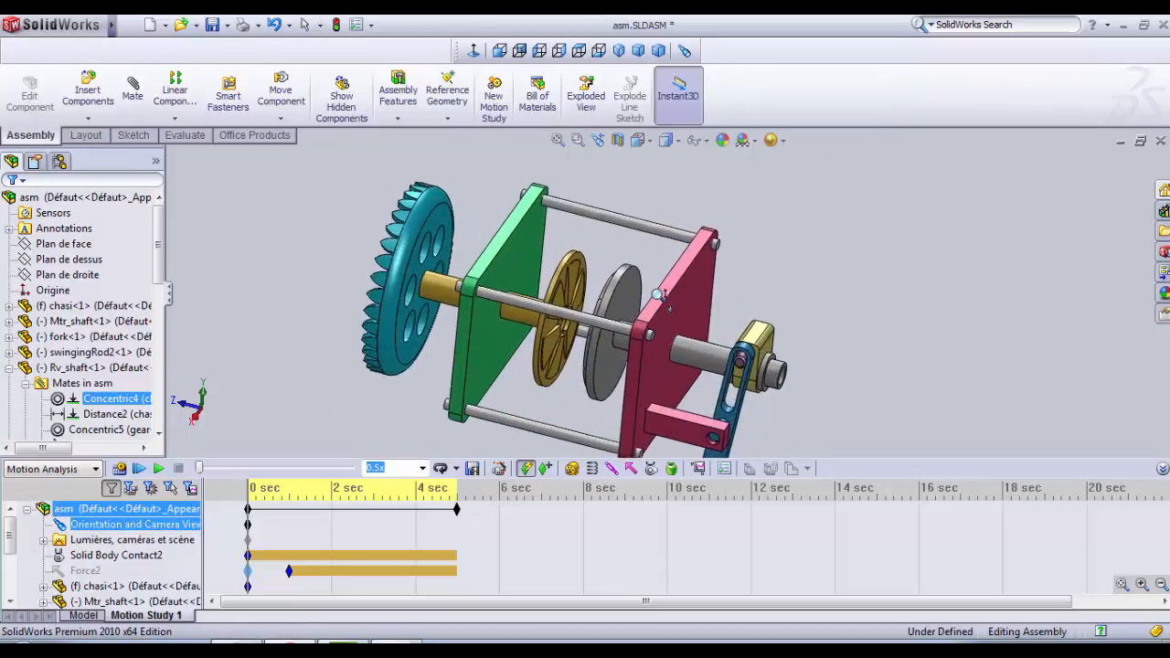
pyautogui.rightClick(659, 292)
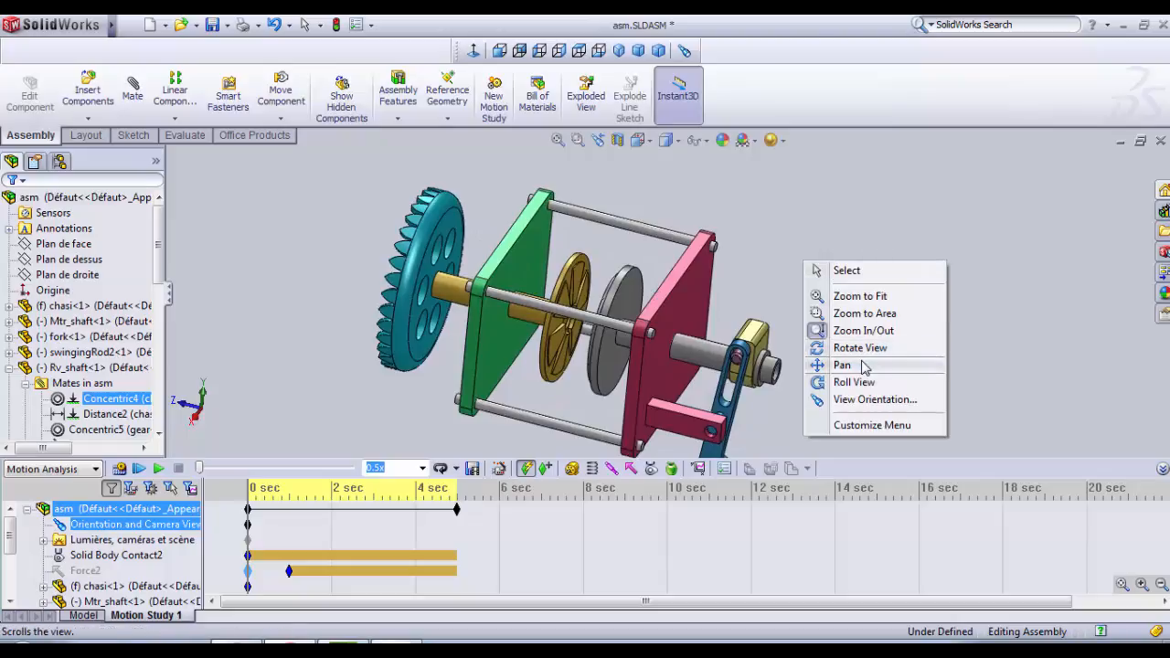
pyautogui.click(841, 365)
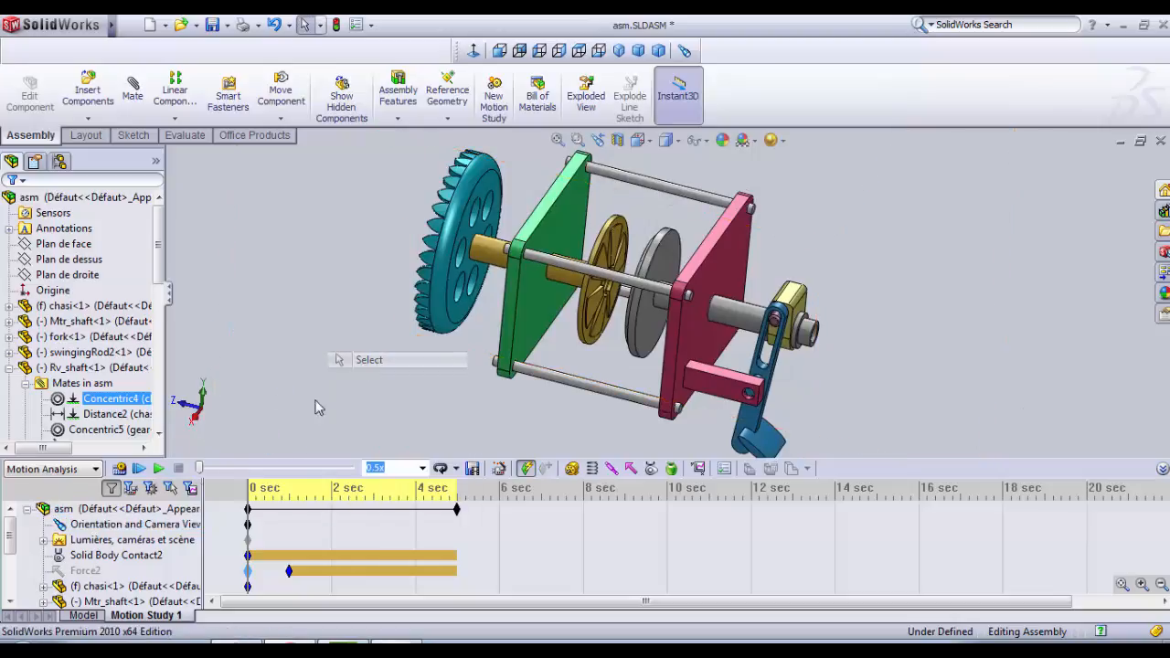
pyautogui.rightClick(128, 523)
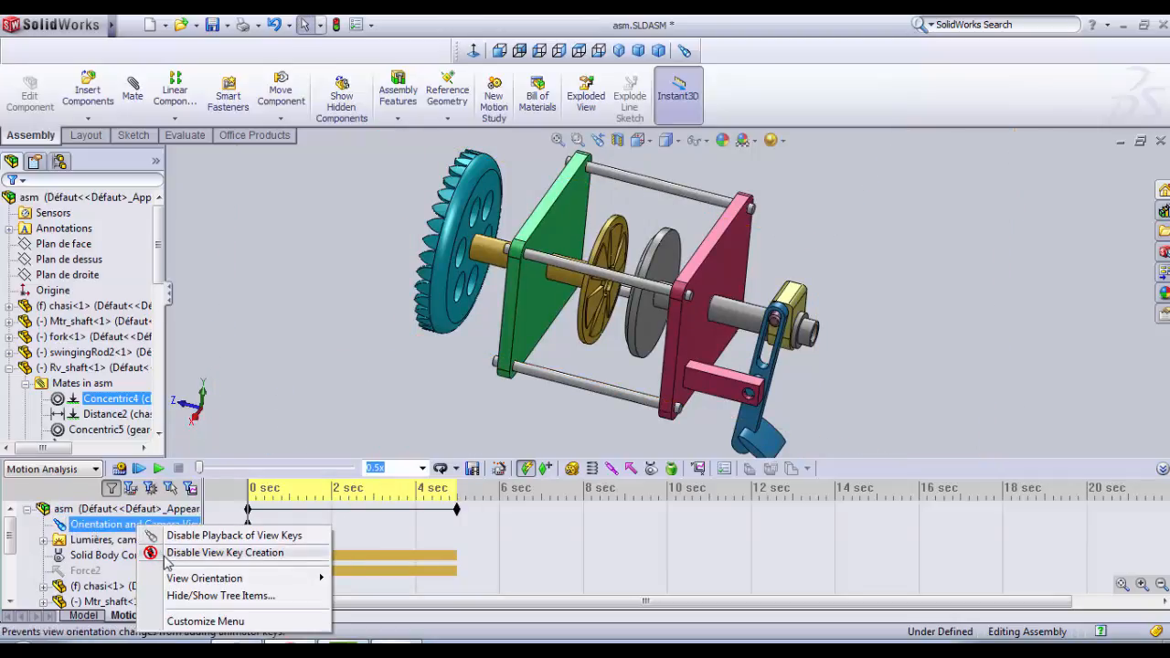
pyautogui.click(225, 553)
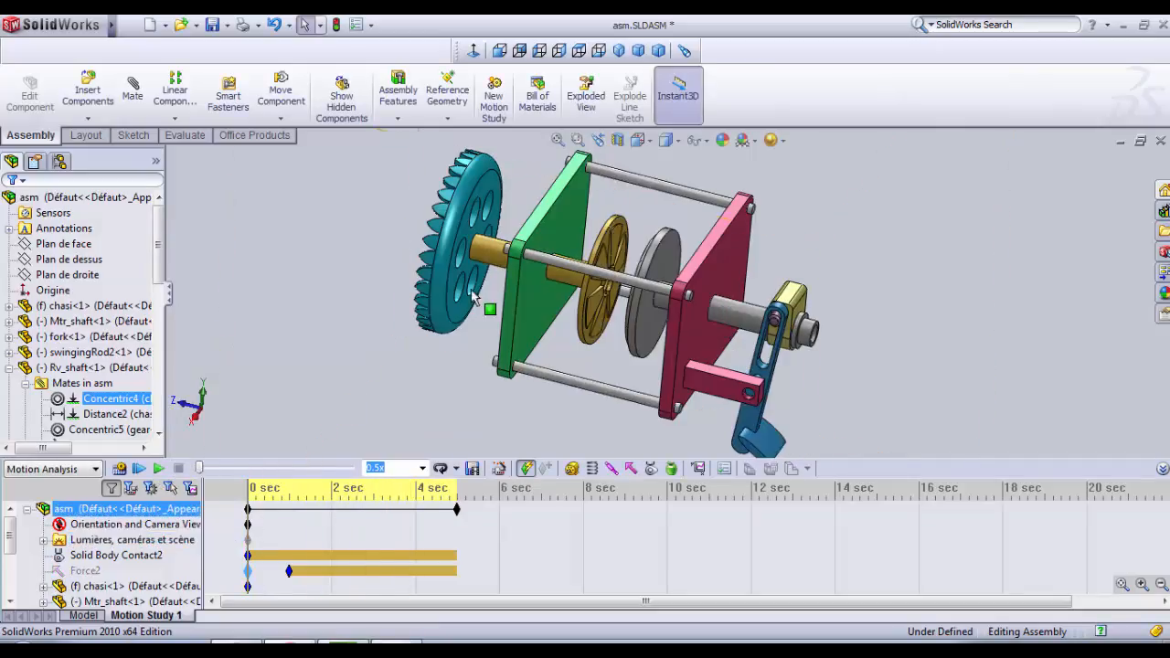
pyautogui.moveTo(498, 200)
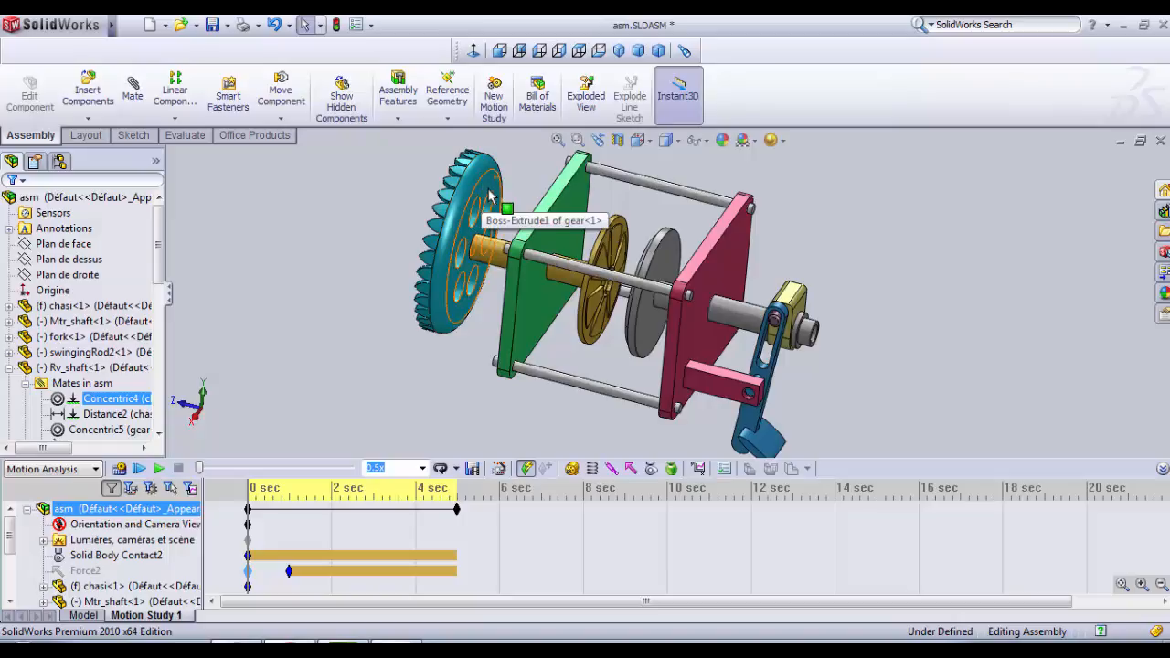
pyautogui.moveTo(388, 260)
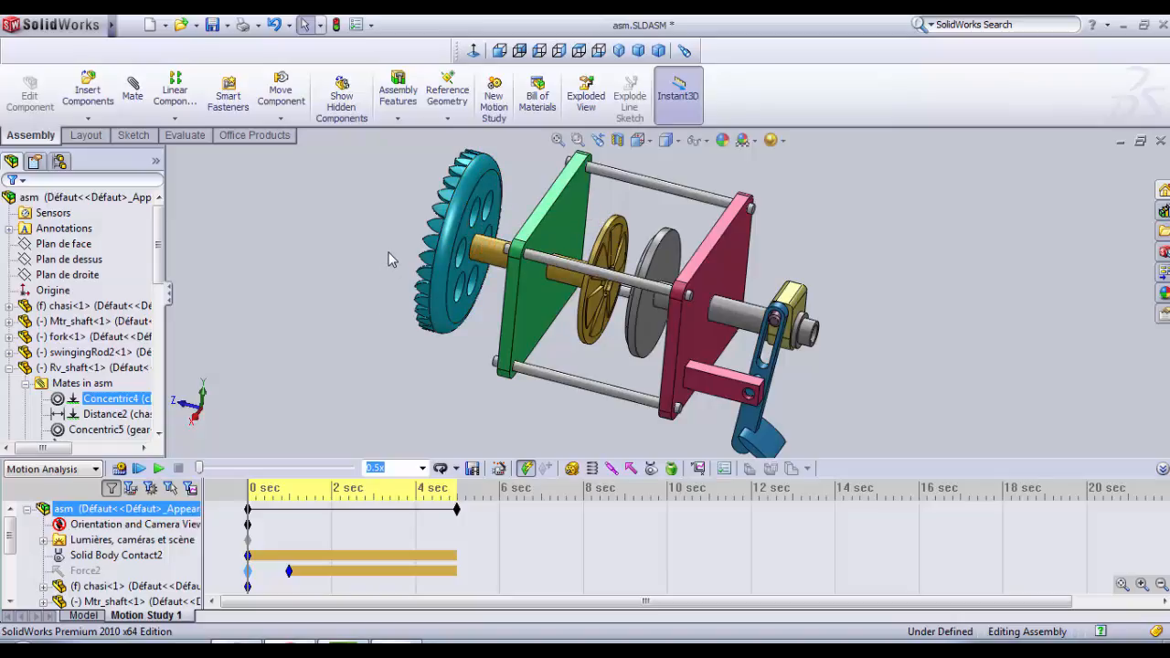
pyautogui.moveTo(823, 377)
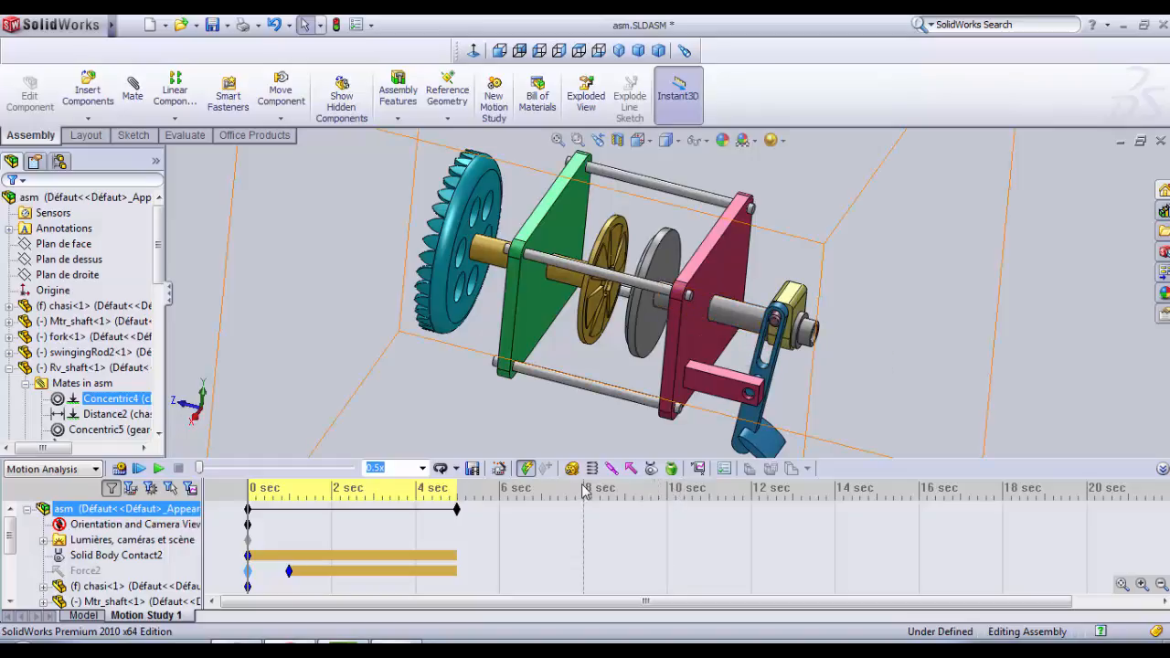
pyautogui.moveTo(570, 468)
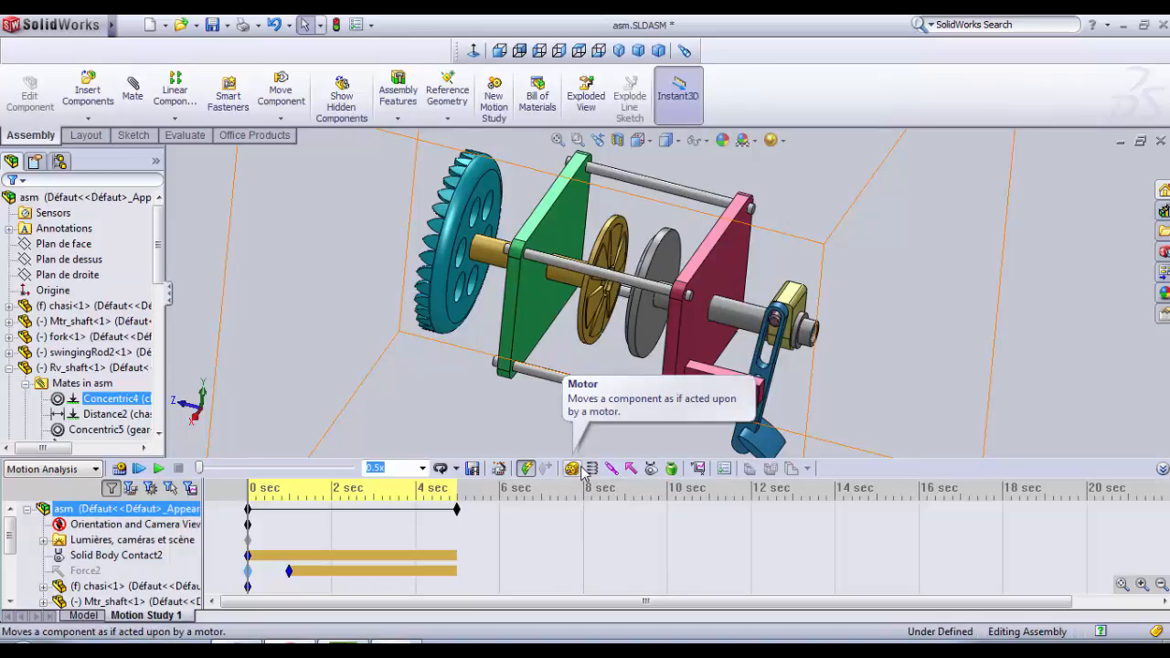
# - Define a rotary motor on the Mtr_shaft edge at constant speed 20 RPM instead of 100 RPM
pyautogui.click(572, 468)
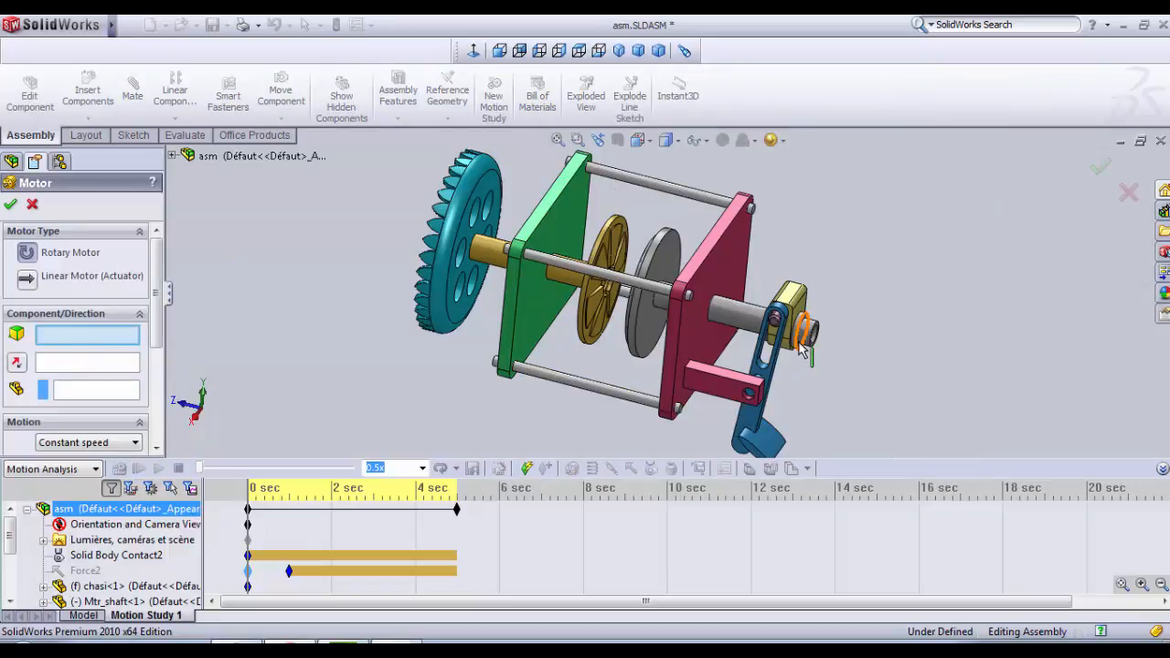
pyautogui.click(797, 332)
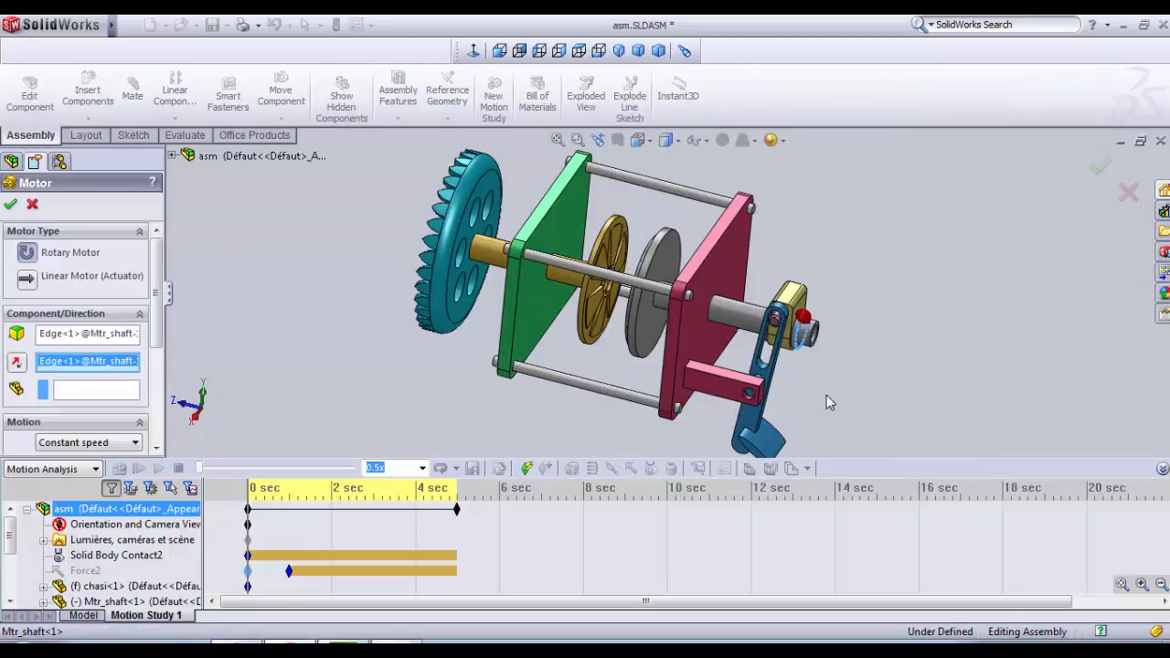
pyautogui.click(16, 362)
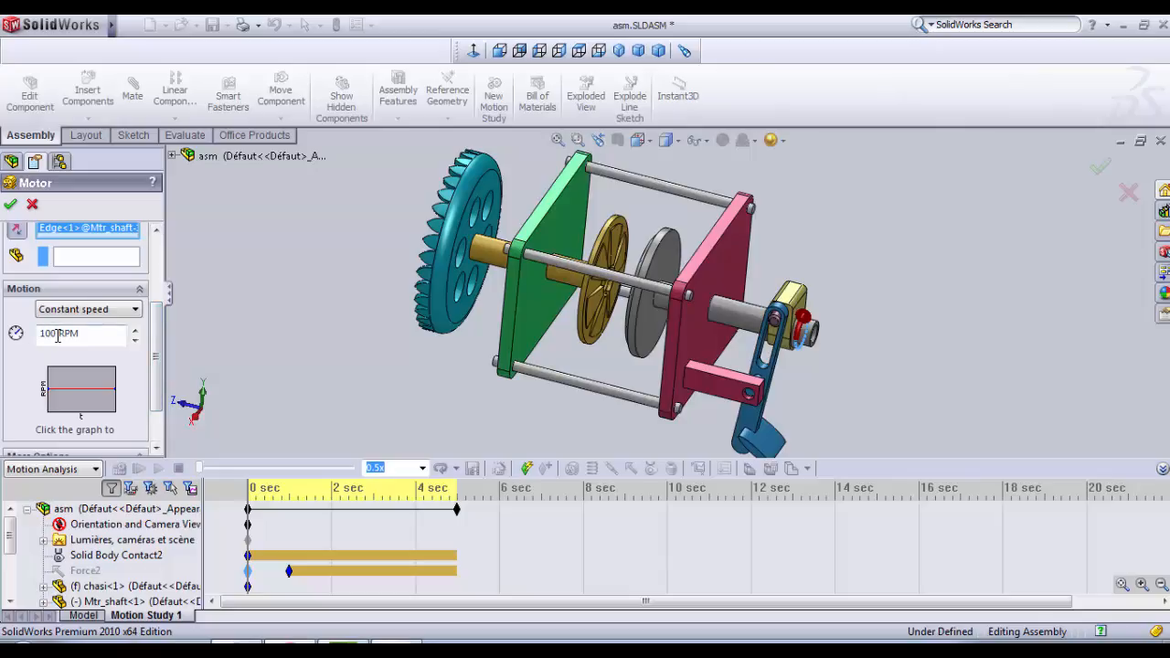
pyautogui.tripleClick(77, 333)
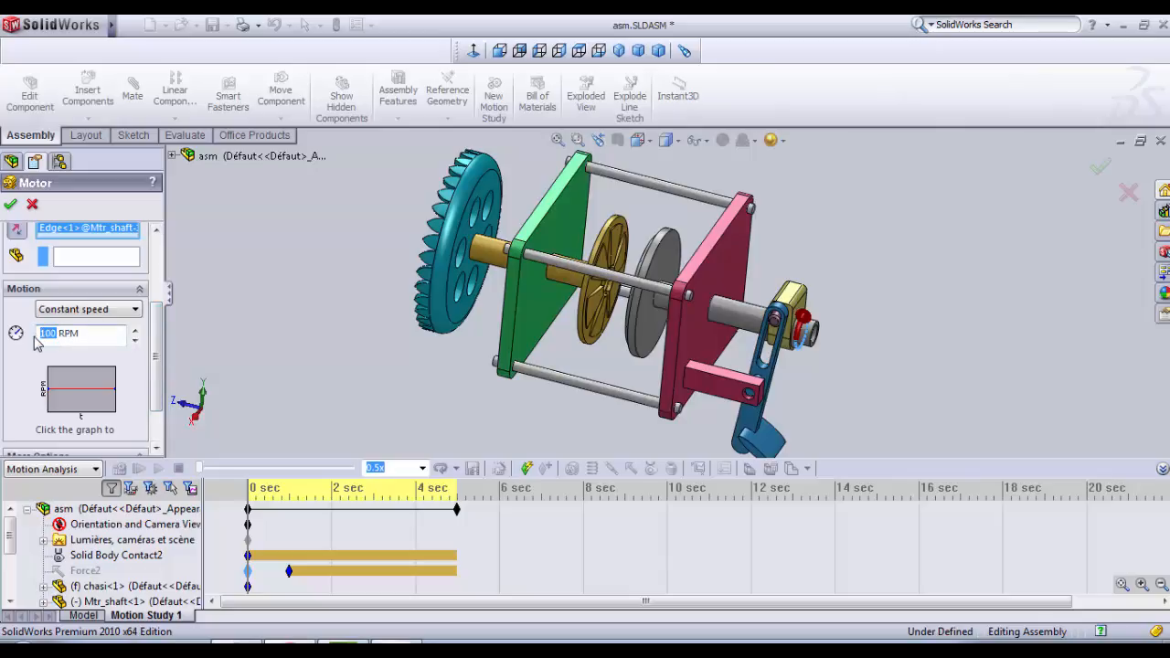
pyautogui.write('20')
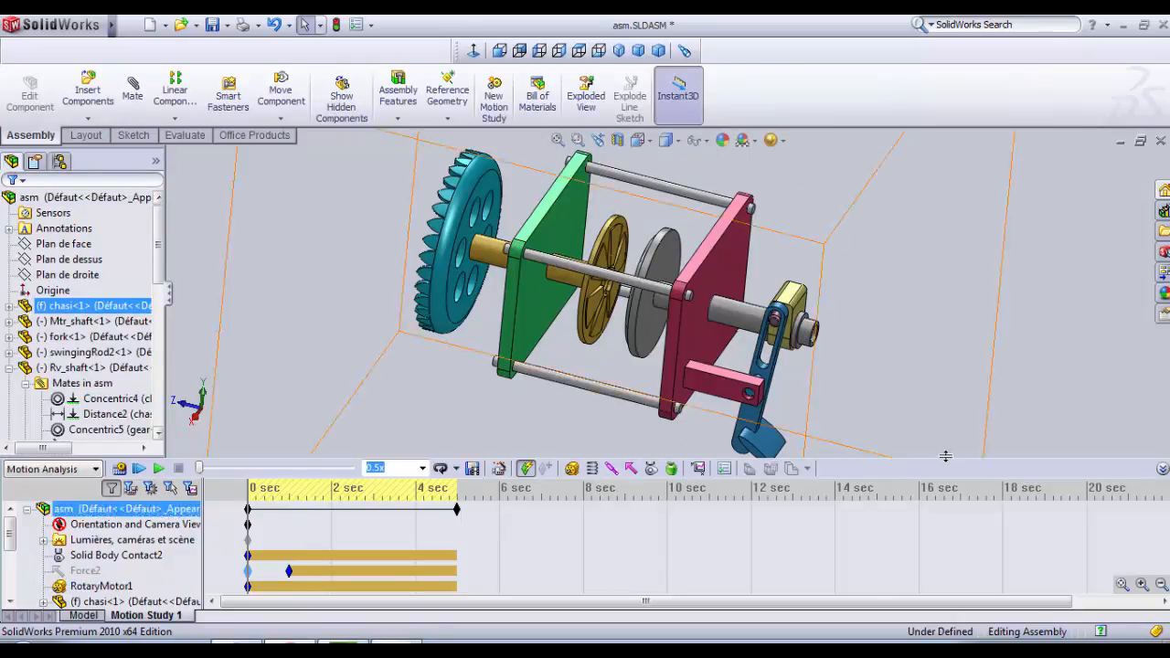
pyautogui.moveTo(819, 336)
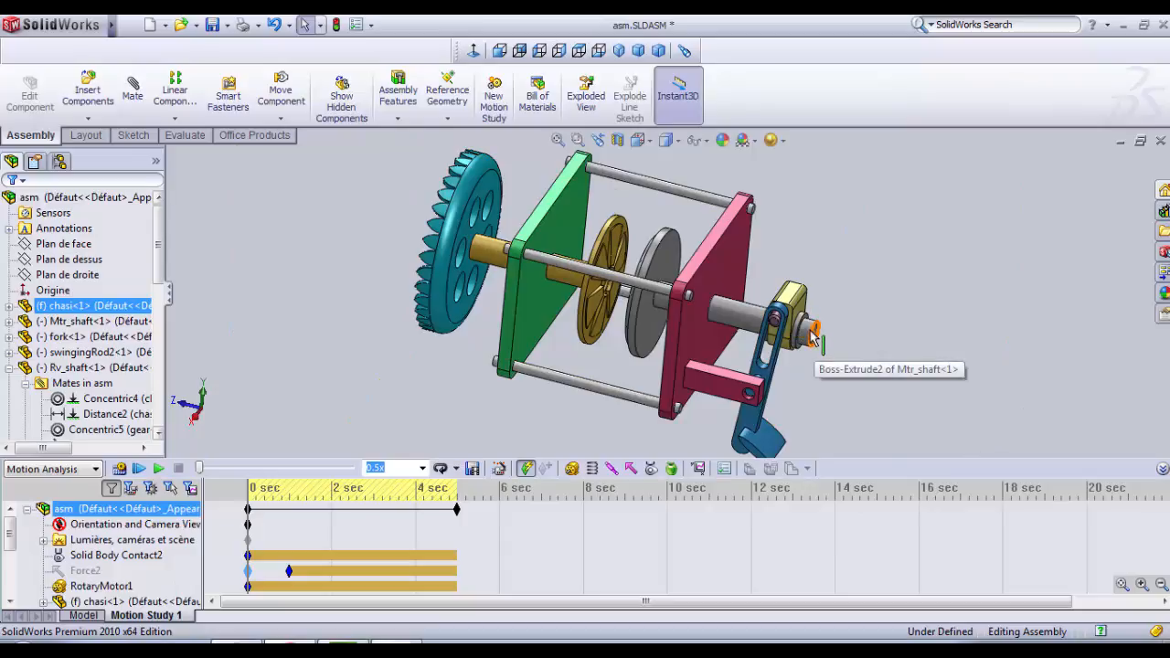
pyautogui.click(128, 539)
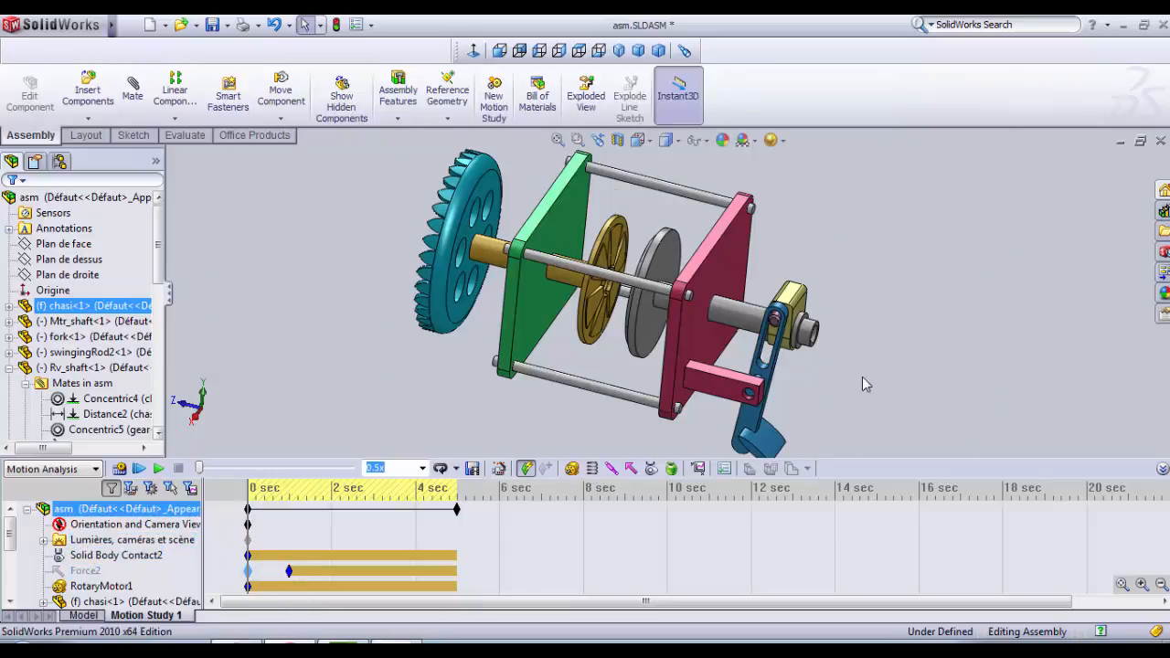
pyautogui.click(113, 556)
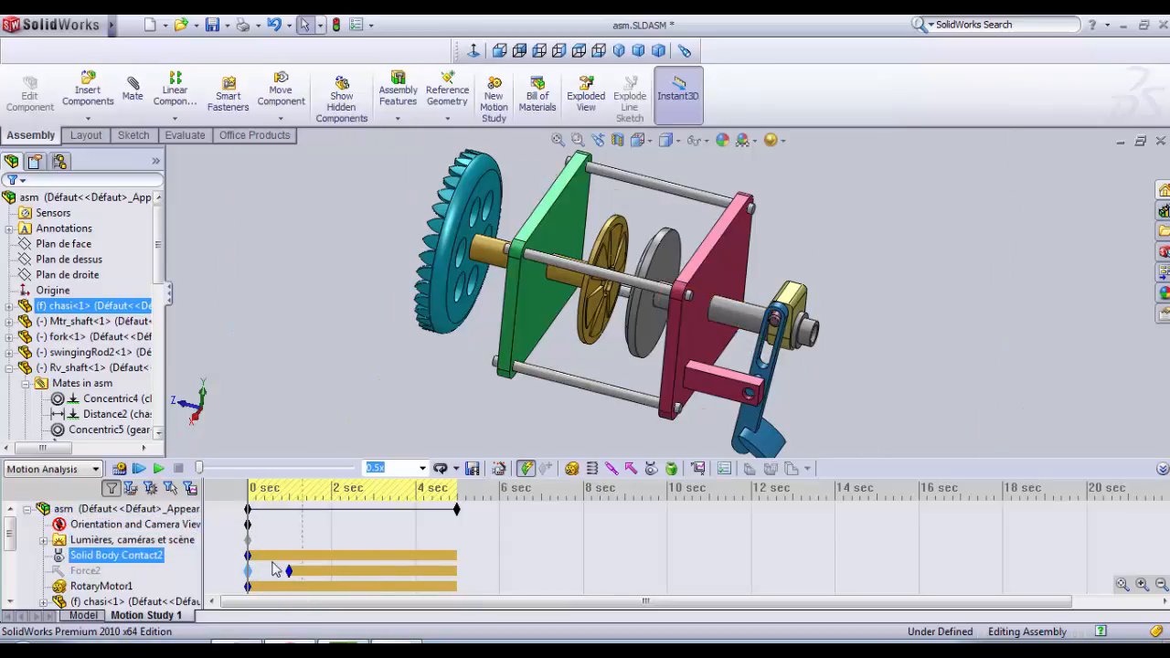
pyautogui.click(82, 570)
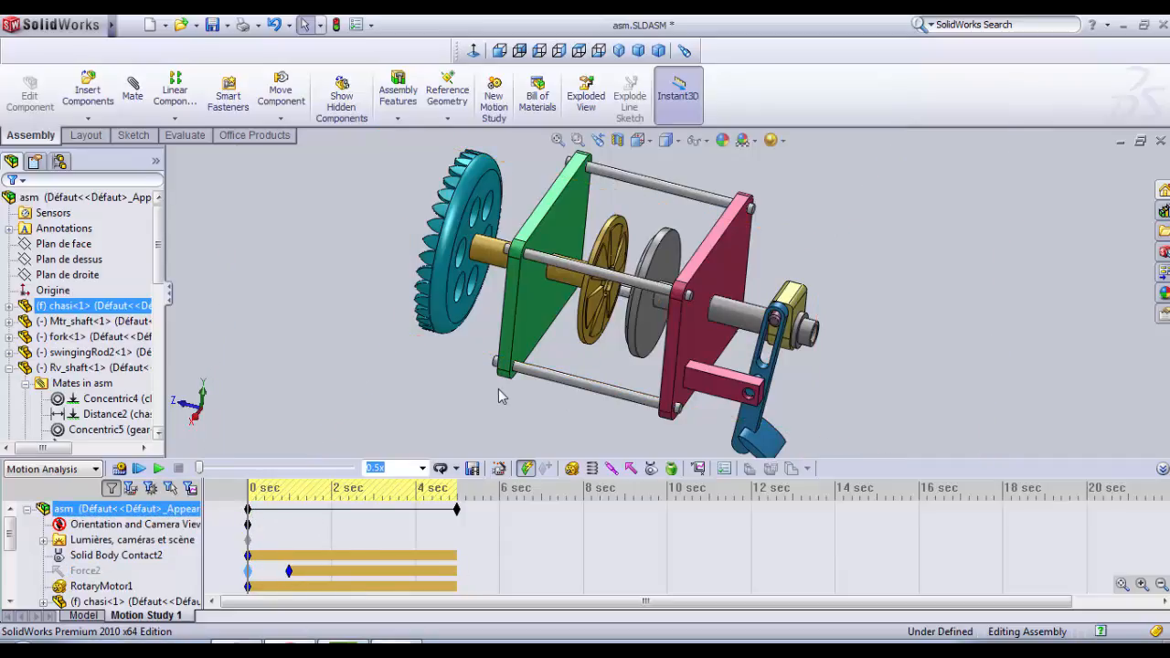
pyautogui.moveTo(121, 468)
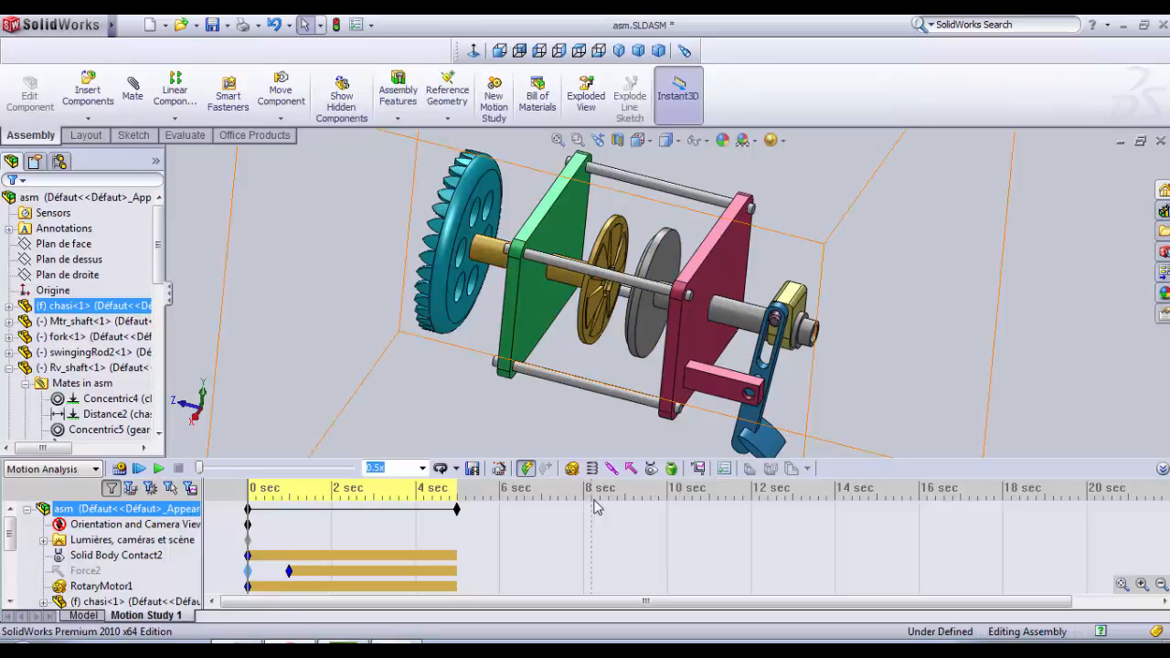
pyautogui.moveTo(653, 468)
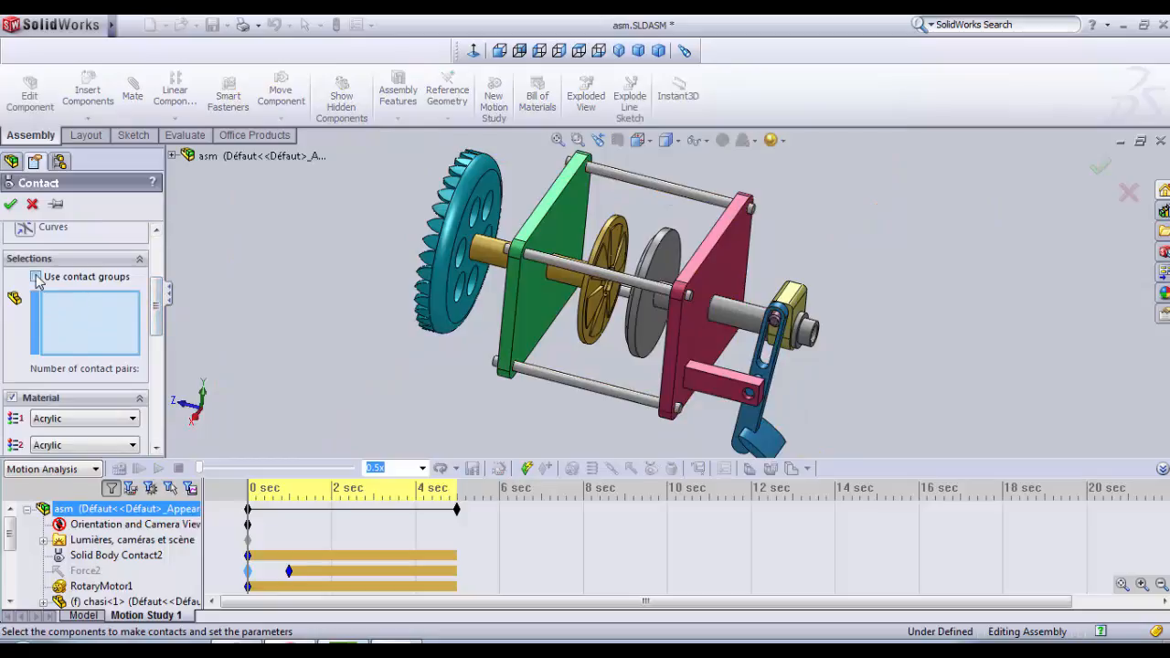
# - Create Solid Body Contact3 between Mtr_shaft and Rv_shaft groups with Acrylic against Steel (Dry)
pyautogui.click(37, 277)
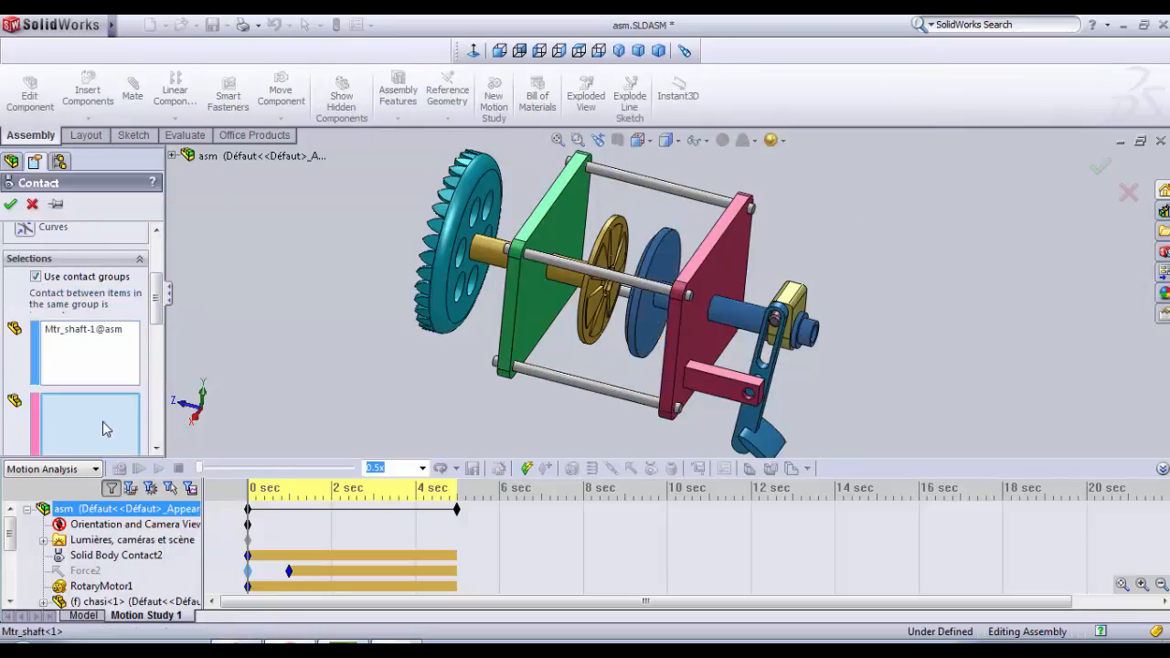
pyautogui.moveTo(577, 295)
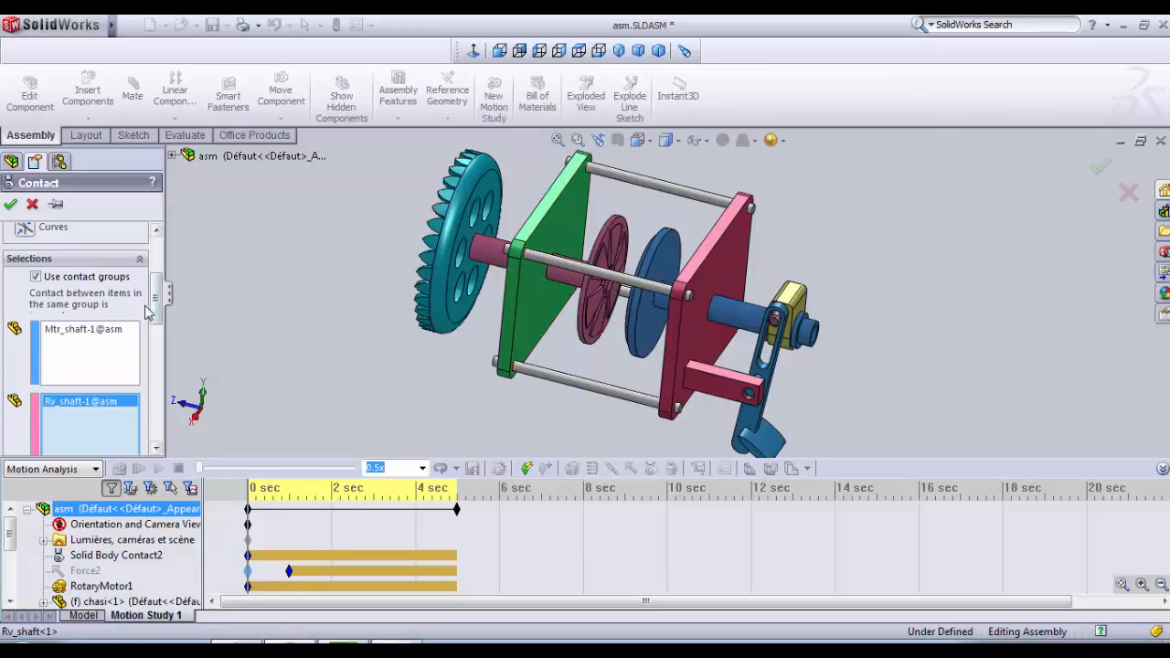
pyautogui.scroll(-3)
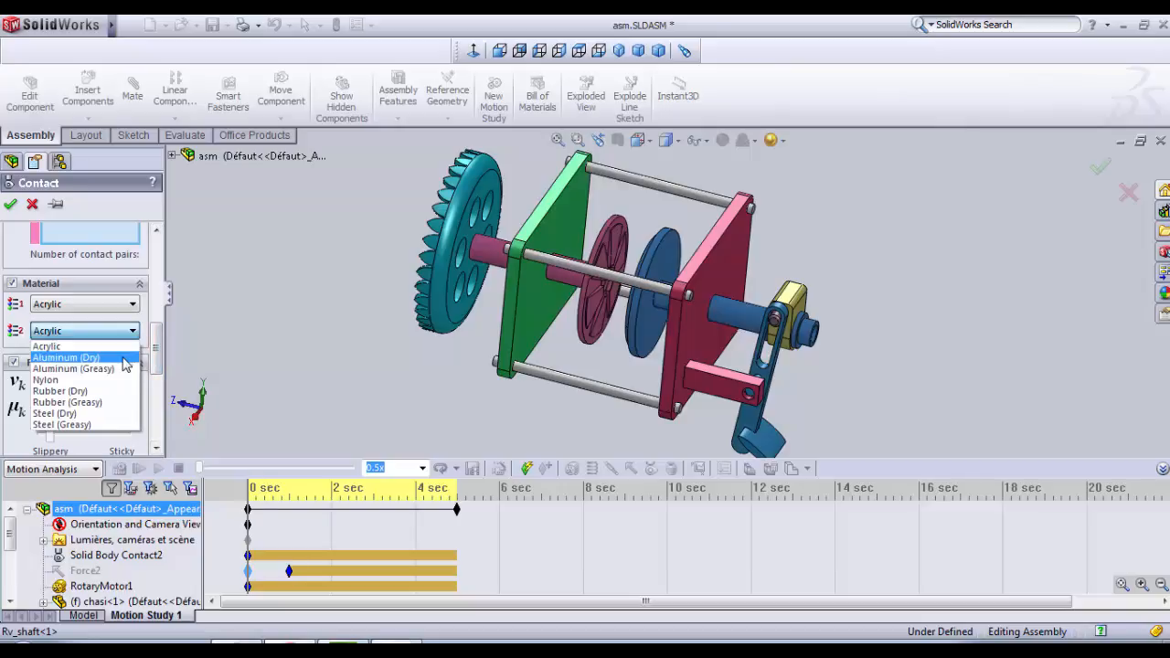
pyautogui.click(51, 378)
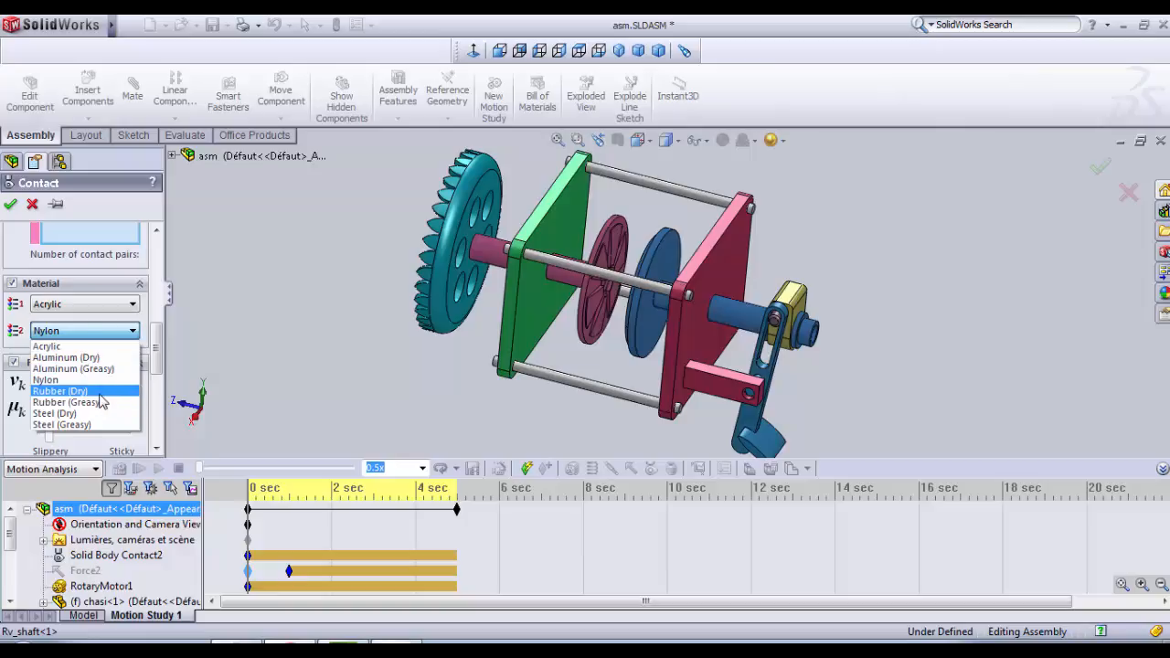
pyautogui.click(66, 410)
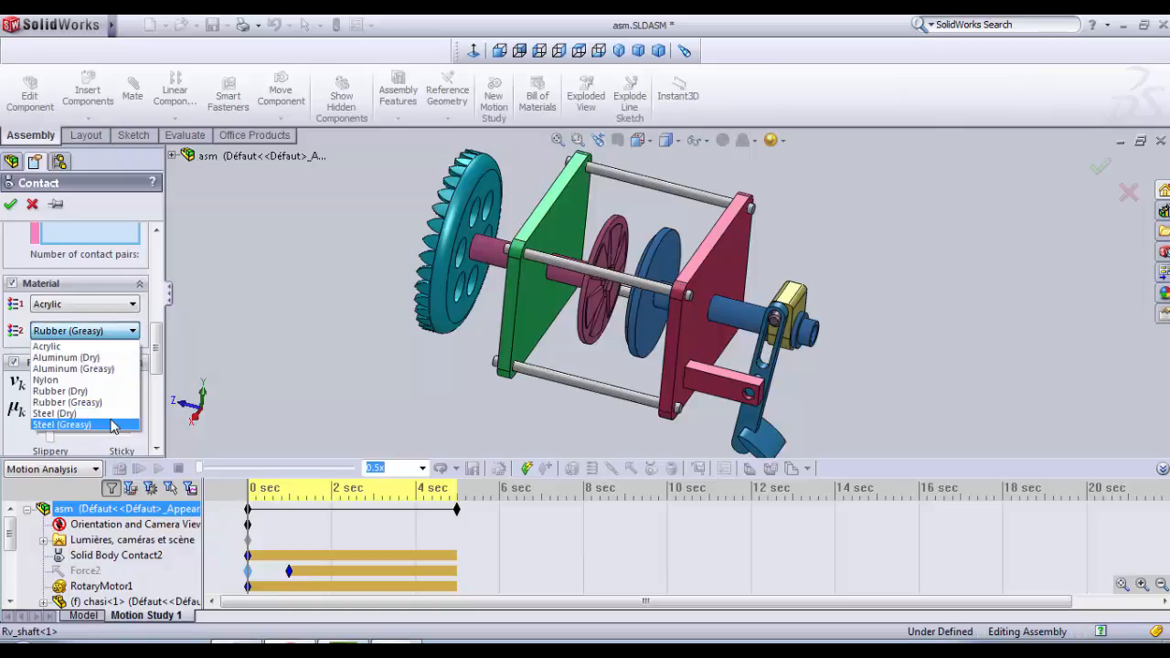
pyautogui.click(62, 424)
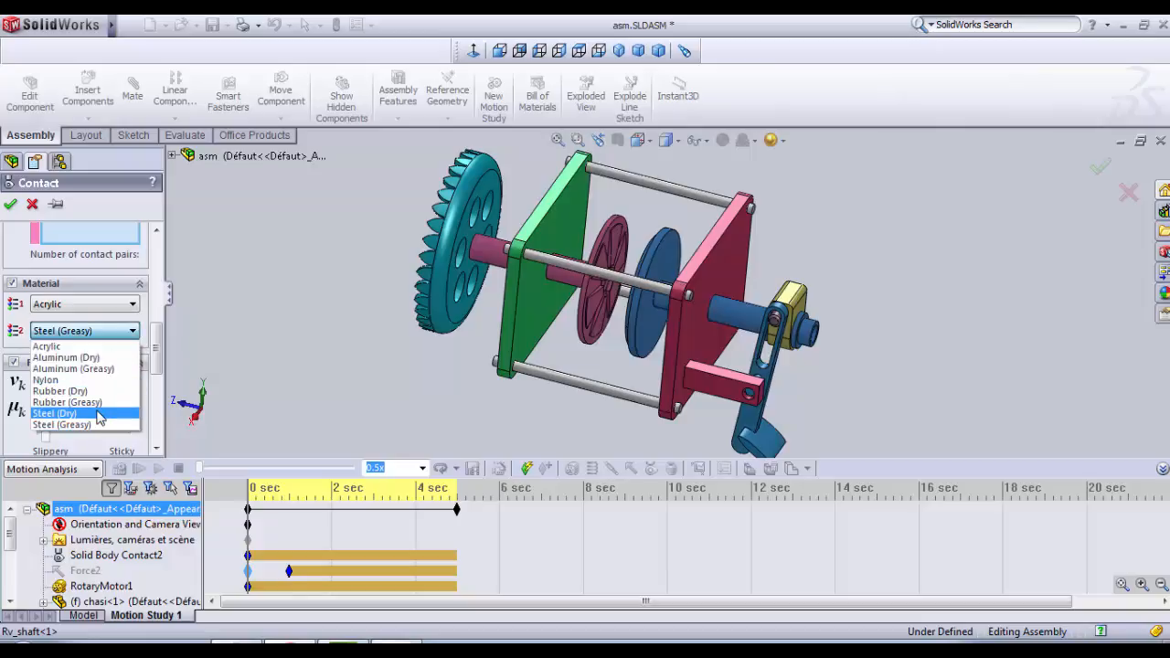
pyautogui.click(55, 413)
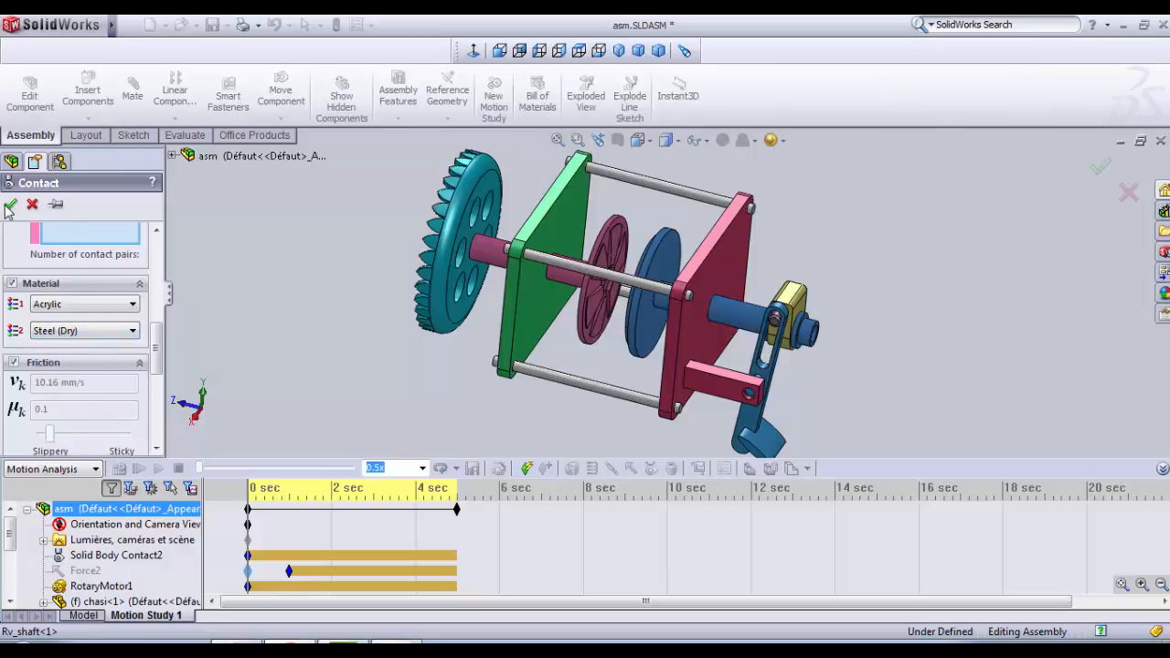
pyautogui.click(11, 204)
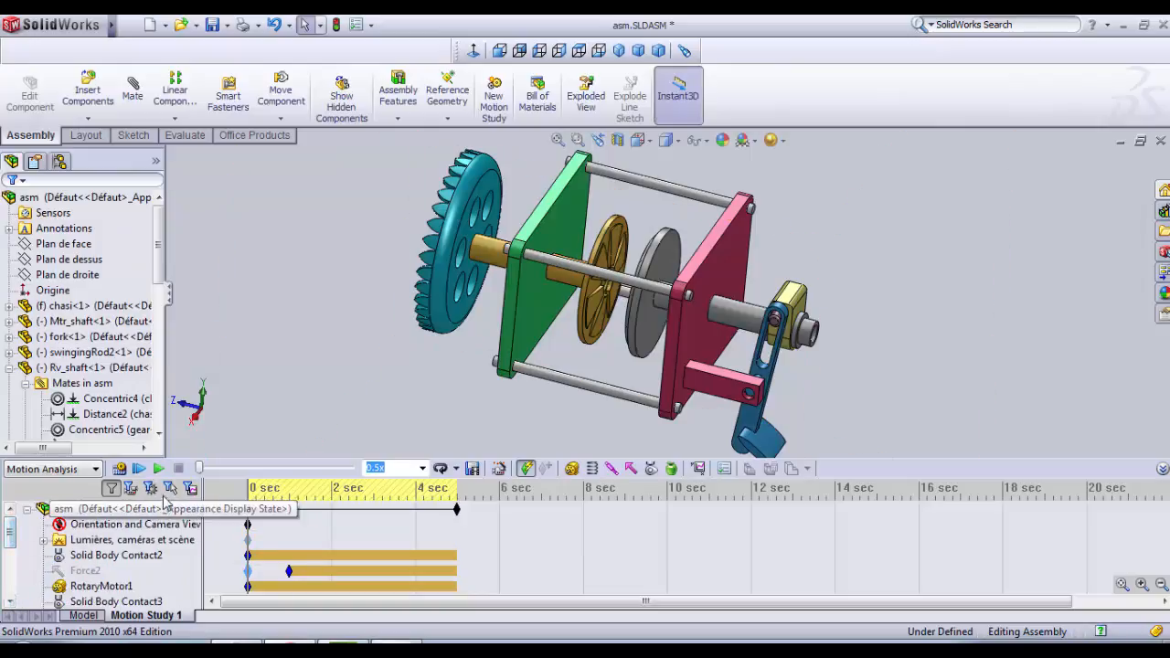
pyautogui.moveTo(121, 468)
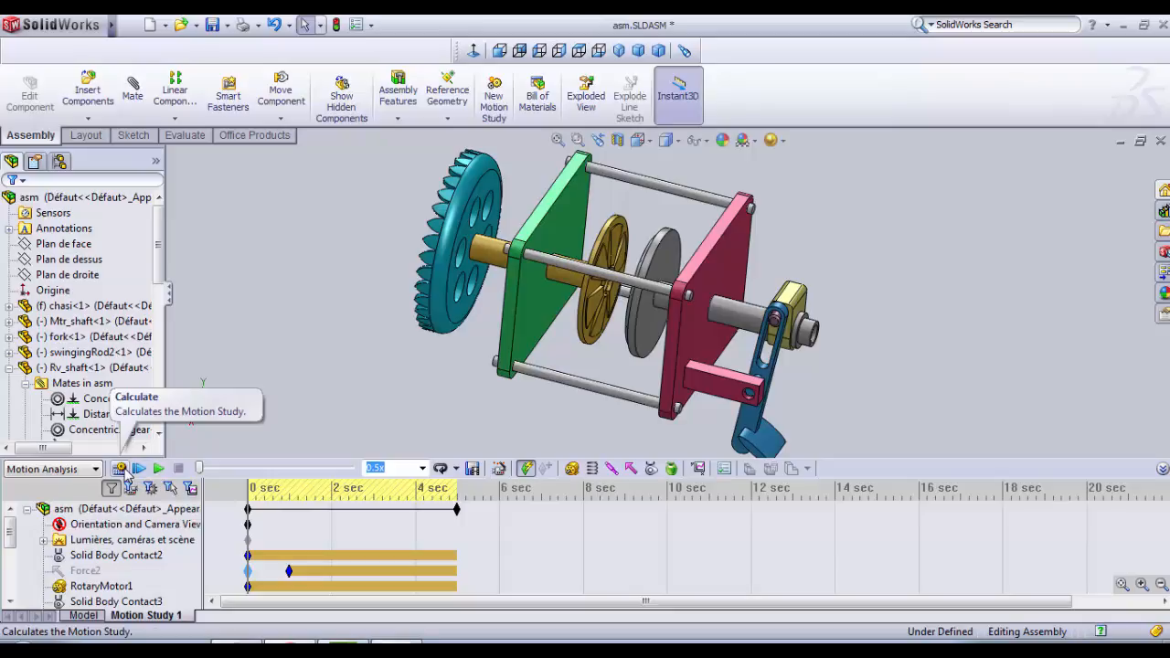
# - Calculate the study with the new contact and play the clutch motion back from the start
pyautogui.click(121, 468)
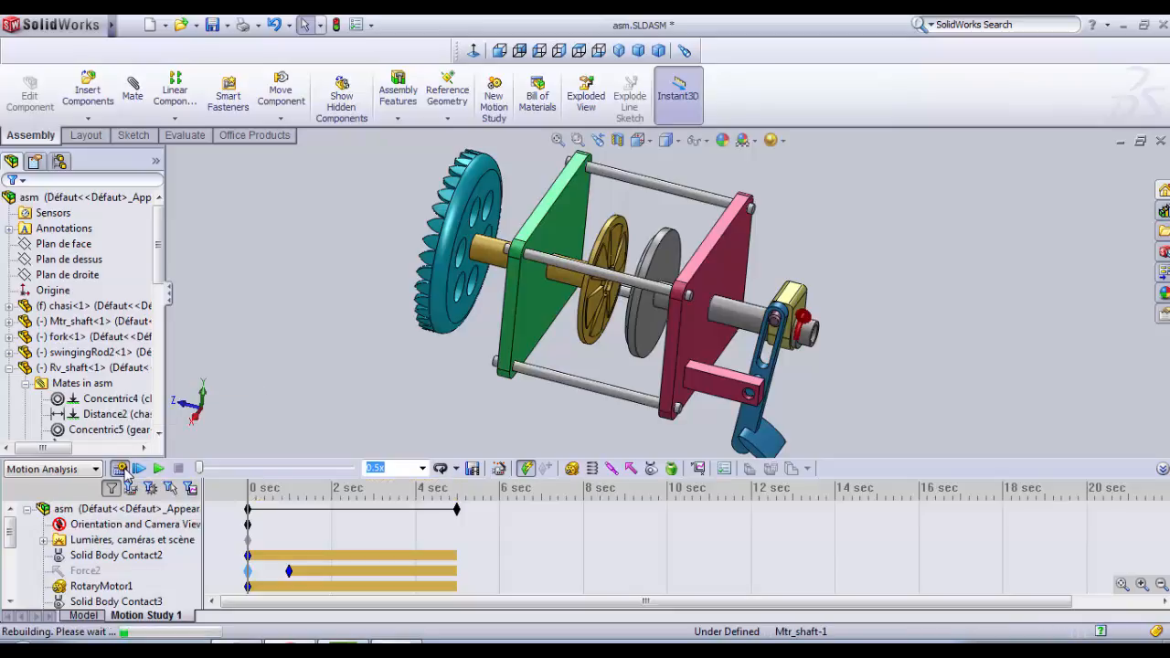
pyautogui.click(121, 468)
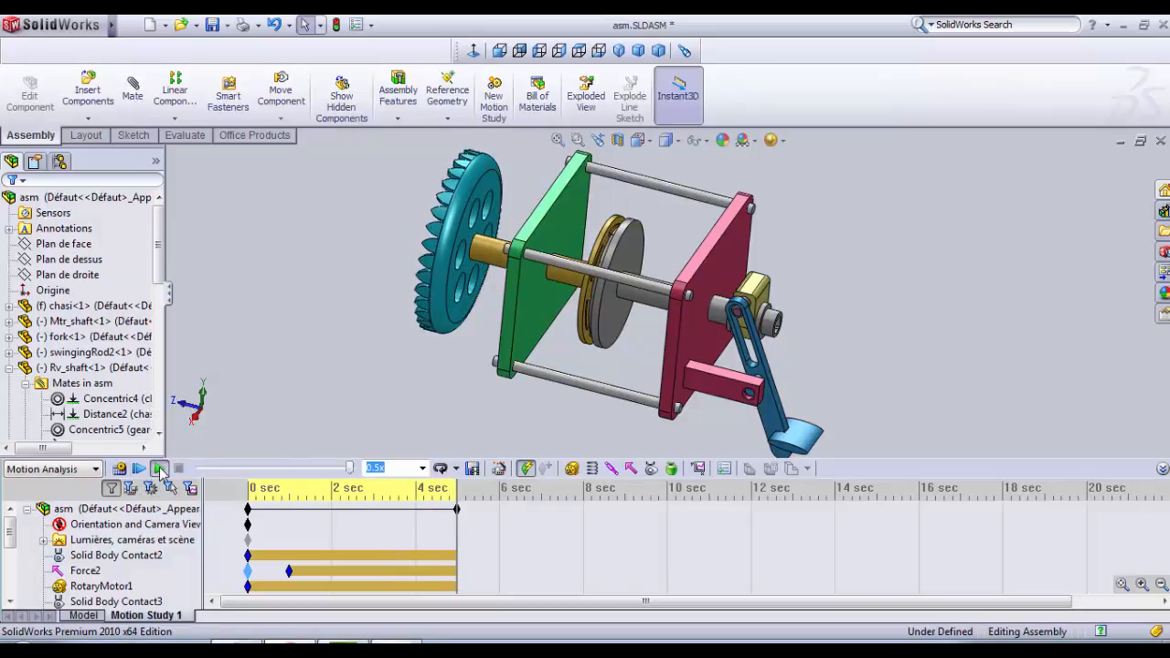
pyautogui.click(139, 468)
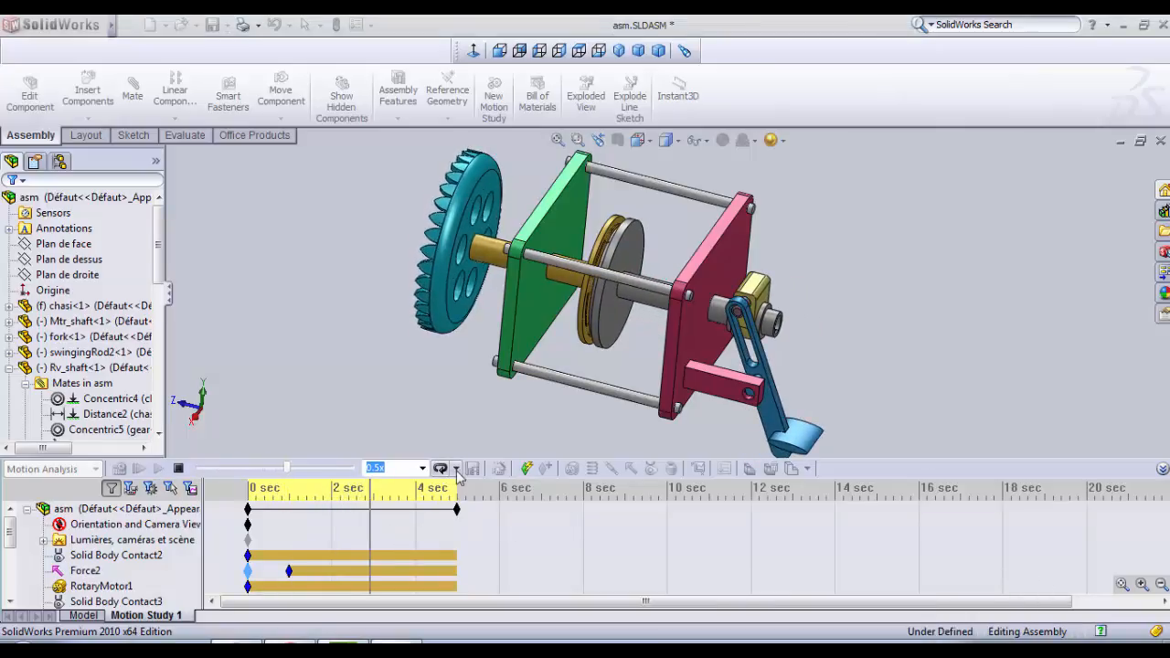
pyautogui.click(457, 468)
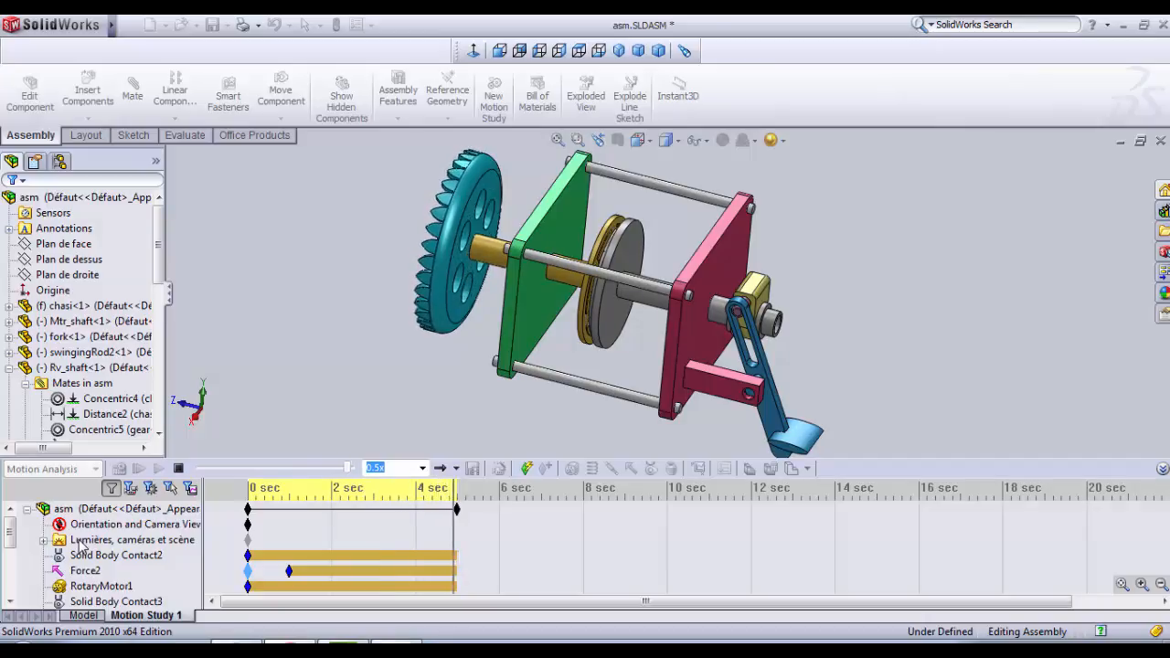
pyautogui.click(680, 92)
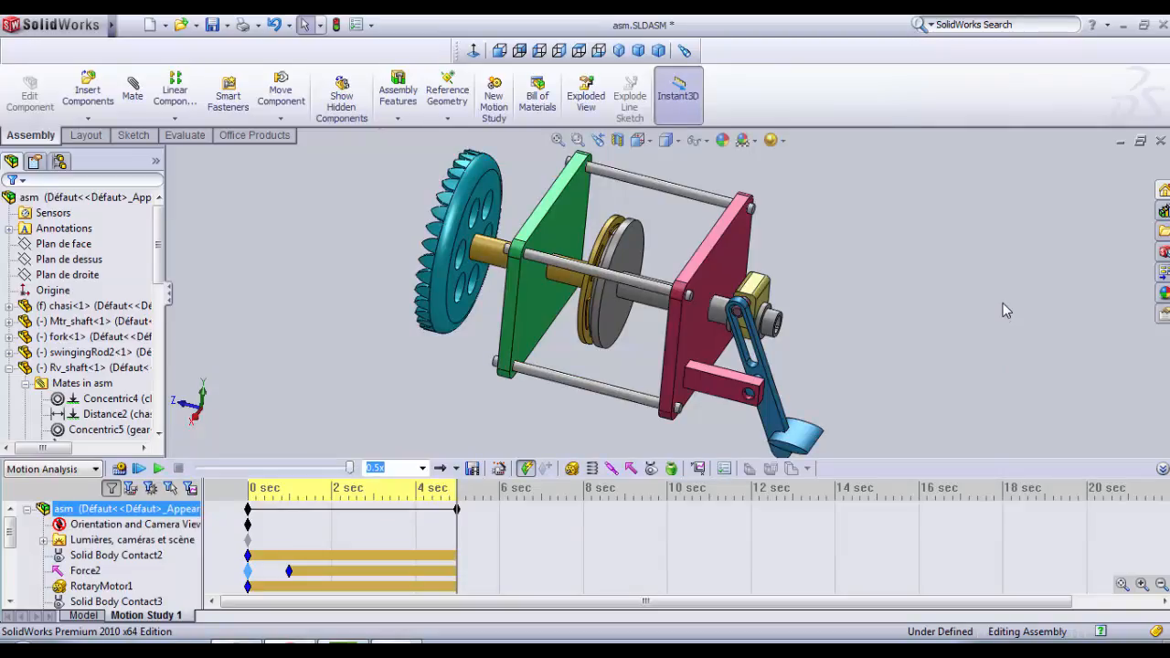
pyautogui.moveTo(991, 323)
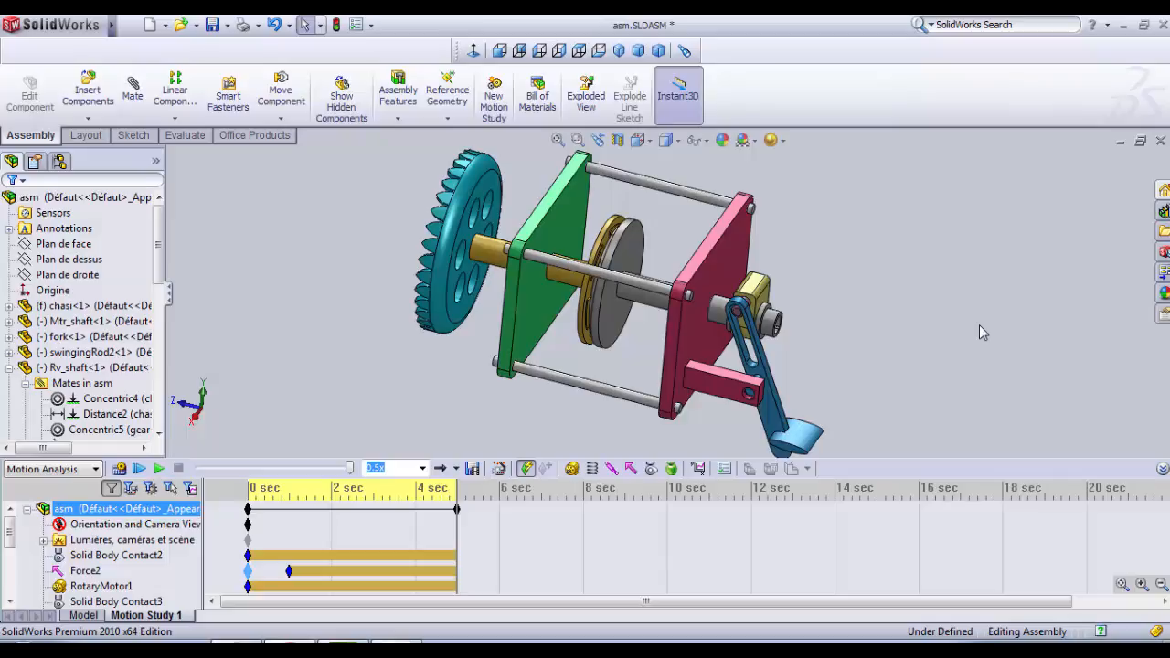
pyautogui.moveTo(985, 329)
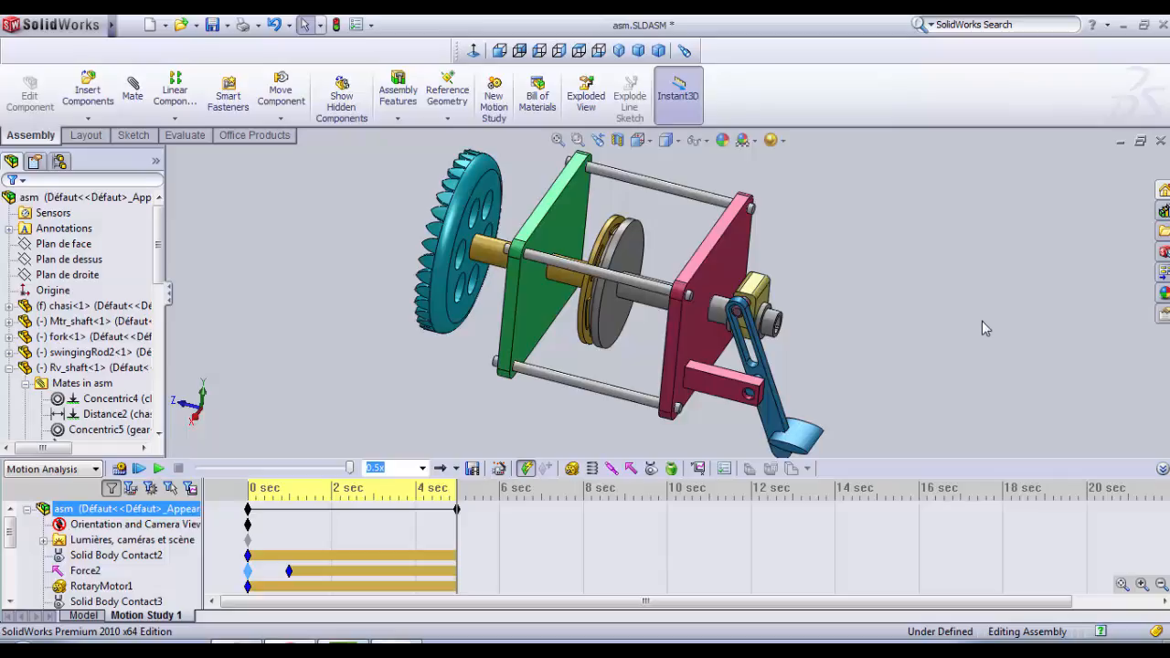
pyautogui.moveTo(969, 335)
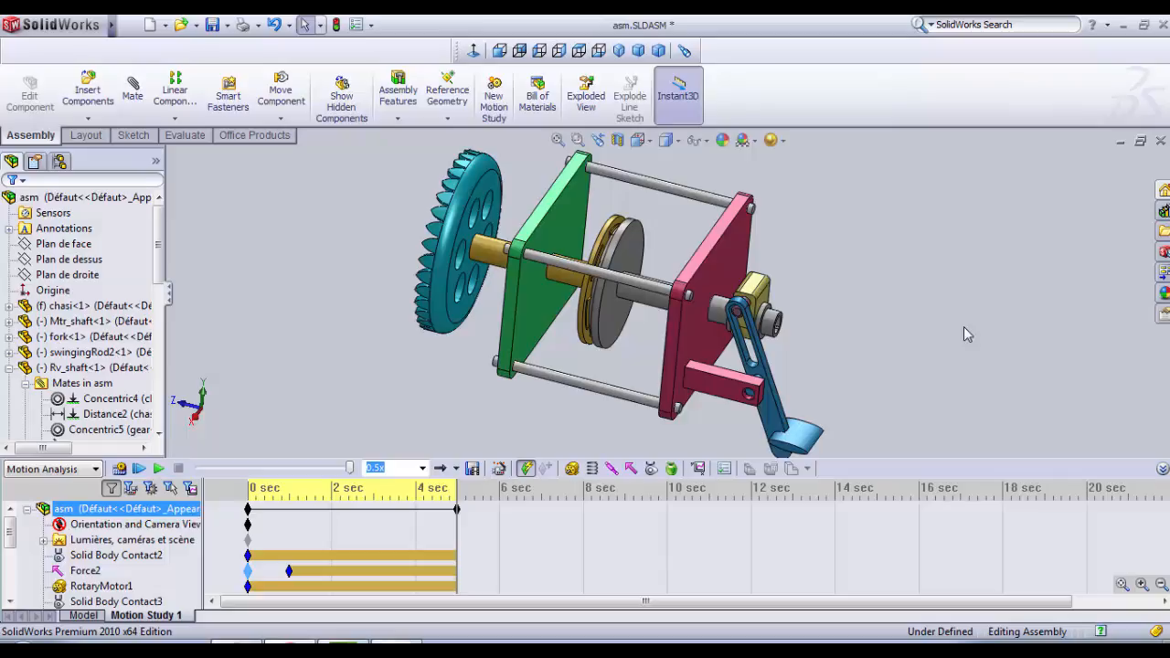
pyautogui.moveTo(850, 230)
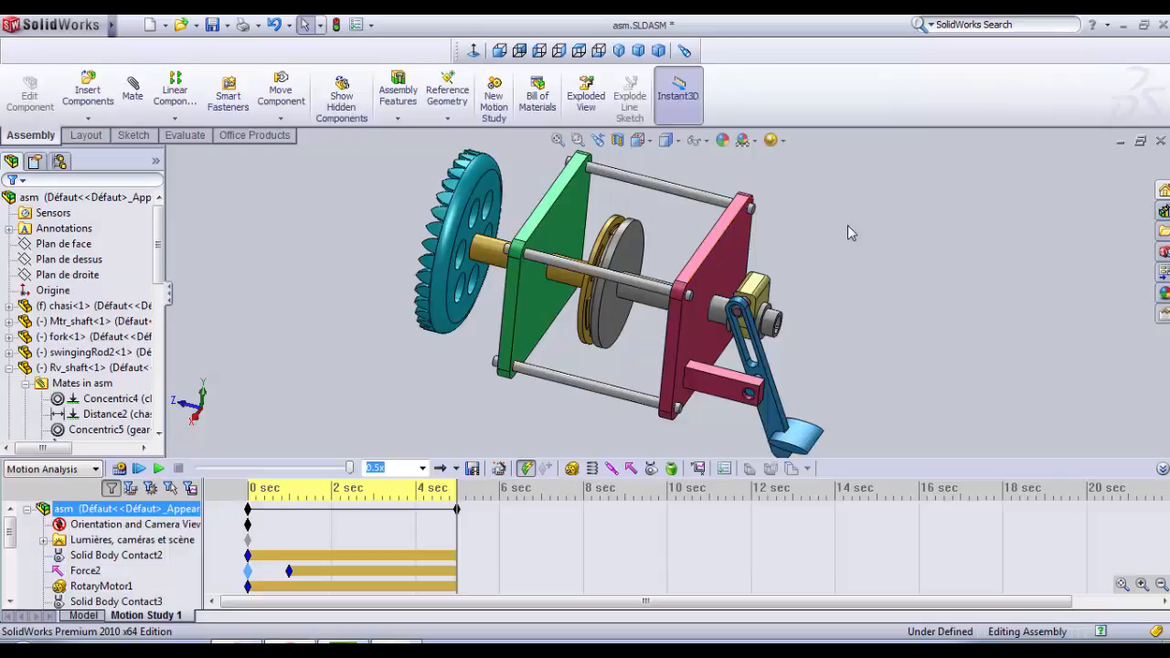
pyautogui.click(101, 585)
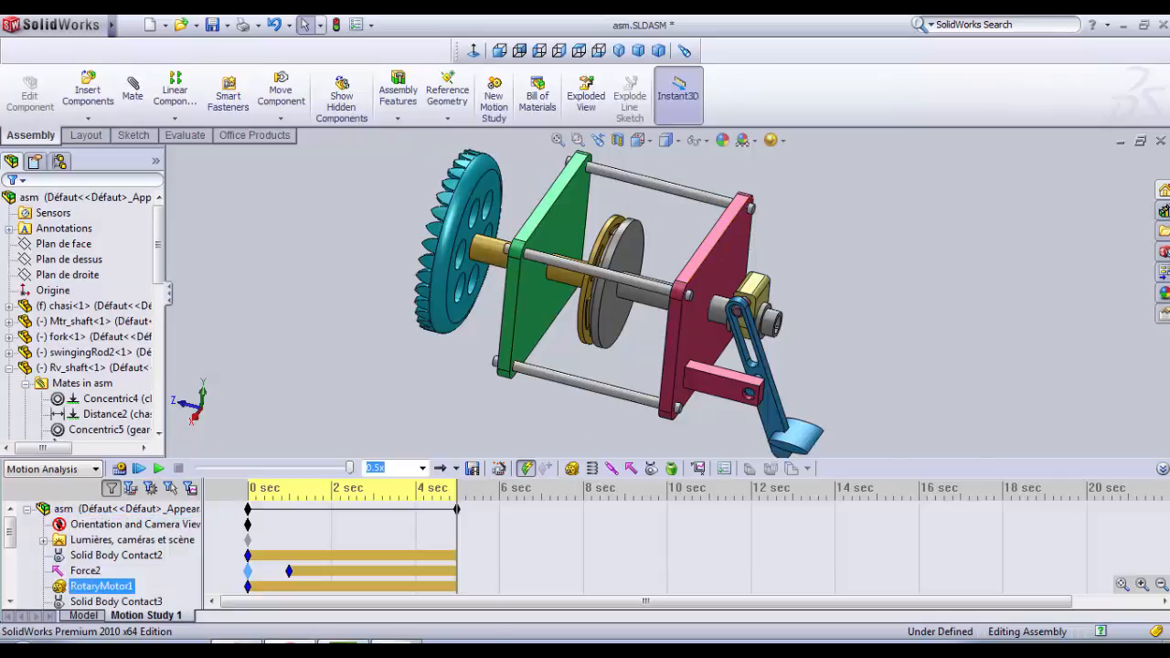